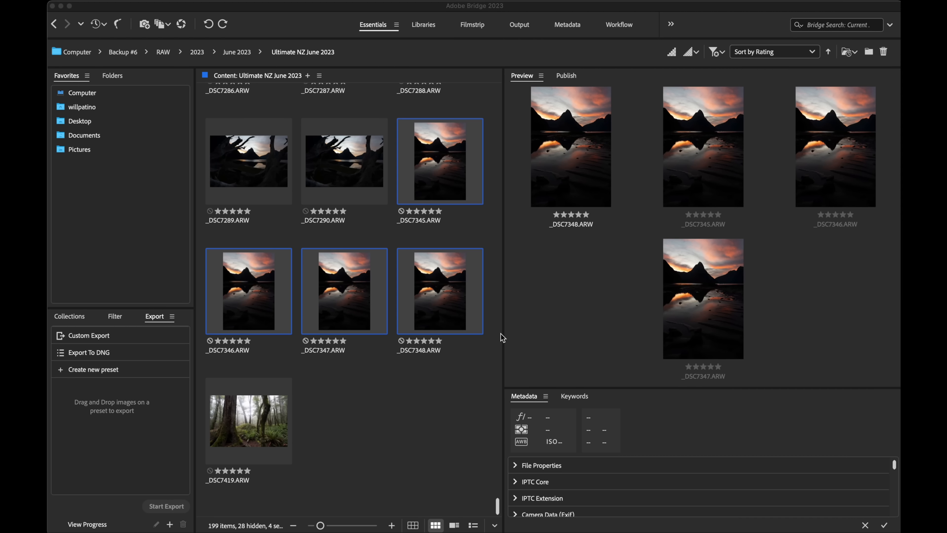
pyautogui.moveTo(527, 296)
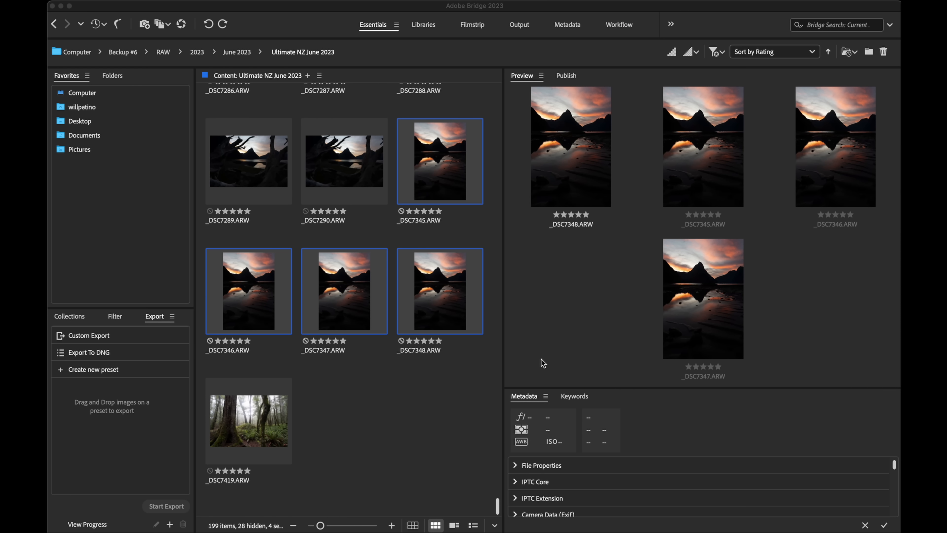
pyautogui.moveTo(515, 297)
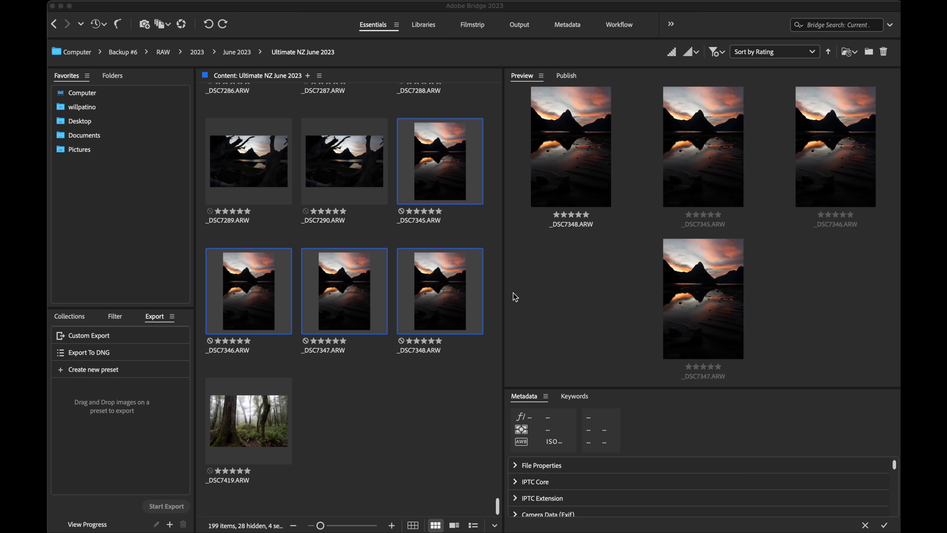
pyautogui.moveTo(514, 295)
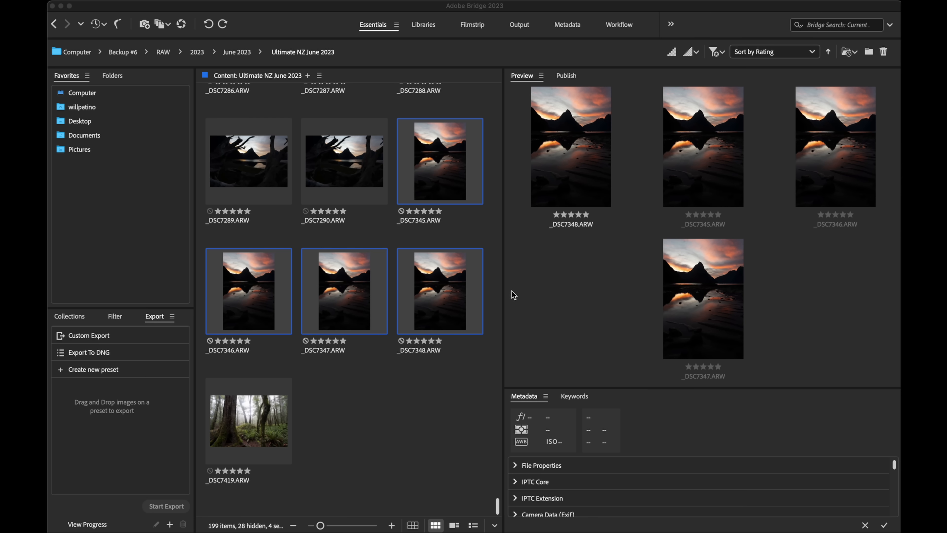
pyautogui.moveTo(461, 289)
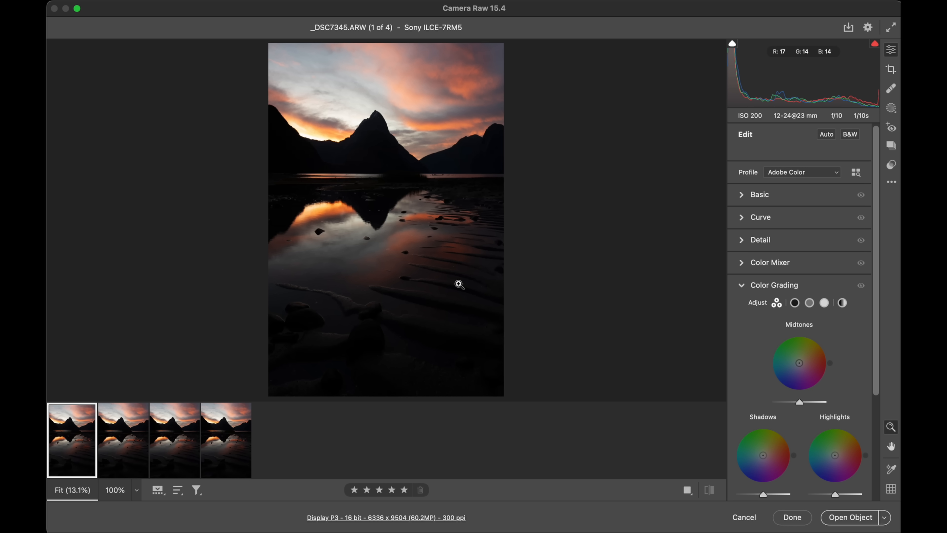
pyautogui.moveTo(702, 81)
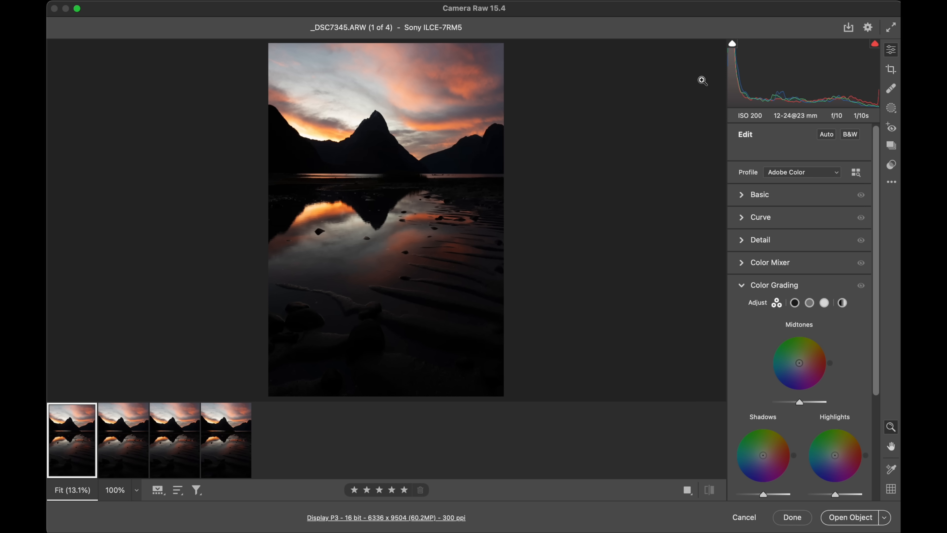
pyautogui.moveTo(530, 189)
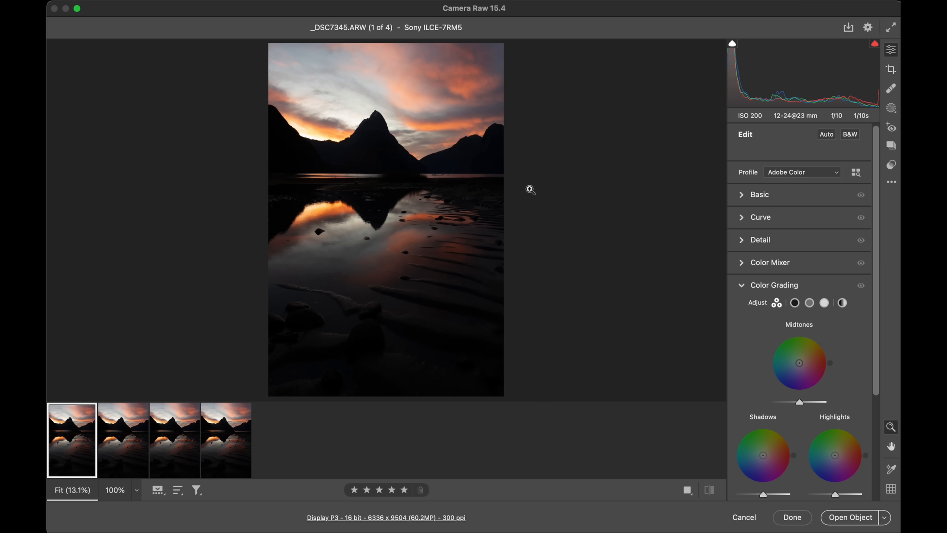
pyautogui.moveTo(530, 225)
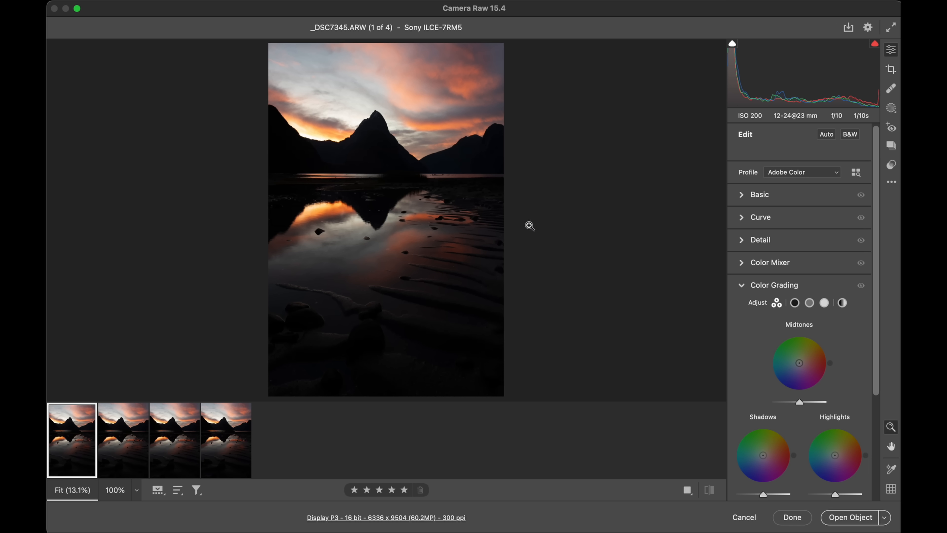
pyautogui.moveTo(319, 358)
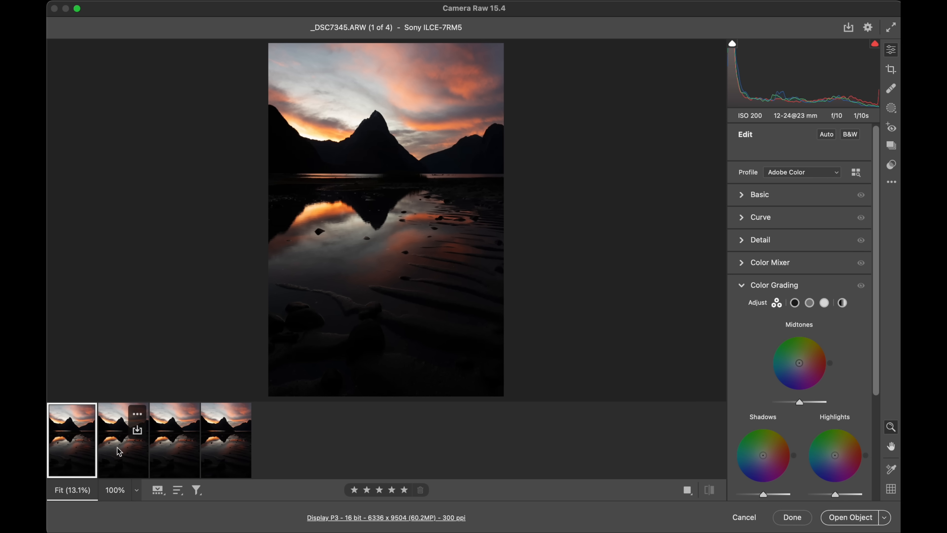
# Step: Select all four sunset frames in the filmstrip so edits apply to every one
pyautogui.click(174, 439)
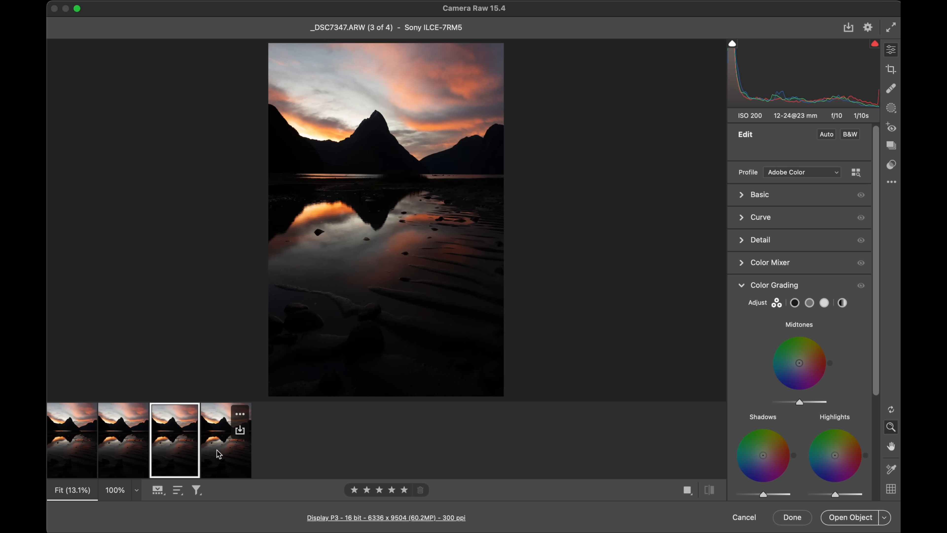
pyautogui.click(71, 439)
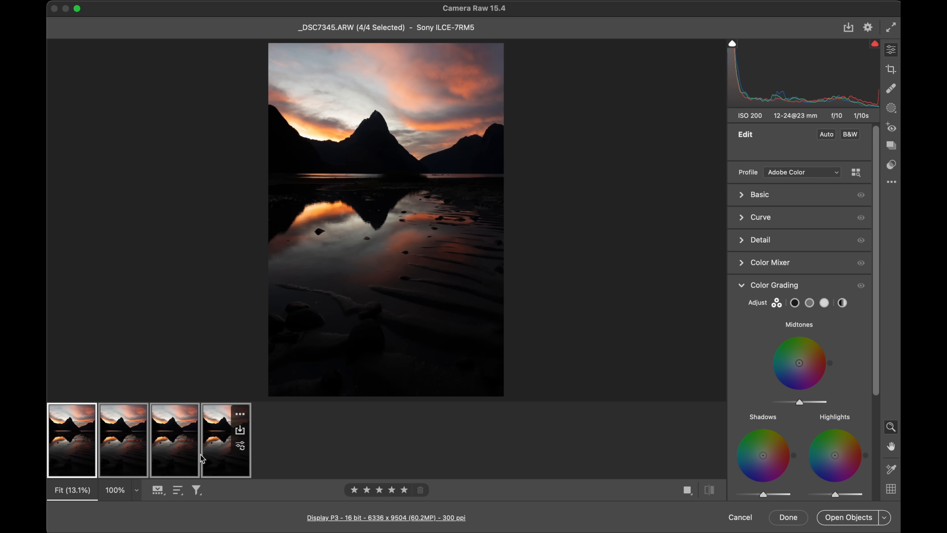
pyautogui.moveTo(700, 280)
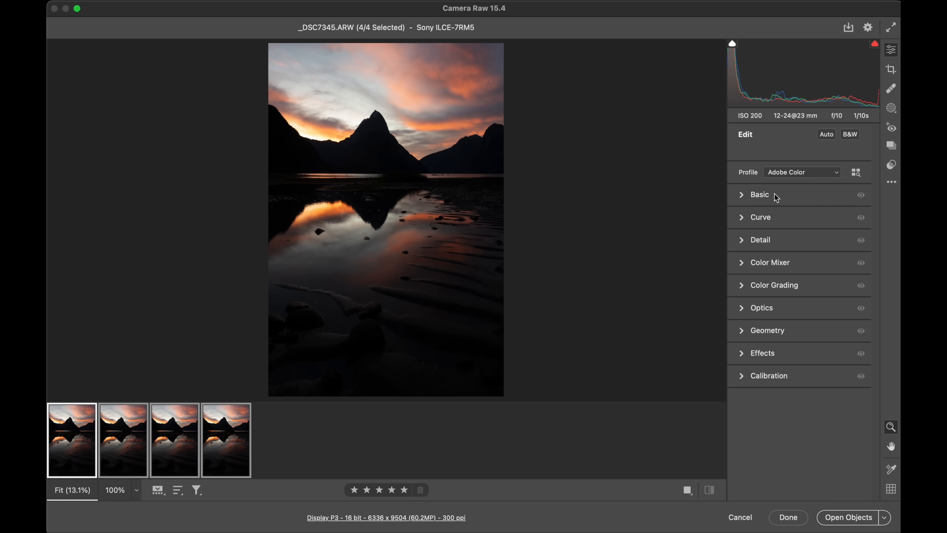
# Step: In the Basic panel, settle Exposure at +1.00 with Shadows around +10 for now
pyautogui.click(760, 194)
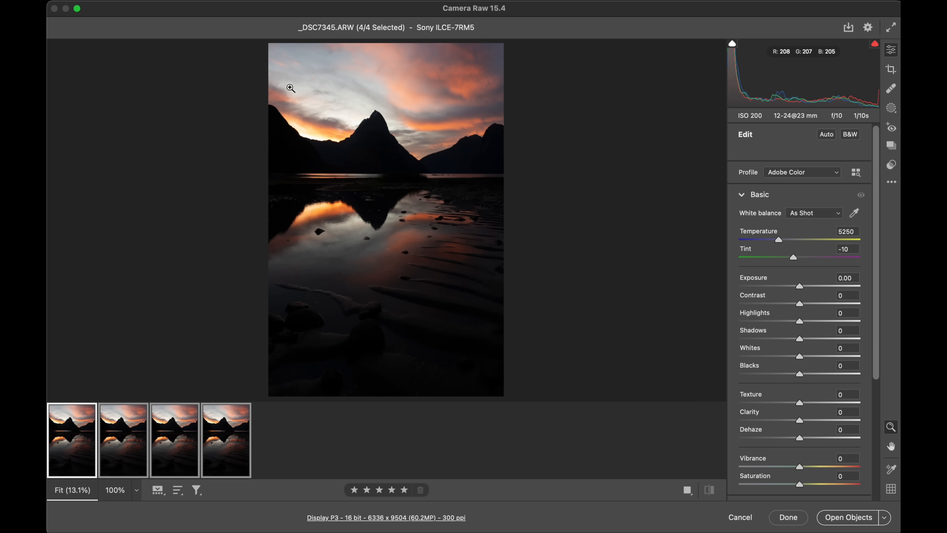
pyautogui.moveTo(347, 222)
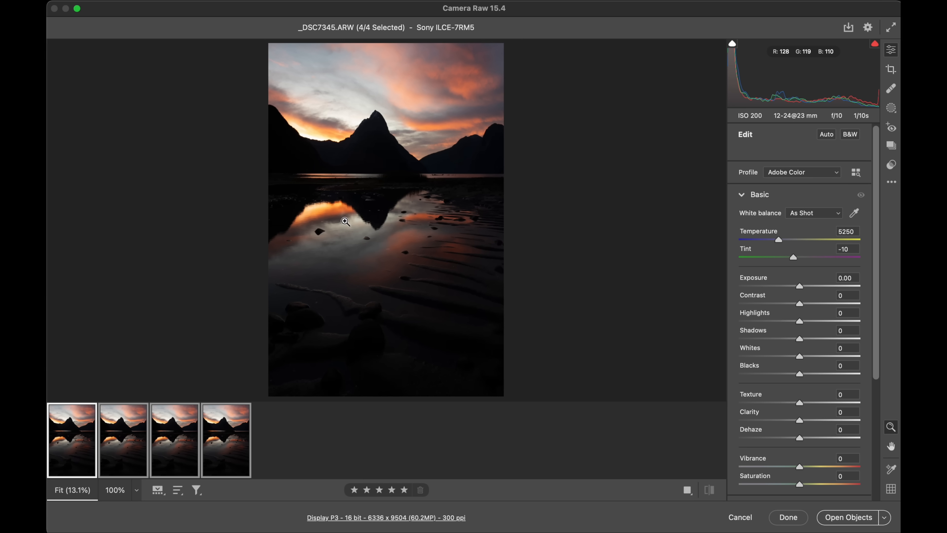
pyautogui.click(346, 222)
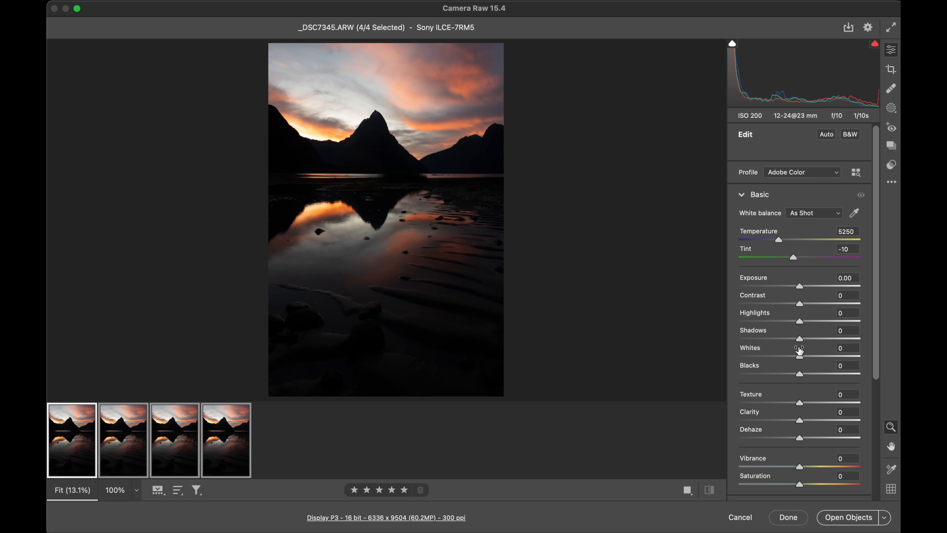
pyautogui.moveTo(809, 291)
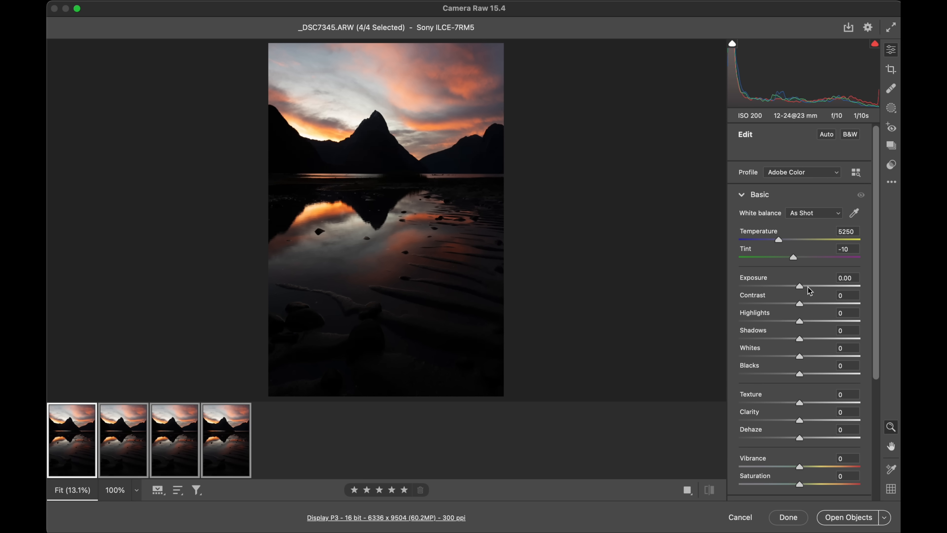
pyautogui.moveTo(799, 287); pyautogui.dragTo(818, 288)
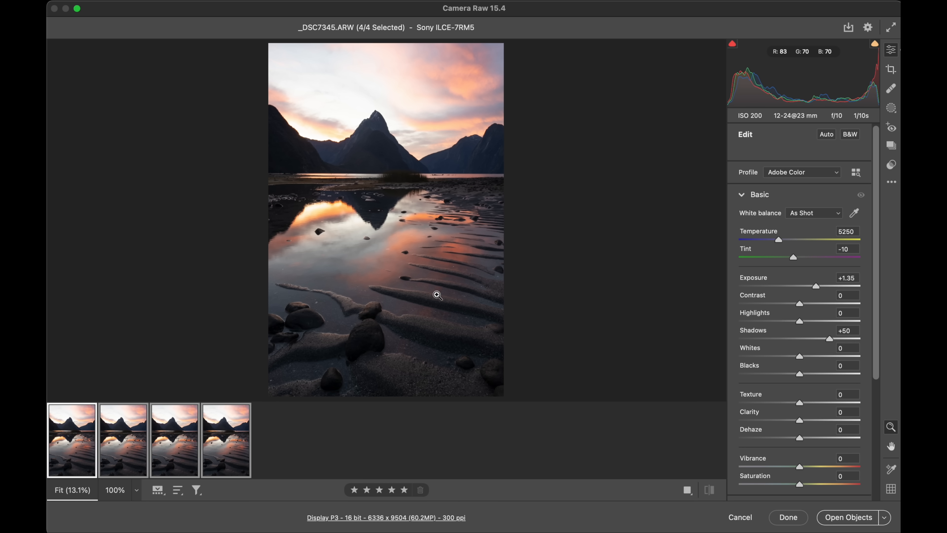
pyautogui.moveTo(817, 339); pyautogui.dragTo(810, 339)
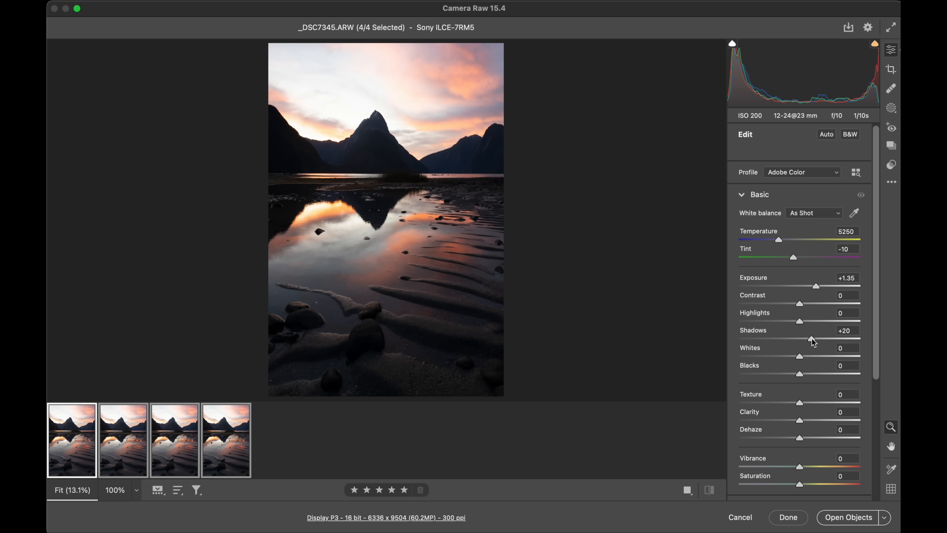
pyautogui.moveTo(825, 287); pyautogui.dragTo(813, 287)
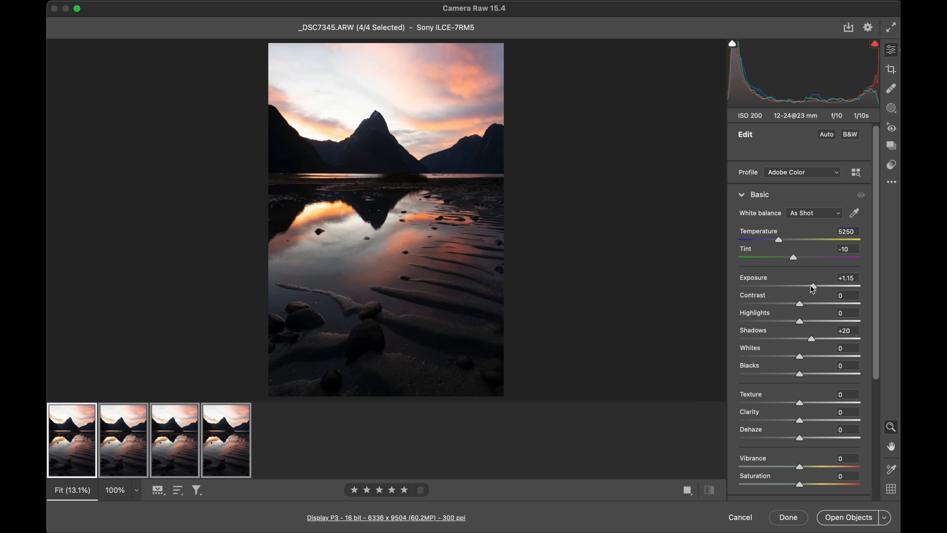
pyautogui.moveTo(814, 285); pyautogui.dragTo(811, 285)
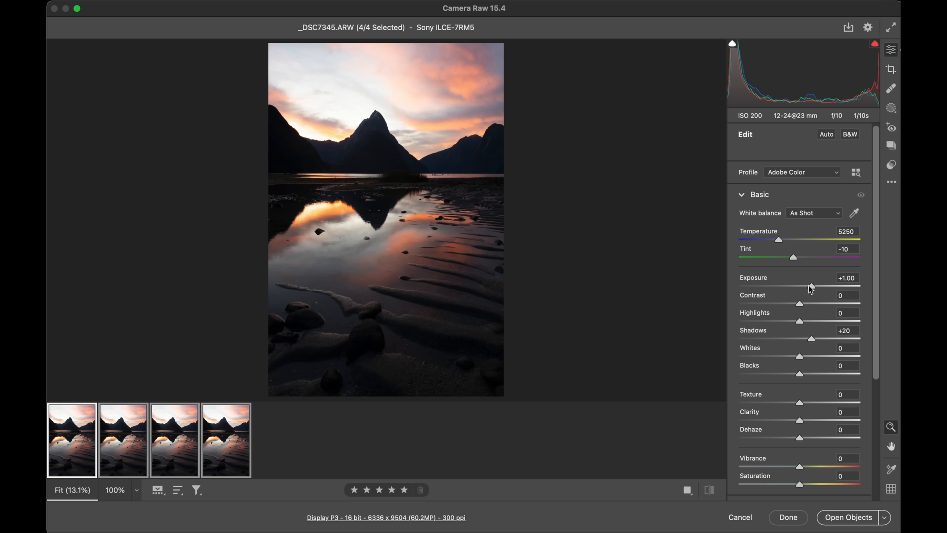
pyautogui.moveTo(828, 338); pyautogui.dragTo(805, 338)
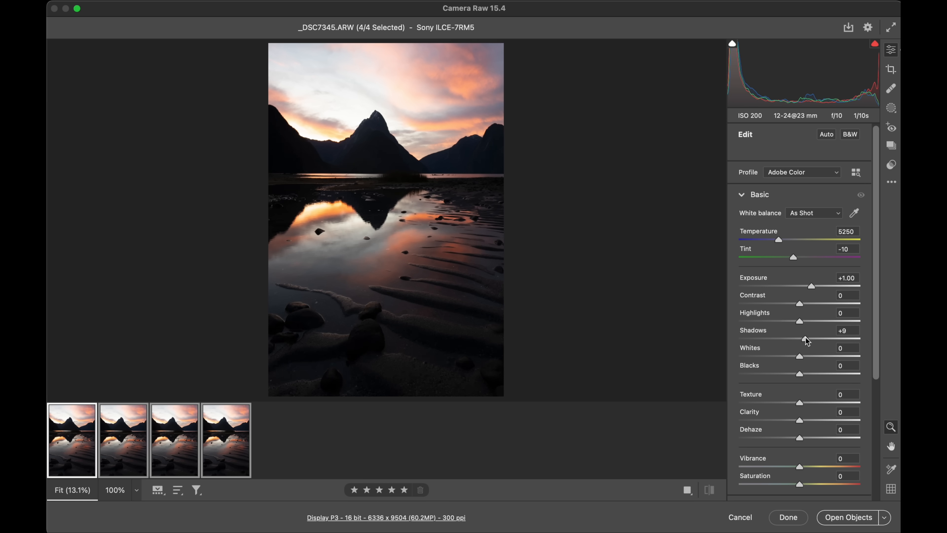
pyautogui.moveTo(804, 338); pyautogui.dragTo(807, 339)
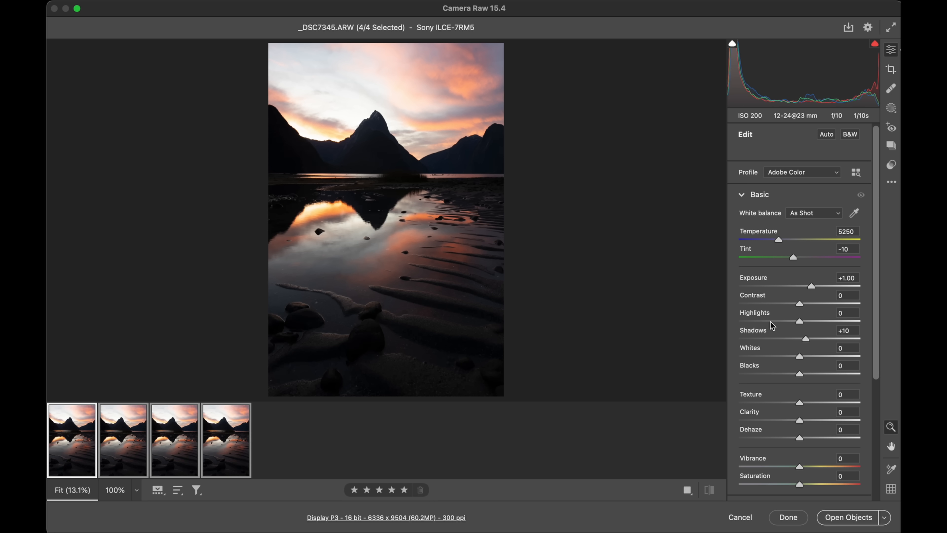
# Step: Pull Highlights to −50 to recover the sky and lift Shadows to +30
pyautogui.moveTo(799, 321); pyautogui.dragTo(769, 321)
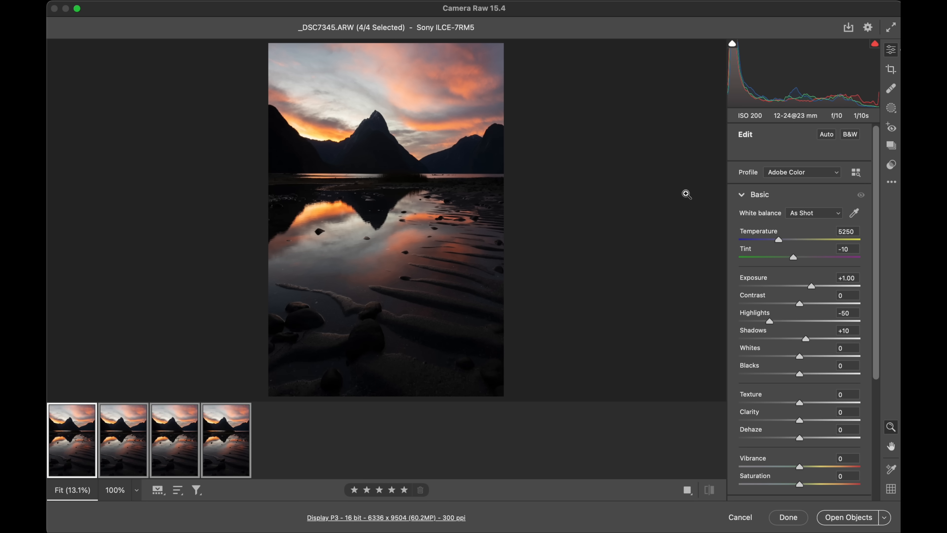
pyautogui.moveTo(566, 104)
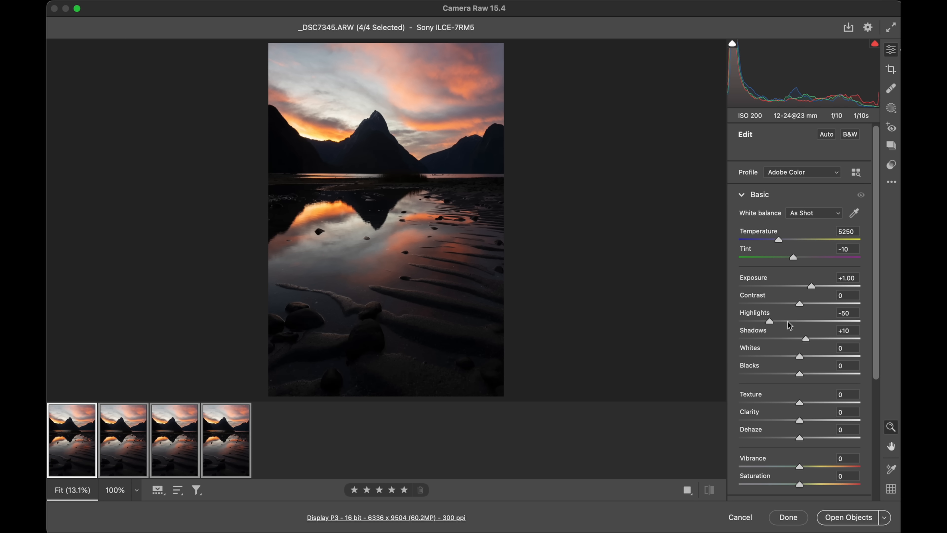
pyautogui.moveTo(770, 321); pyautogui.dragTo(739, 320)
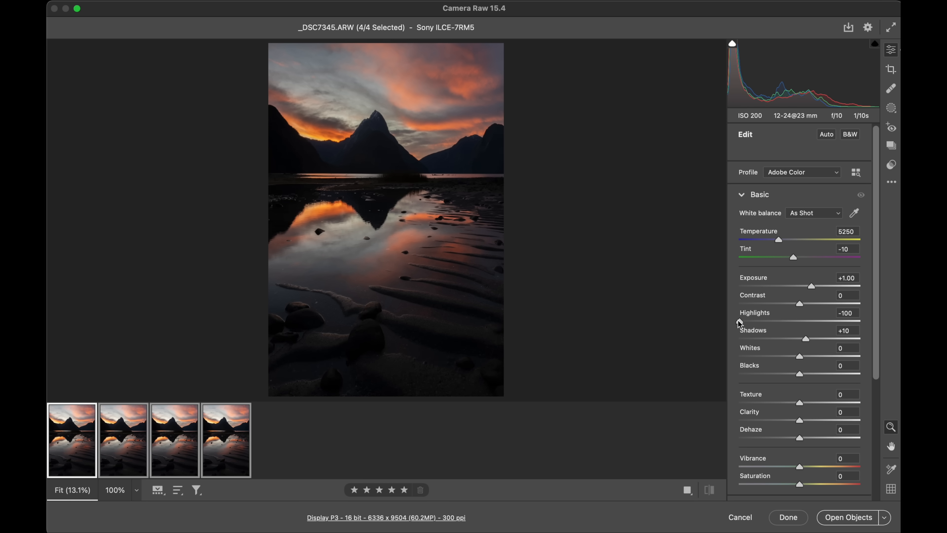
pyautogui.moveTo(767, 320); pyautogui.dragTo(797, 319)
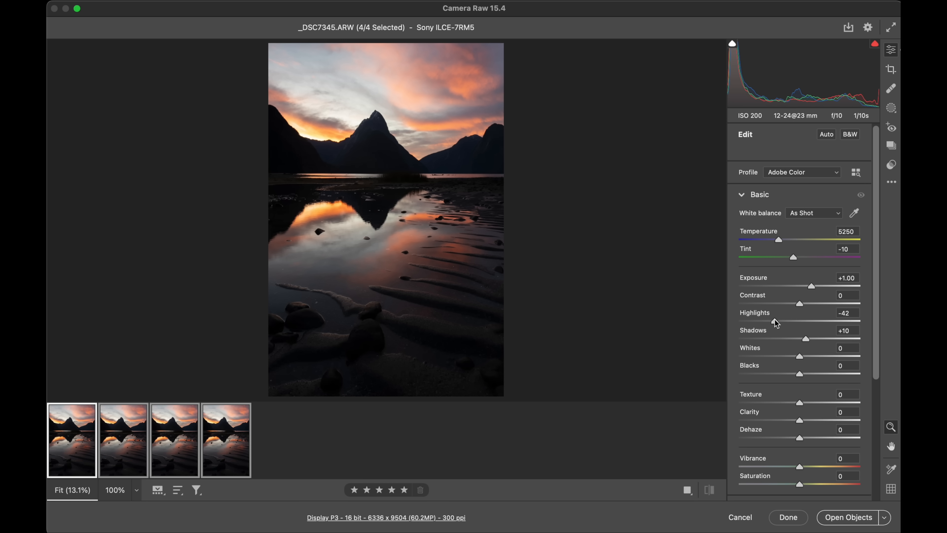
pyautogui.moveTo(779, 320); pyautogui.dragTo(772, 320)
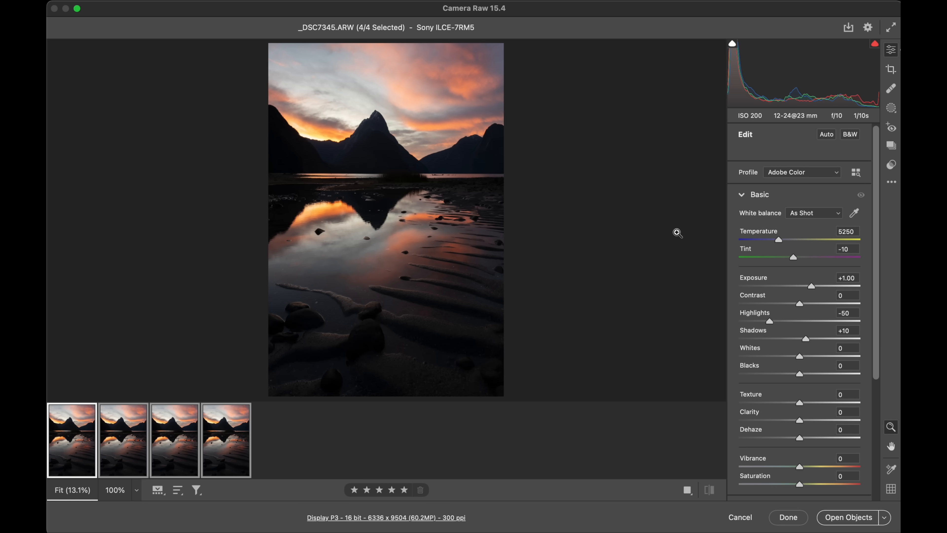
pyautogui.moveTo(817, 345)
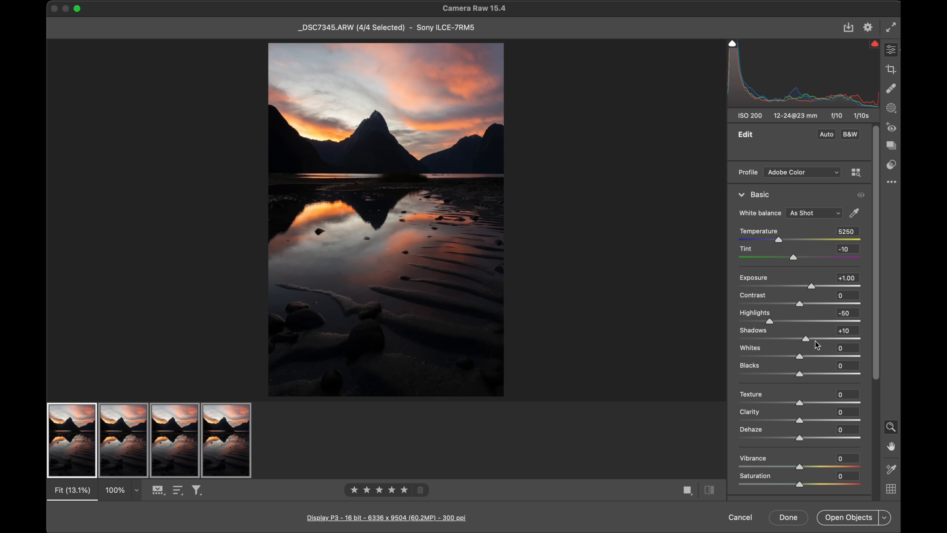
pyautogui.moveTo(804, 338); pyautogui.dragTo(817, 339)
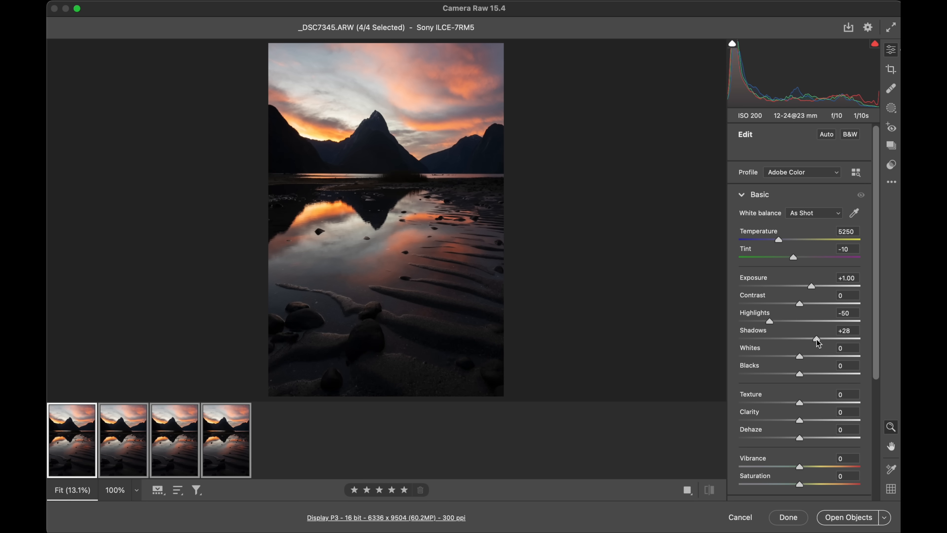
pyautogui.moveTo(816, 339); pyautogui.dragTo(819, 339)
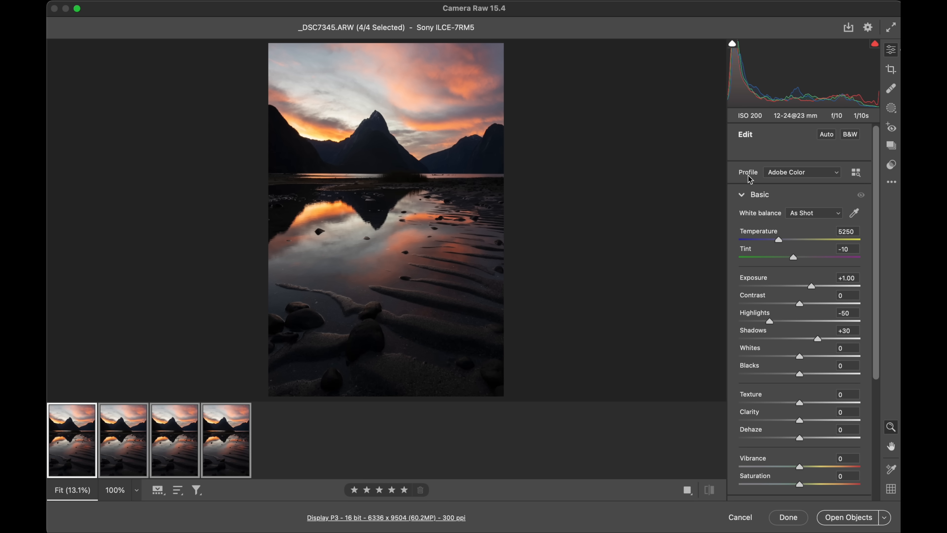
pyautogui.moveTo(773, 180)
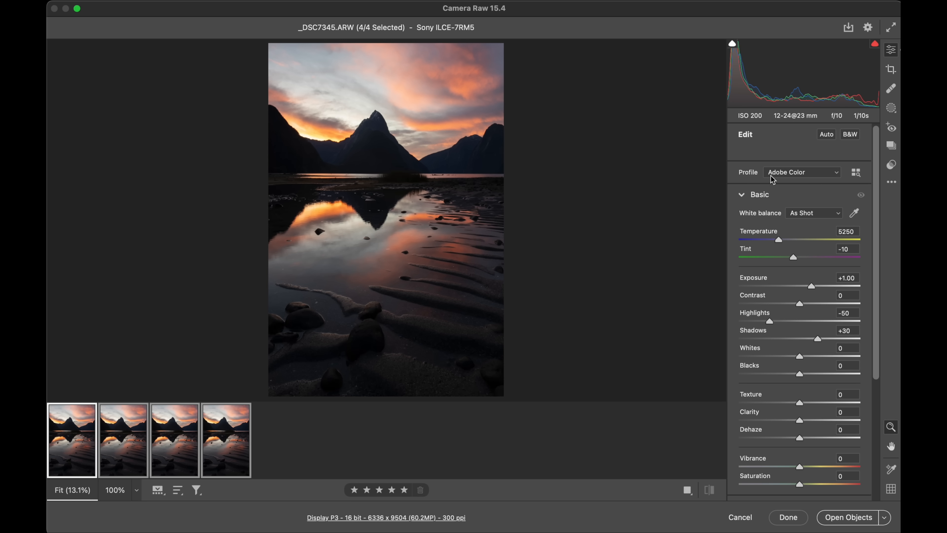
# Step: Compare Adobe Color, Vivid and Landscape profiles, leaving Adobe Landscape selected
pyautogui.click(802, 172)
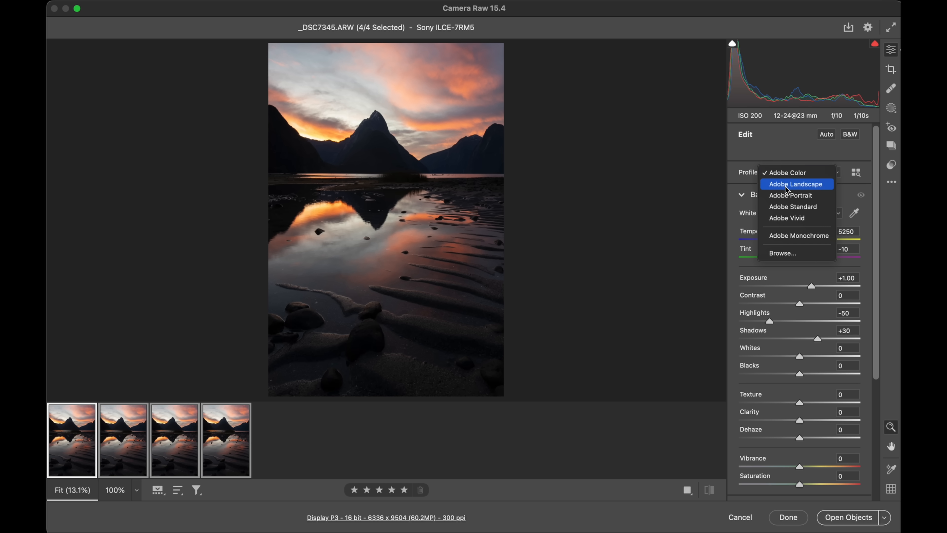
pyautogui.click(796, 183)
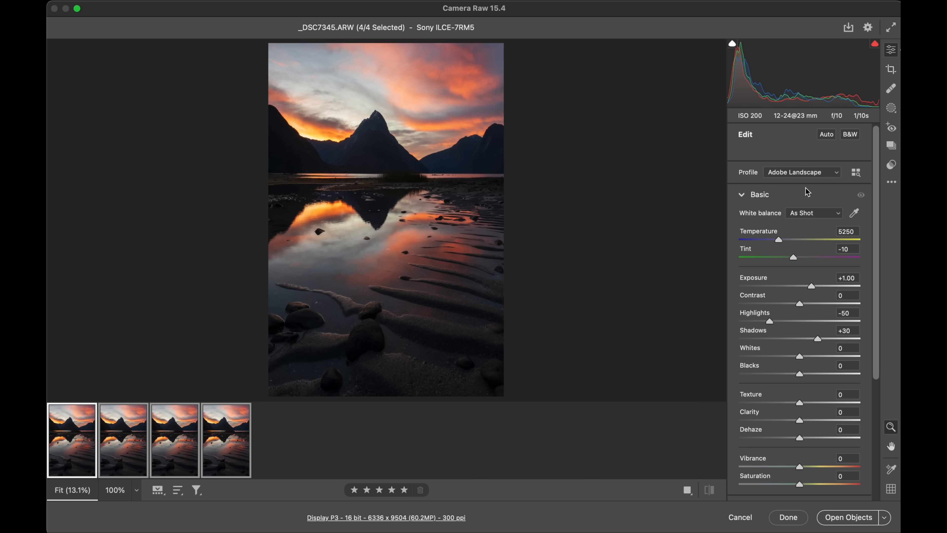
pyautogui.moveTo(805, 189)
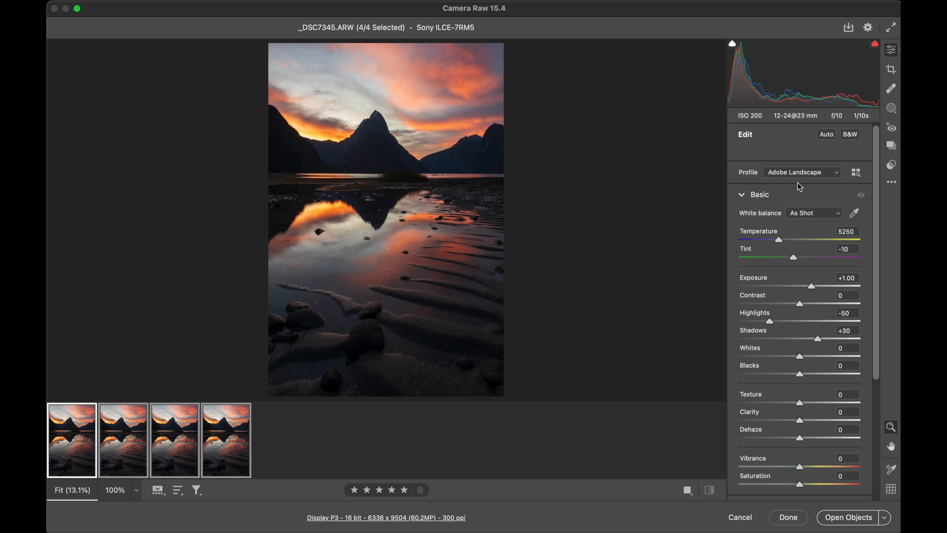
pyautogui.click(802, 172)
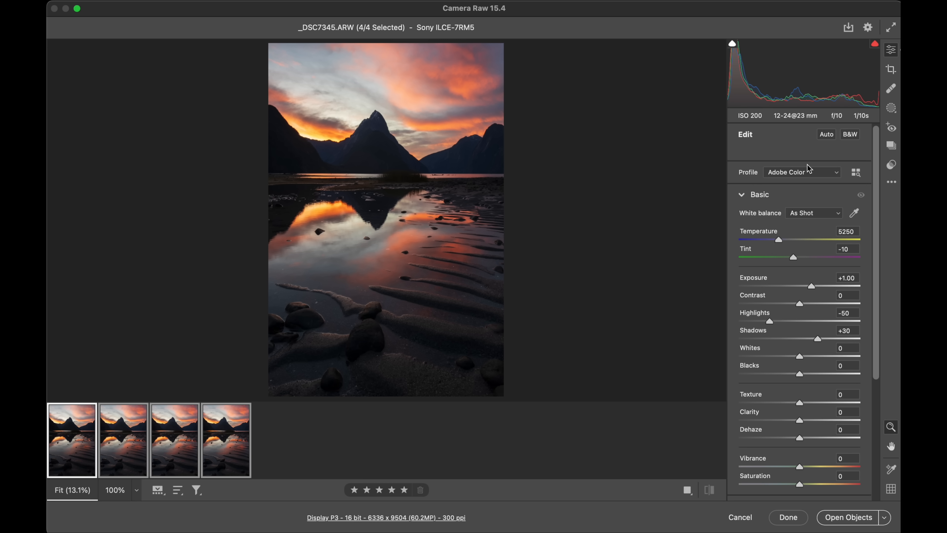
pyautogui.click(802, 172)
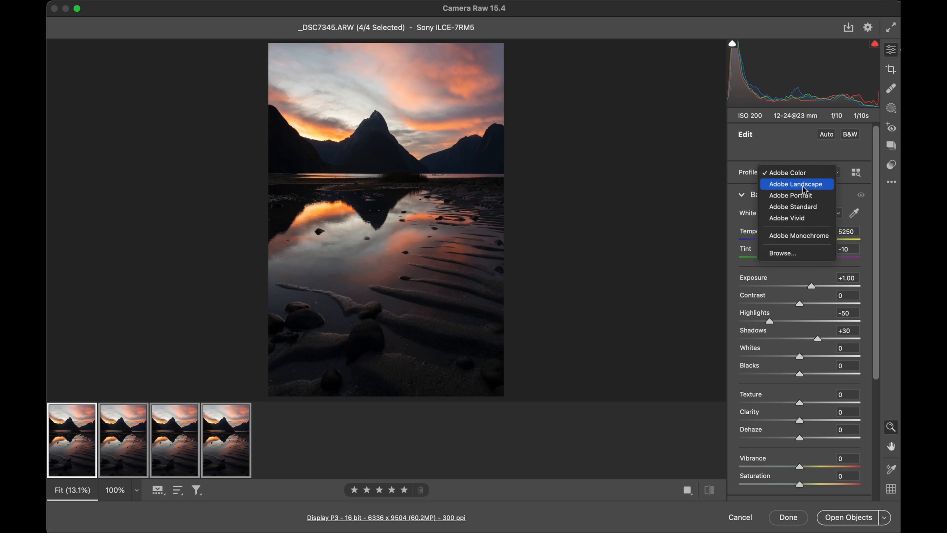
pyautogui.click(786, 219)
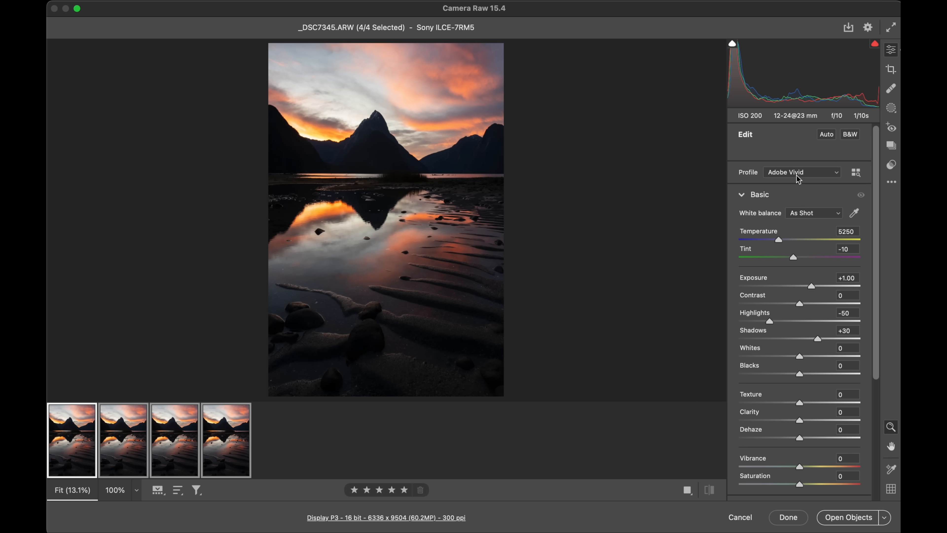
pyautogui.click(802, 171)
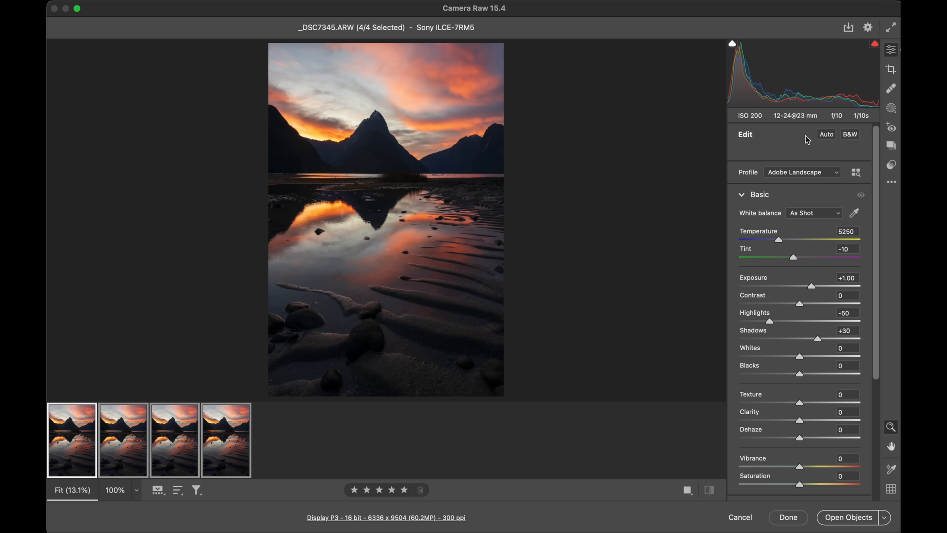
pyautogui.moveTo(791, 180)
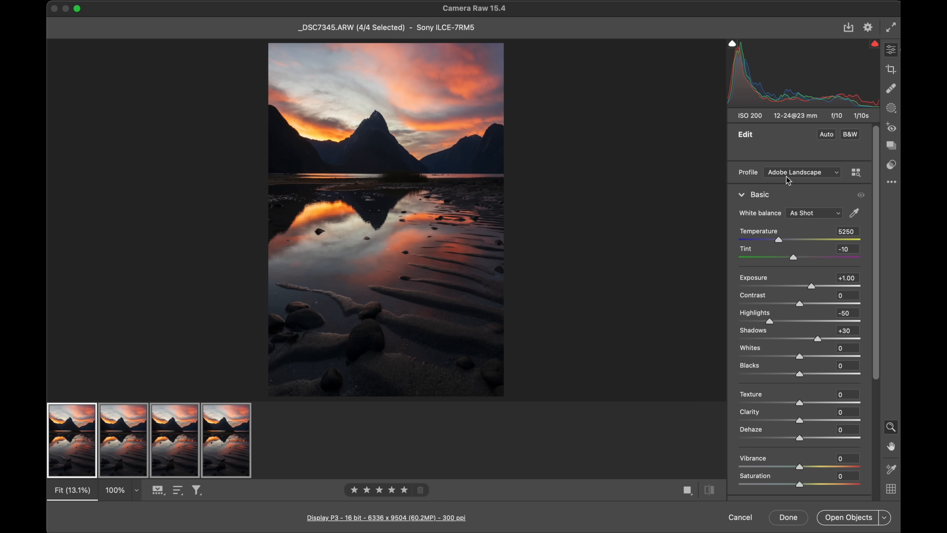
pyautogui.moveTo(780, 174)
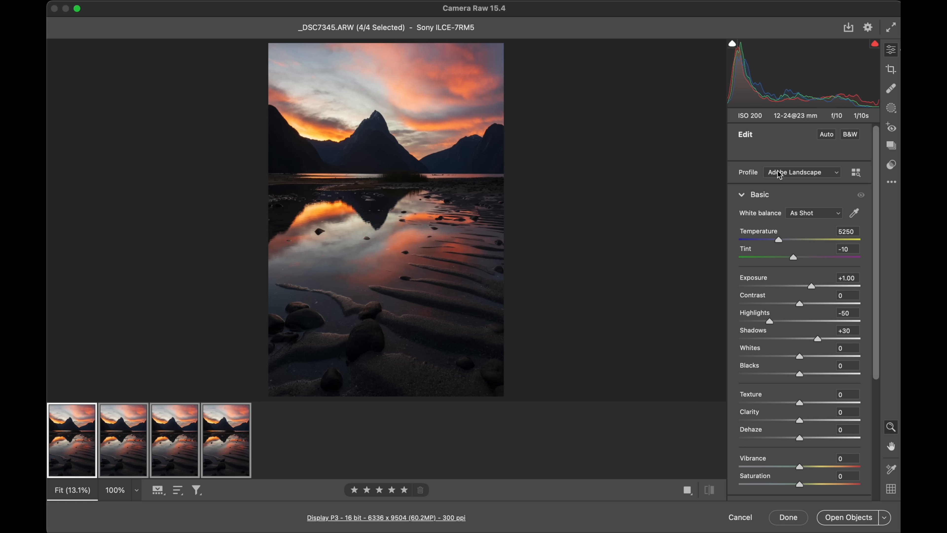
# Step: Test Temperature at 4900, return it to 5250, and open the four frames in Photoshop
pyautogui.moveTo(780, 239); pyautogui.dragTo(777, 239)
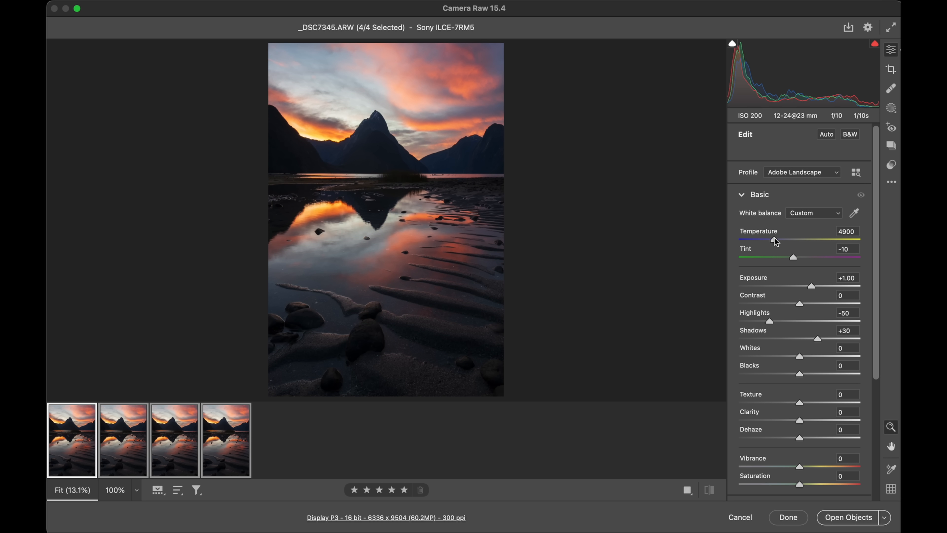
pyautogui.moveTo(778, 239); pyautogui.dragTo(780, 240)
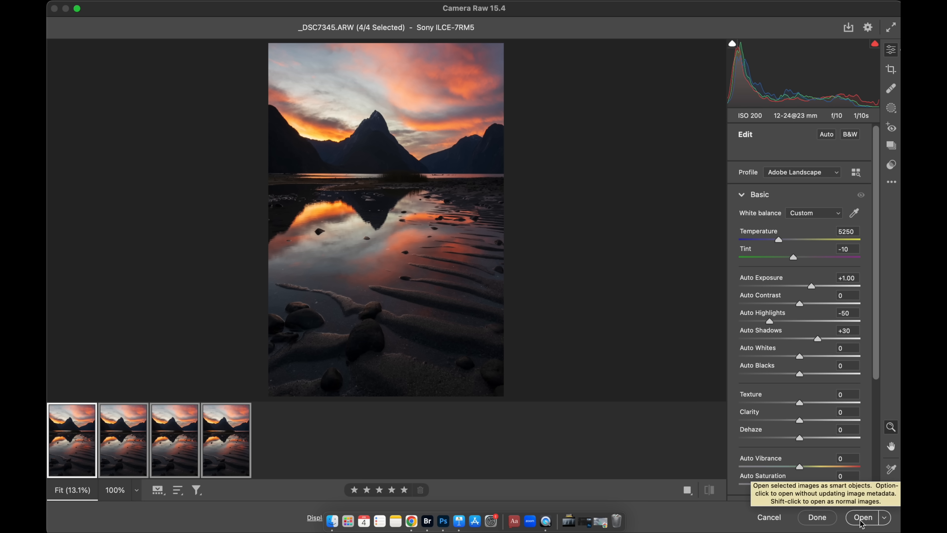
pyautogui.click(863, 517)
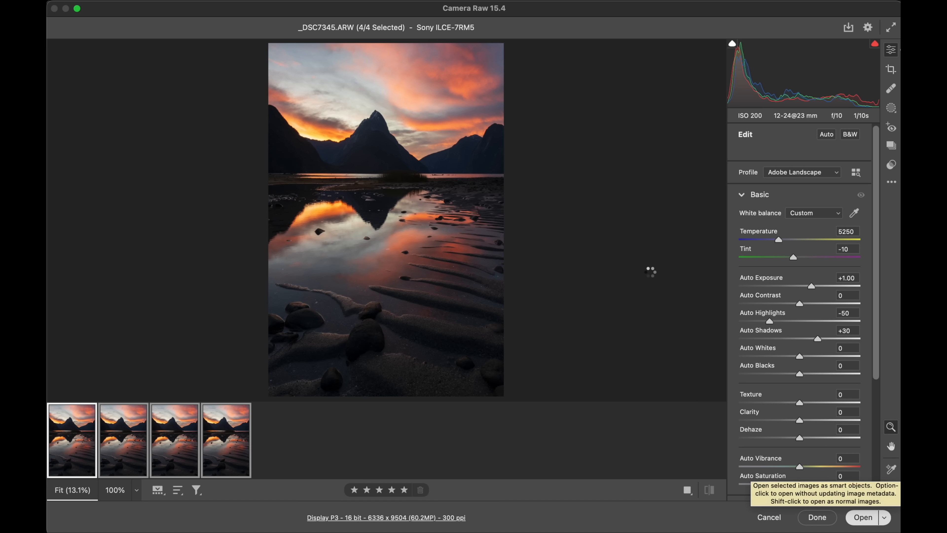
pyautogui.click(862, 517)
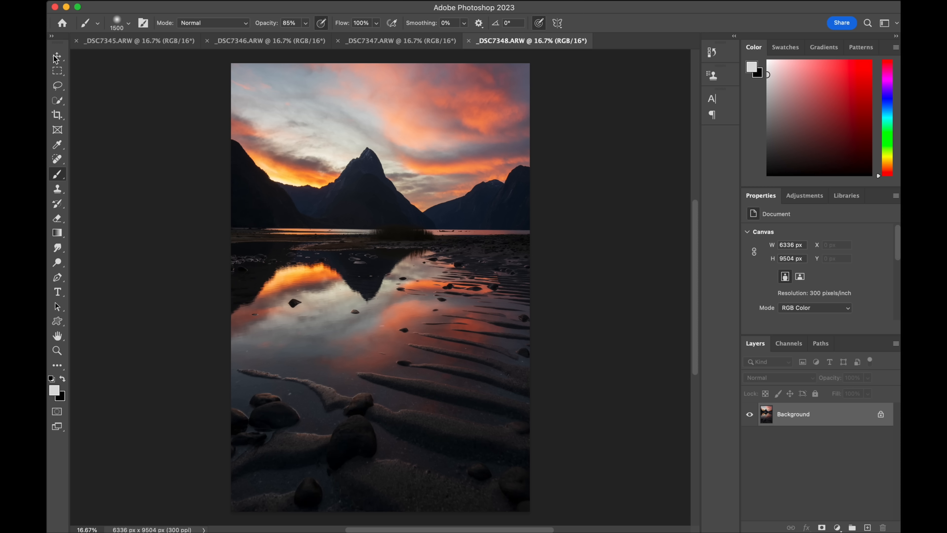
# Step: With the Move tool, gather the opened exposures into the _DSC7345 document as layers
pyautogui.click(269, 41)
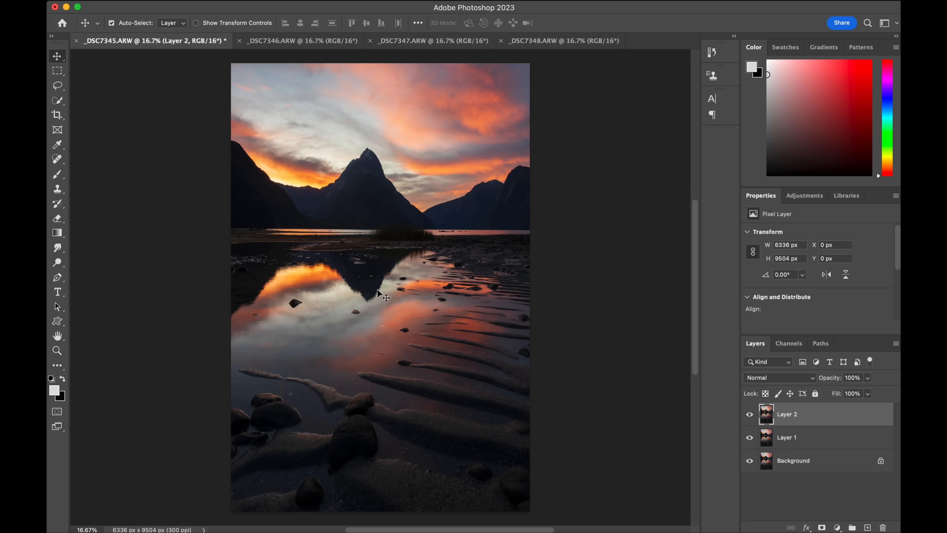
pyautogui.click(562, 40)
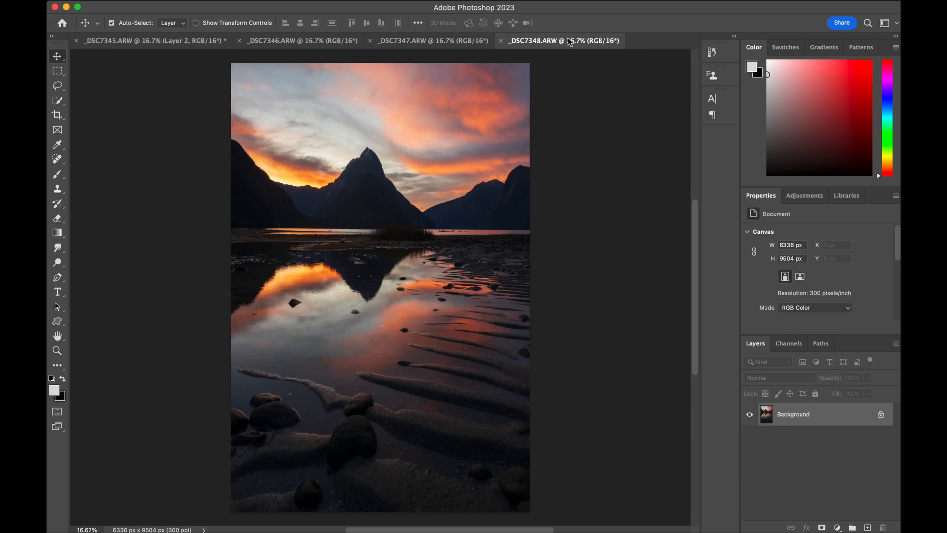
pyautogui.click(154, 41)
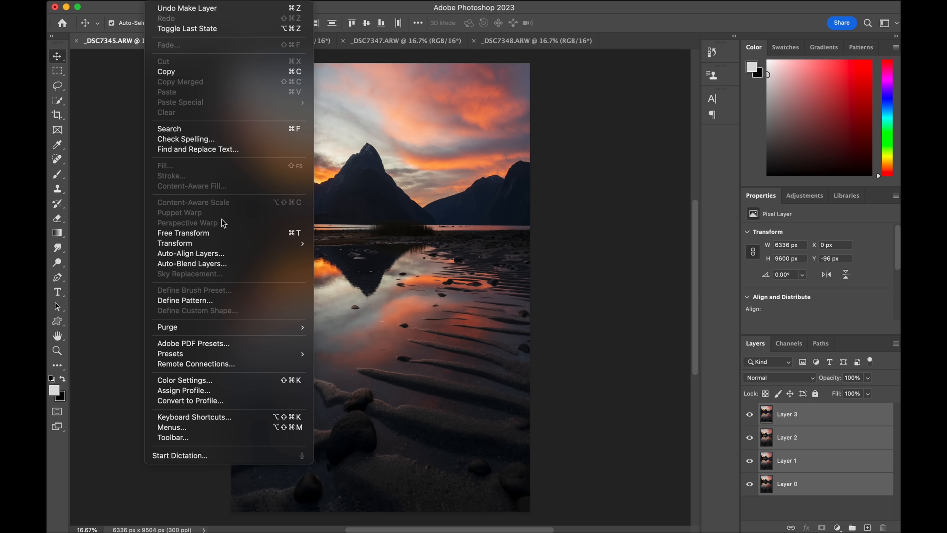
# Step: Auto-align the four stacked layers using Auto projection
pyautogui.click(191, 253)
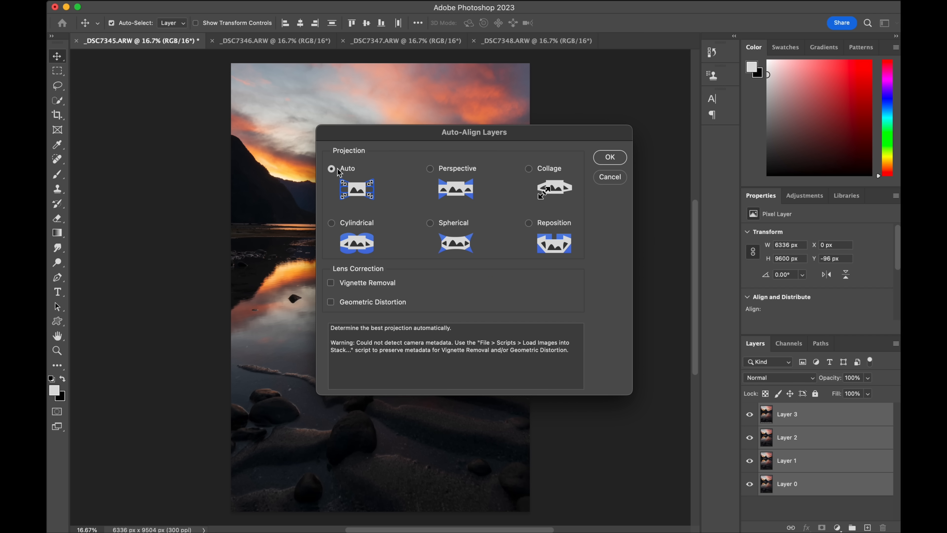
pyautogui.click(610, 157)
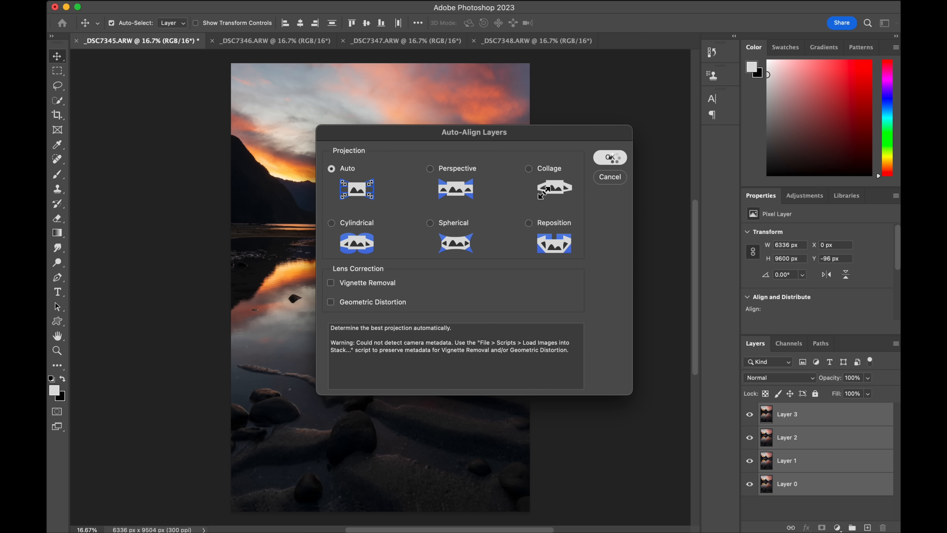
pyautogui.click(609, 158)
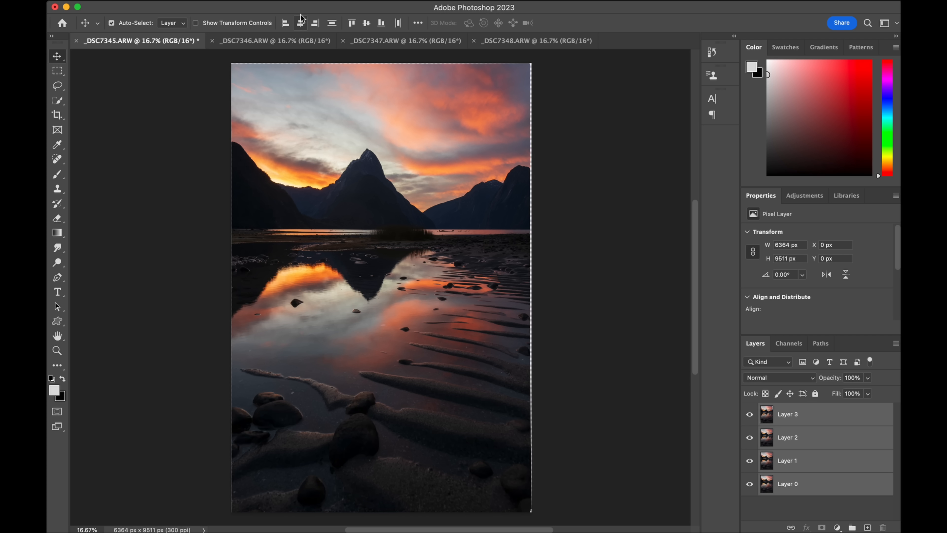
pyautogui.moveTo(285, 68)
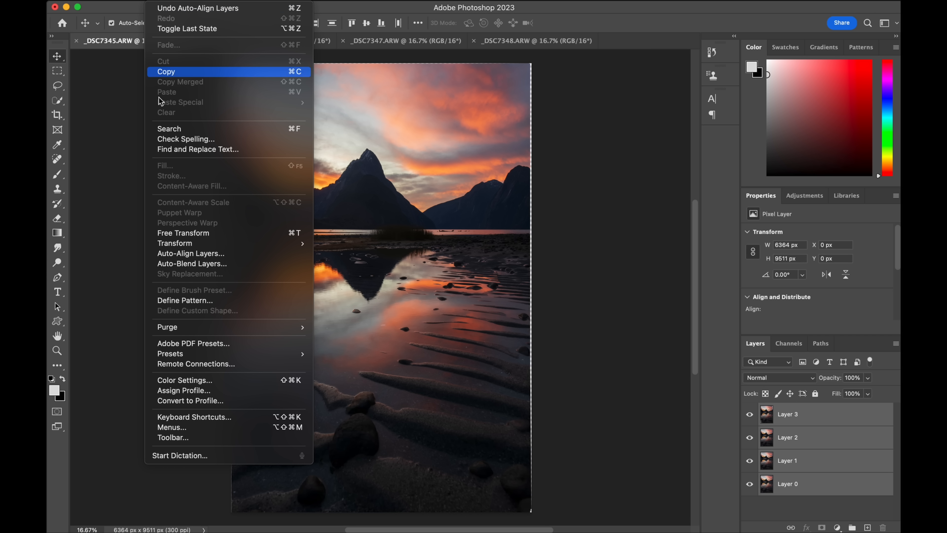
# Step: Auto-blend the aligned layers with Stack Images into a merged top layer
pyautogui.click(192, 264)
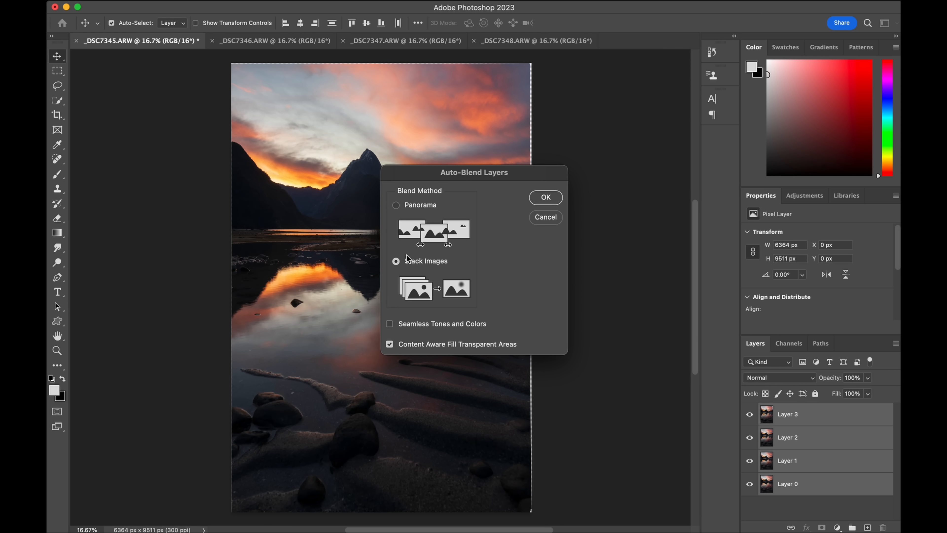
pyautogui.click(545, 197)
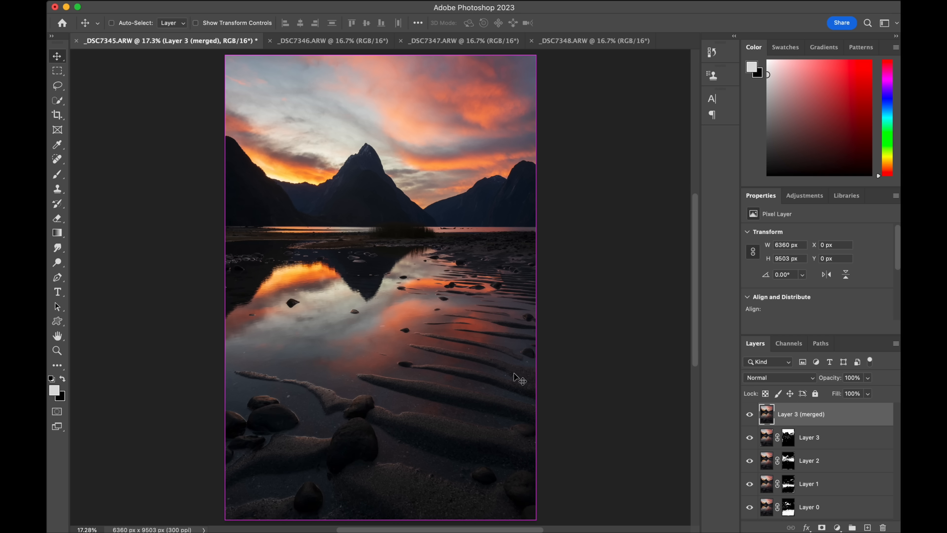
# Step: Flatten the blended stack and duplicate the result as Layer 1 above the Background
pyautogui.rightClick(800, 414)
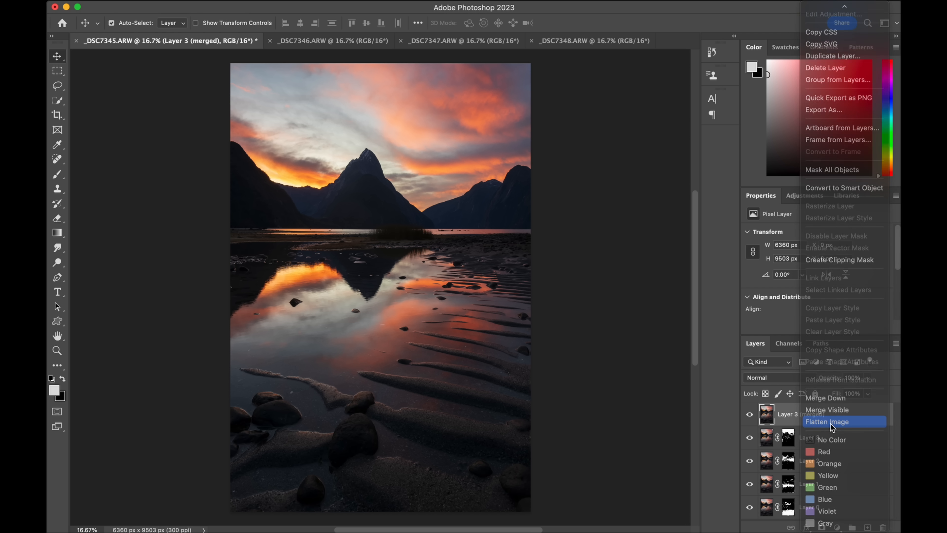
pyautogui.click(828, 421)
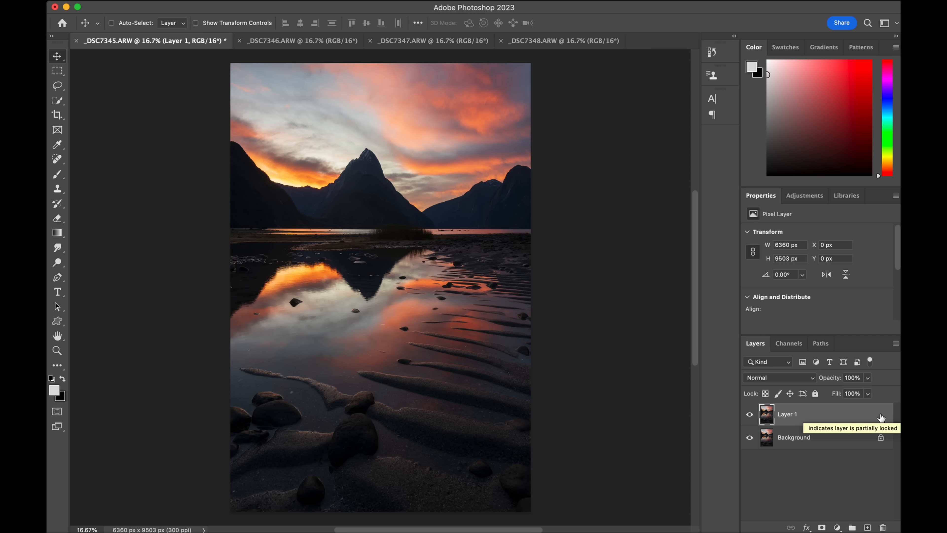
pyautogui.click(111, 22)
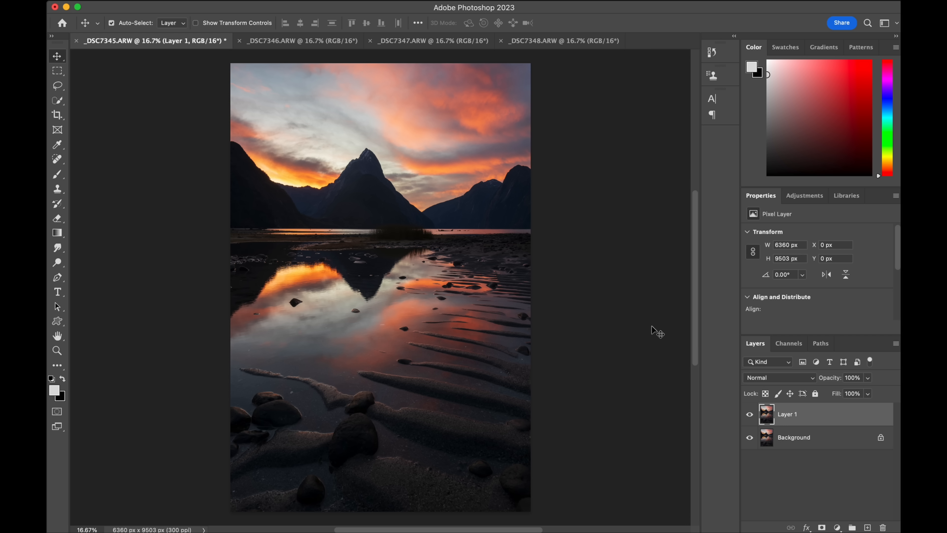
pyautogui.moveTo(581, 237)
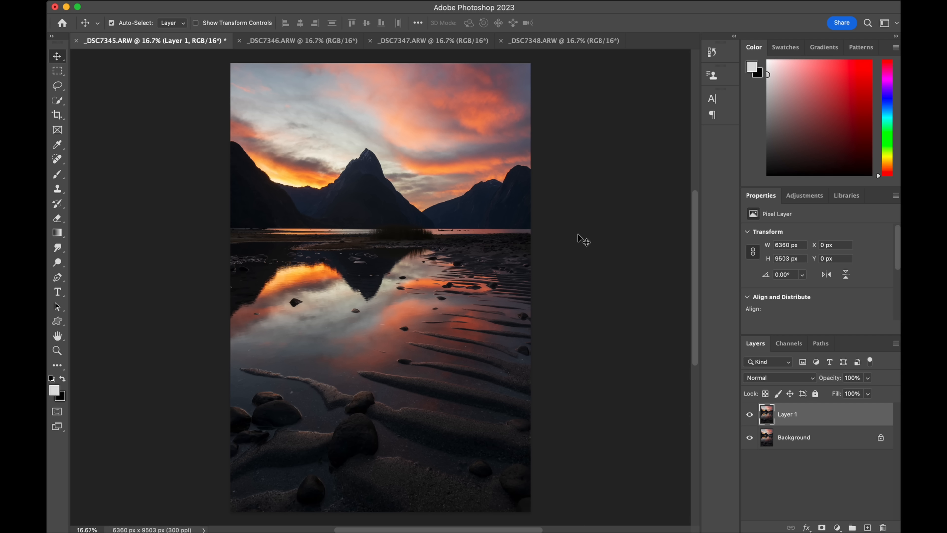
pyautogui.moveTo(527, 135)
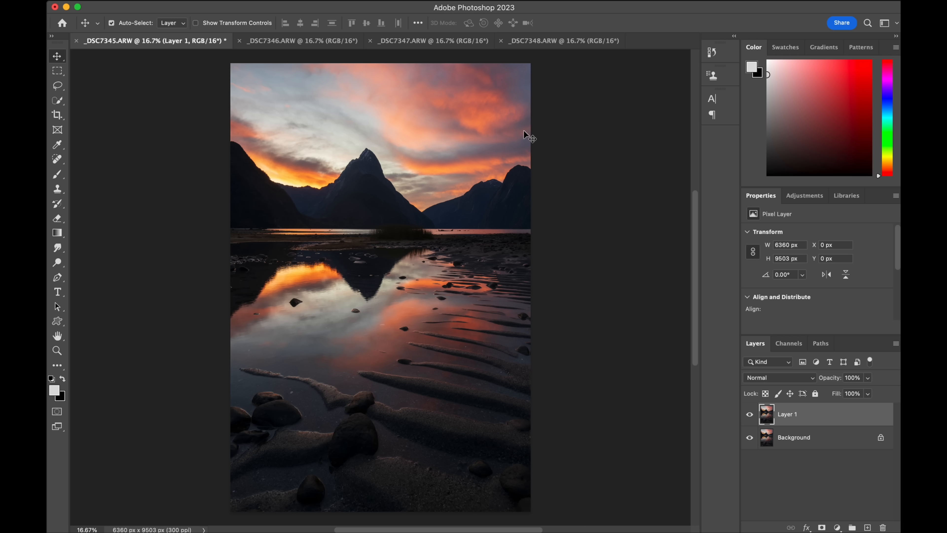
pyautogui.click(326, 8)
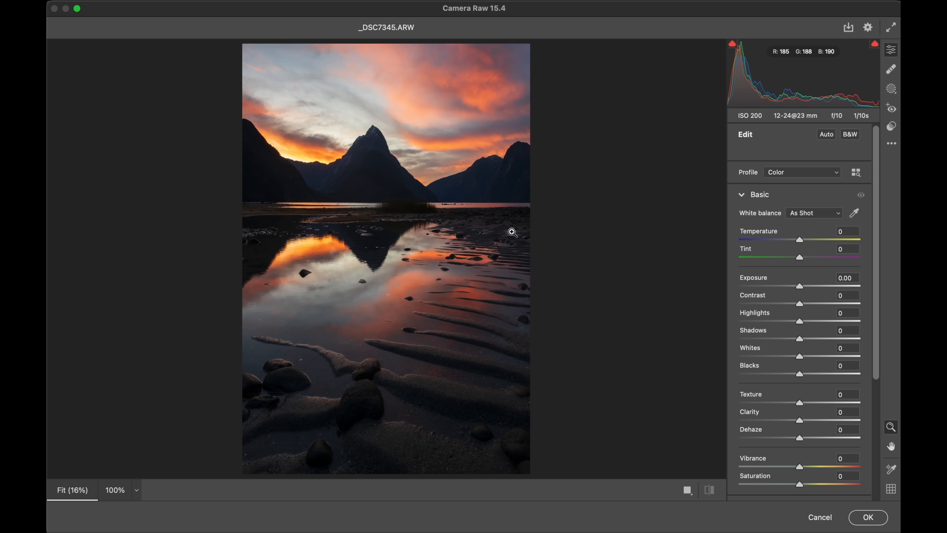
pyautogui.moveTo(678, 286)
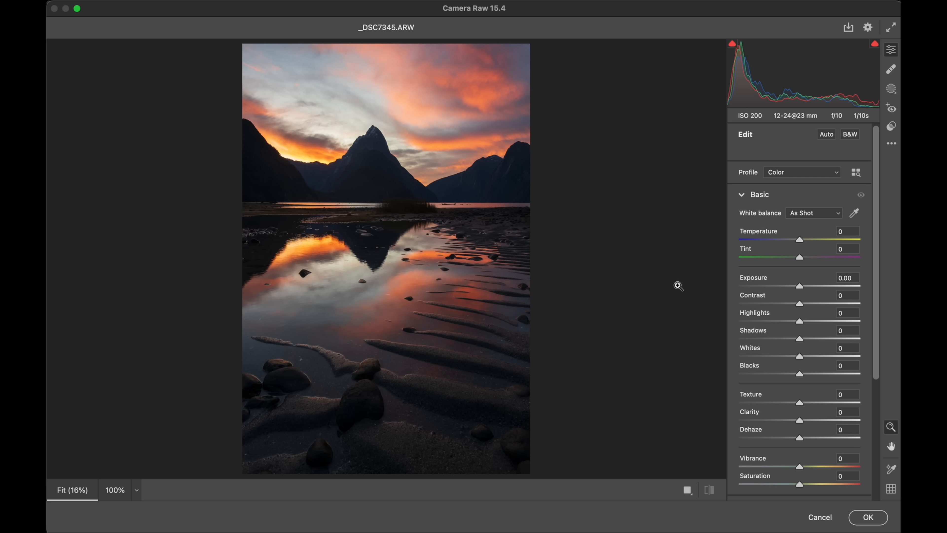
pyautogui.moveTo(684, 282)
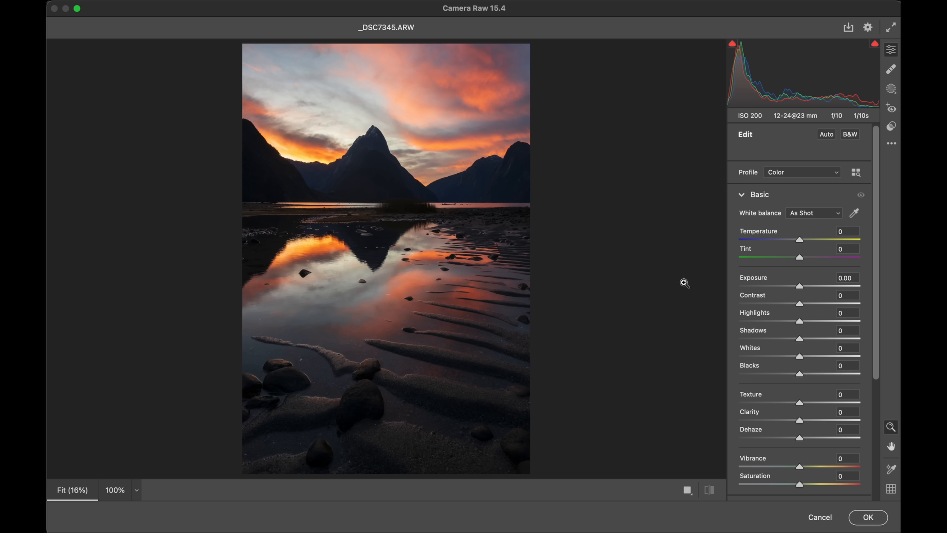
pyautogui.moveTo(777, 216)
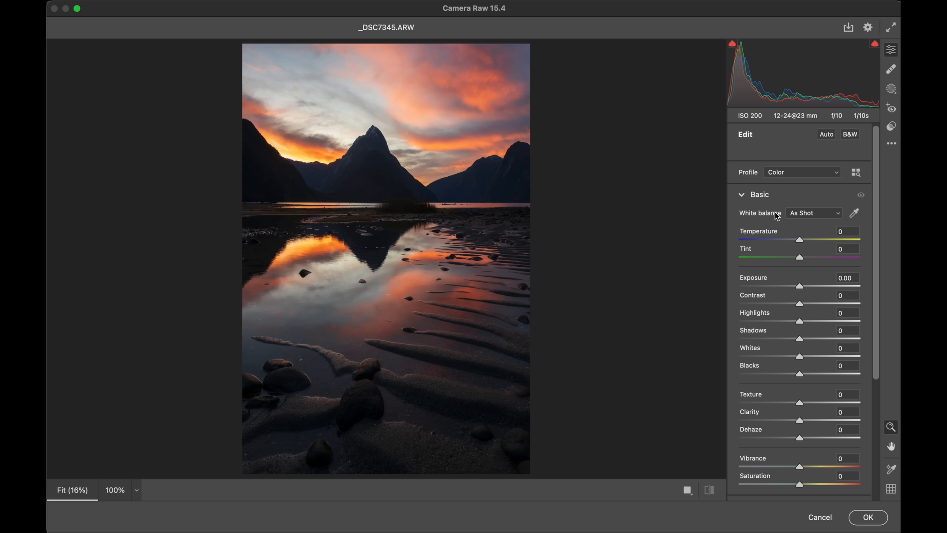
pyautogui.moveTo(765, 249)
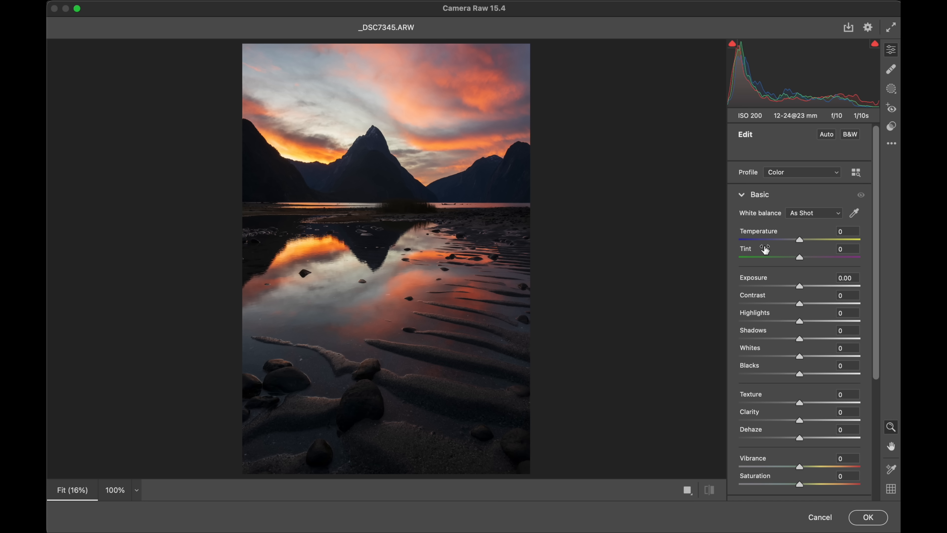
pyautogui.moveTo(796, 241)
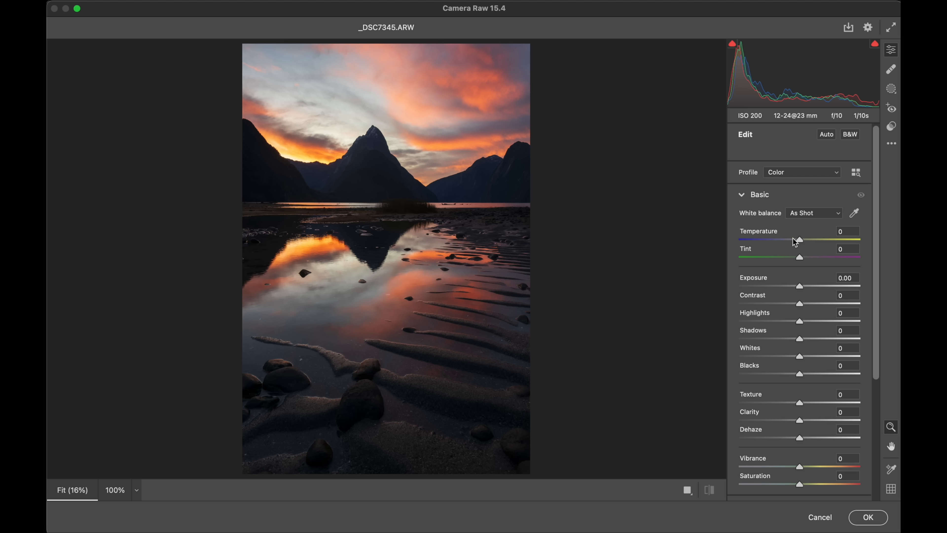
pyautogui.moveTo(800, 240); pyautogui.dragTo(790, 240)
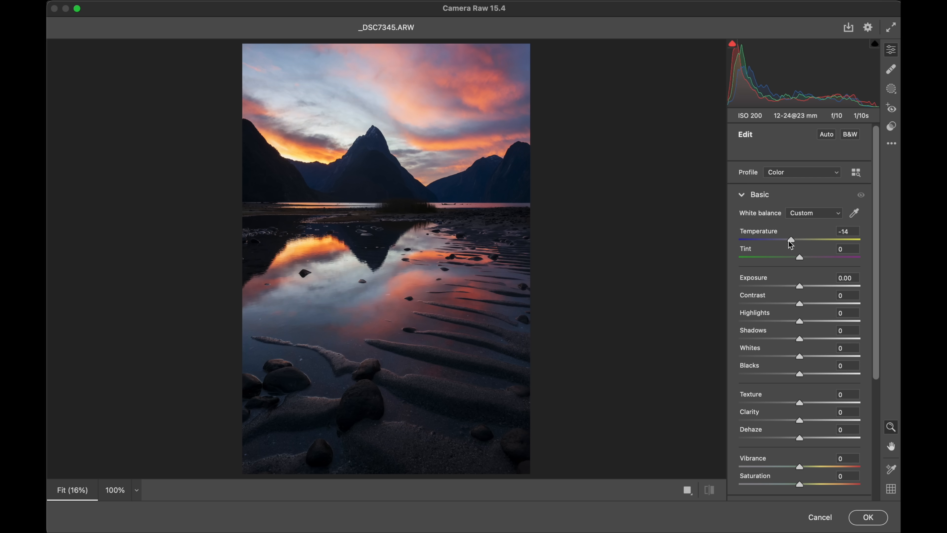
pyautogui.moveTo(790, 239); pyautogui.dragTo(781, 240)
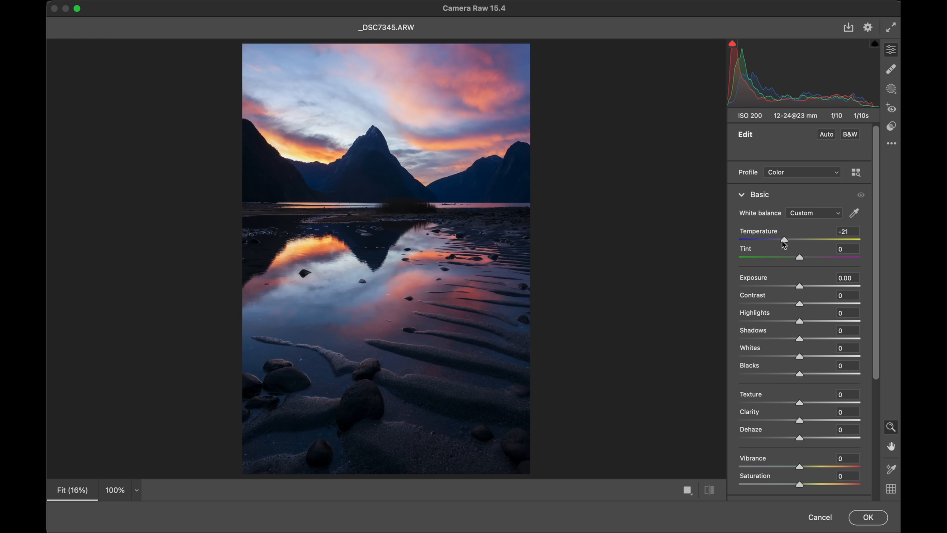
pyautogui.moveTo(786, 240); pyautogui.dragTo(783, 239)
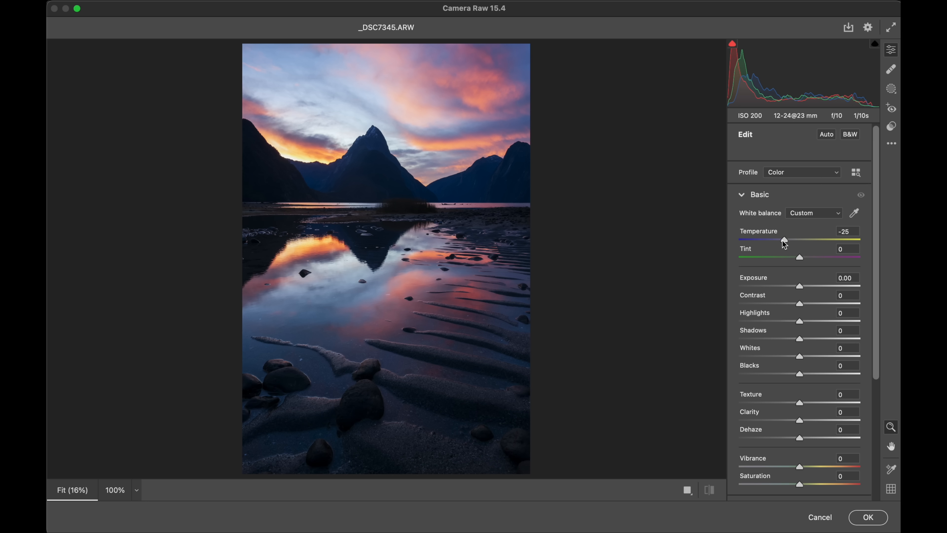
pyautogui.moveTo(784, 240); pyautogui.dragTo(789, 240)
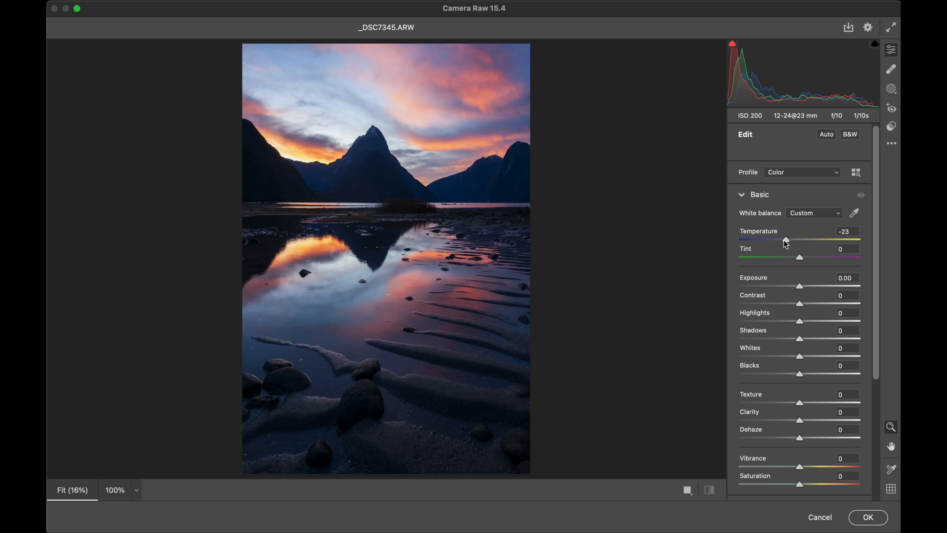
pyautogui.moveTo(785, 239); pyautogui.dragTo(805, 239)
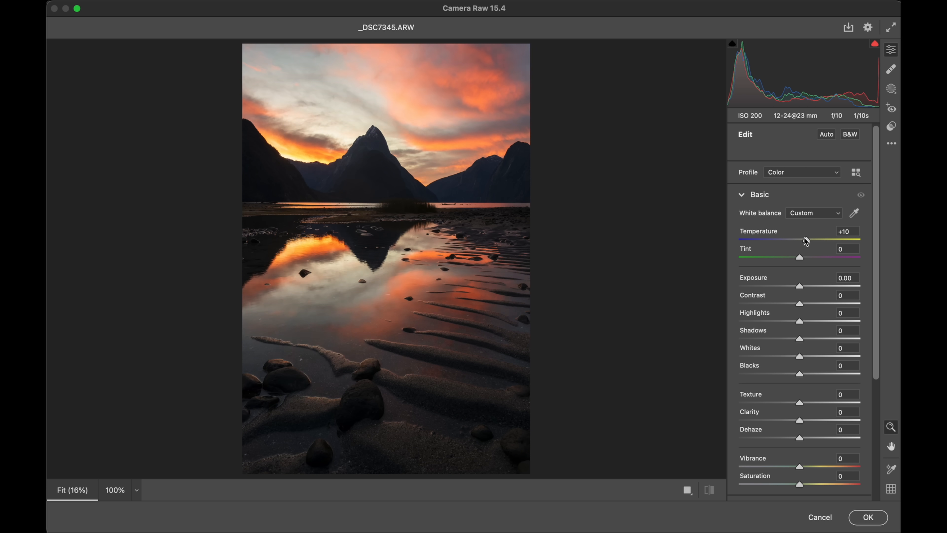
pyautogui.moveTo(804, 240); pyautogui.dragTo(790, 240)
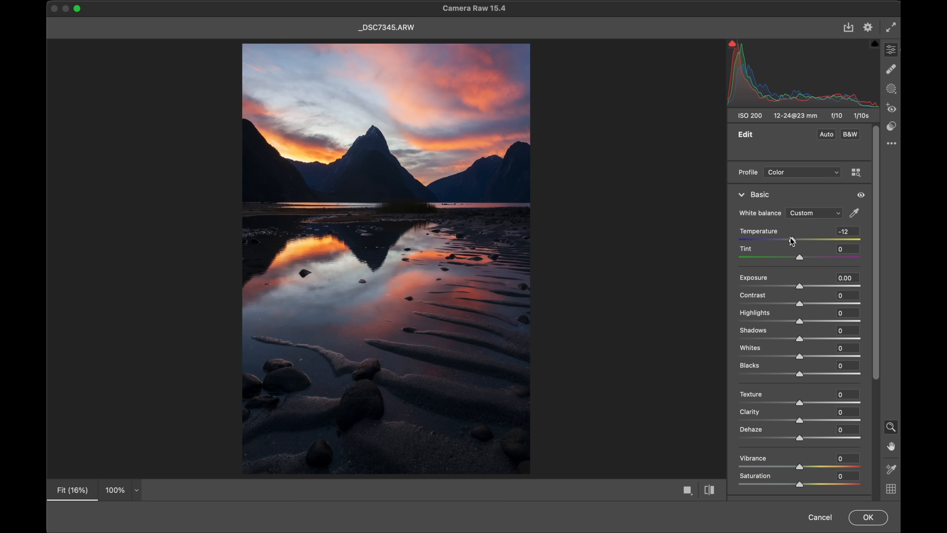
pyautogui.moveTo(800, 257); pyautogui.dragTo(800, 256)
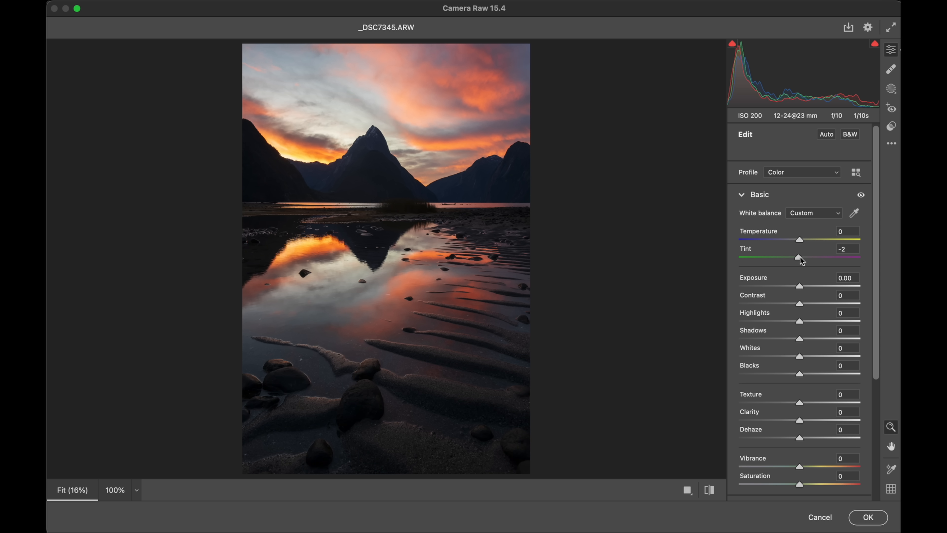
pyautogui.moveTo(800, 258); pyautogui.dragTo(817, 258)
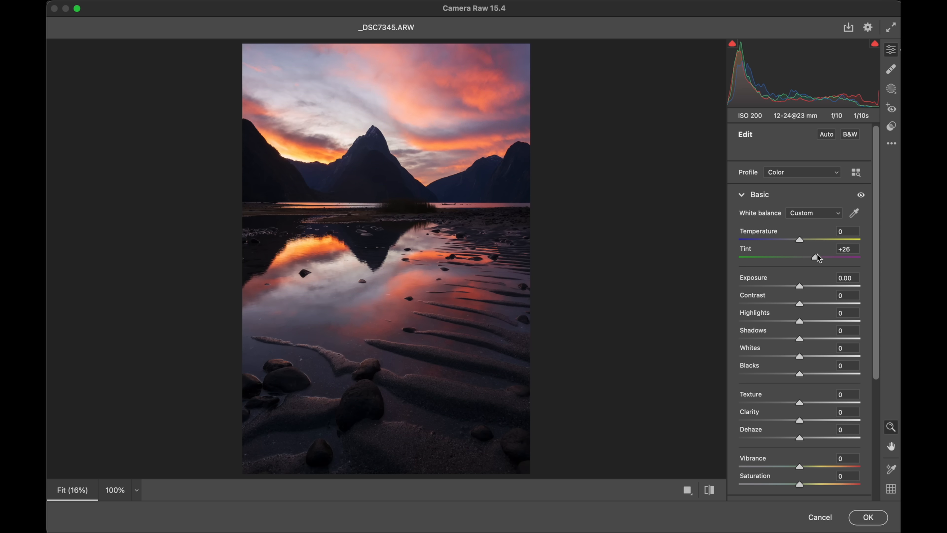
pyautogui.moveTo(816, 257); pyautogui.dragTo(788, 257)
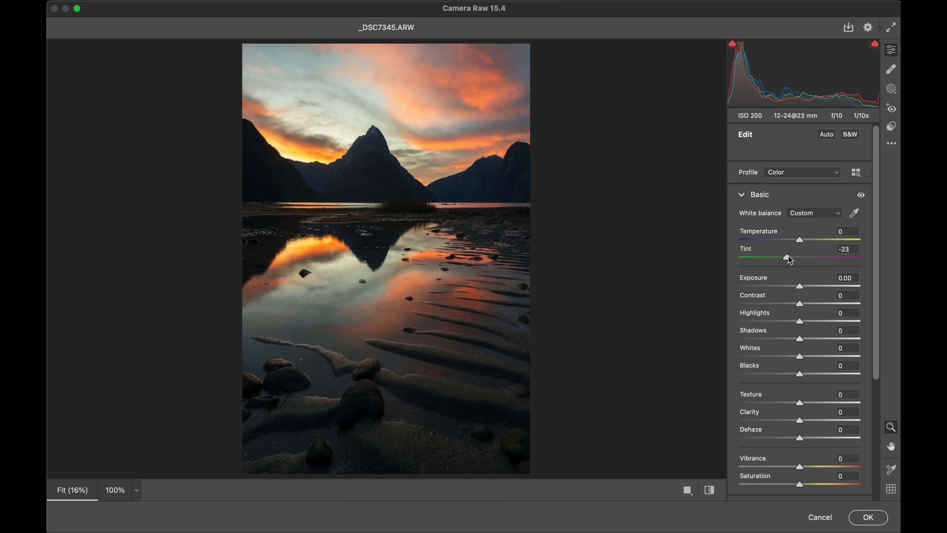
pyautogui.moveTo(787, 256); pyautogui.dragTo(811, 256)
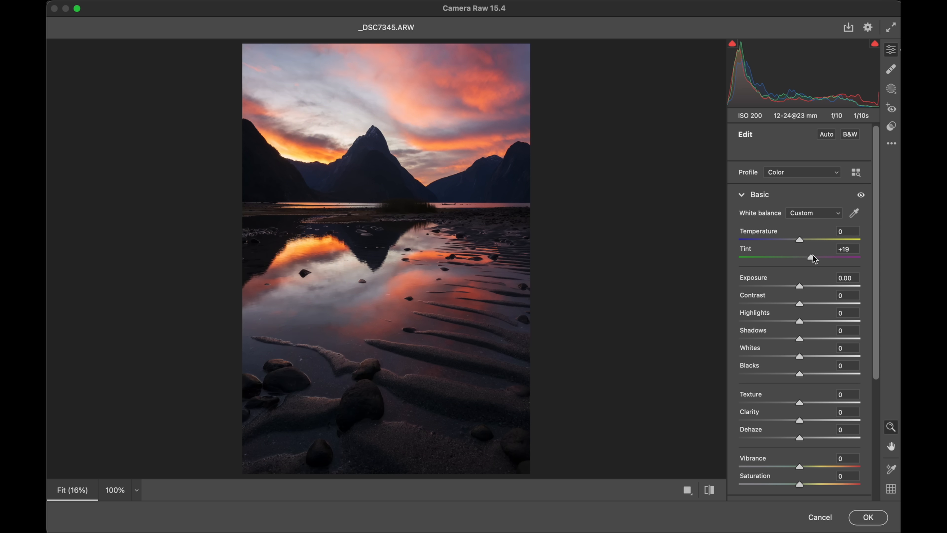
pyautogui.moveTo(812, 256); pyautogui.dragTo(800, 257)
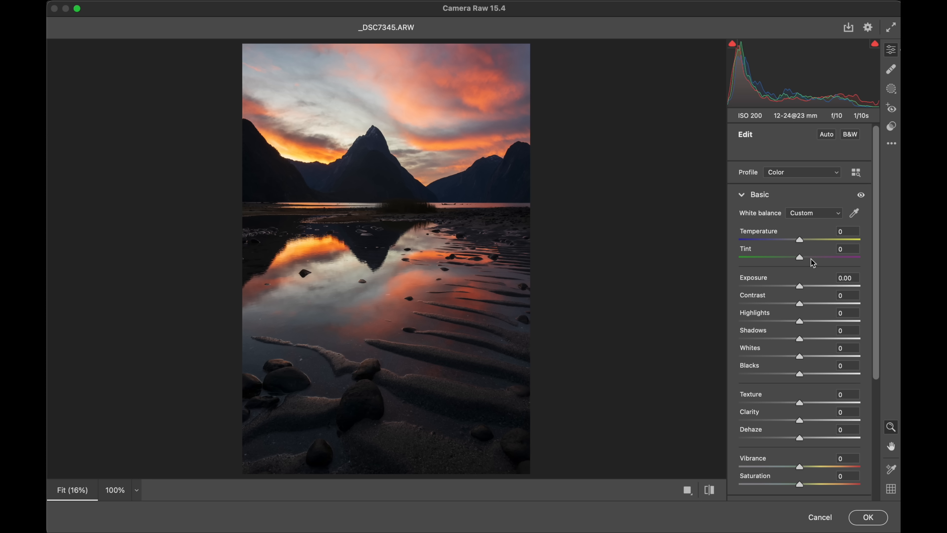
pyautogui.moveTo(787, 245)
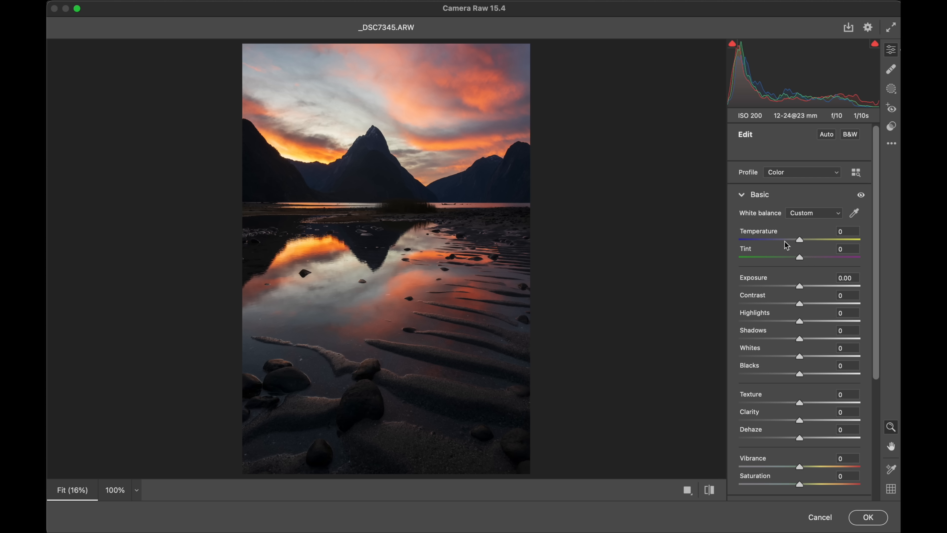
pyautogui.moveTo(787, 250)
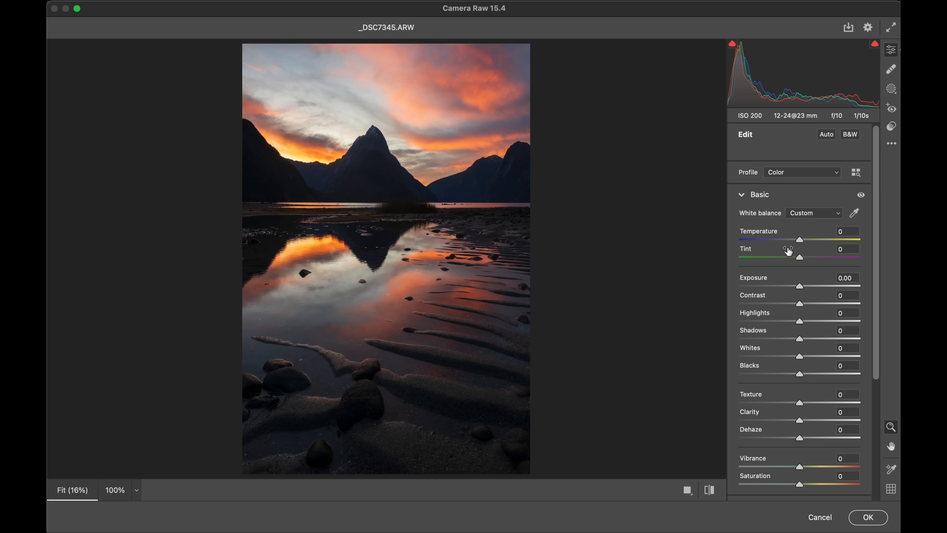
pyautogui.moveTo(799, 239); pyautogui.dragTo(798, 240)
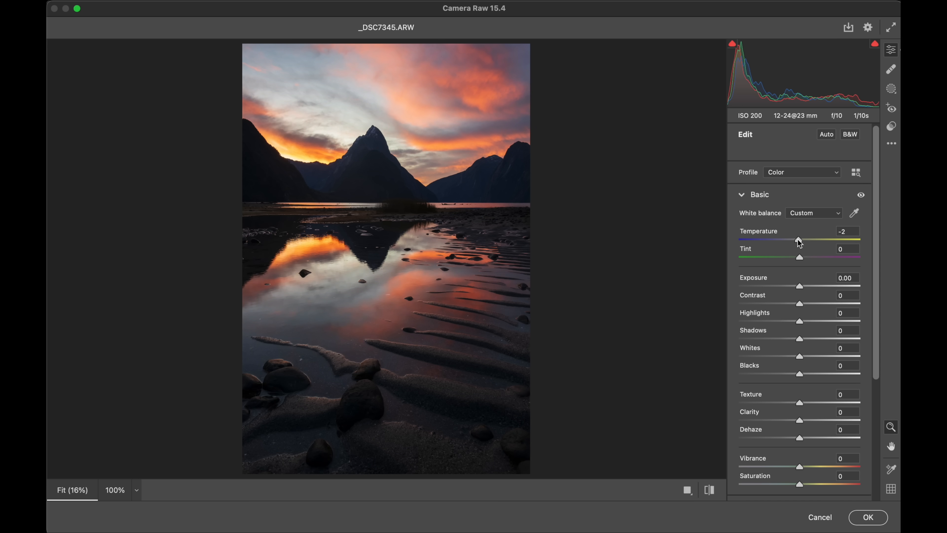
pyautogui.moveTo(798, 240); pyautogui.dragTo(793, 240)
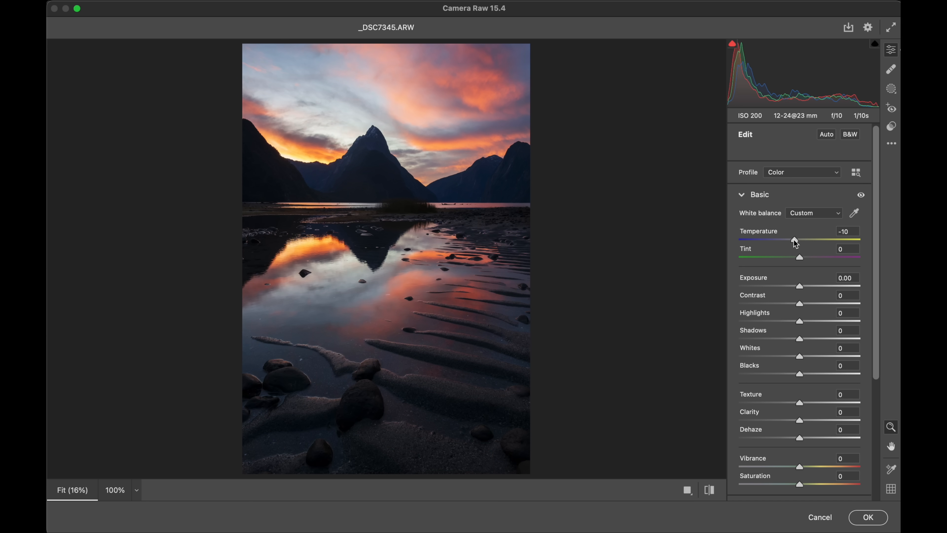
pyautogui.moveTo(793, 240); pyautogui.dragTo(799, 240)
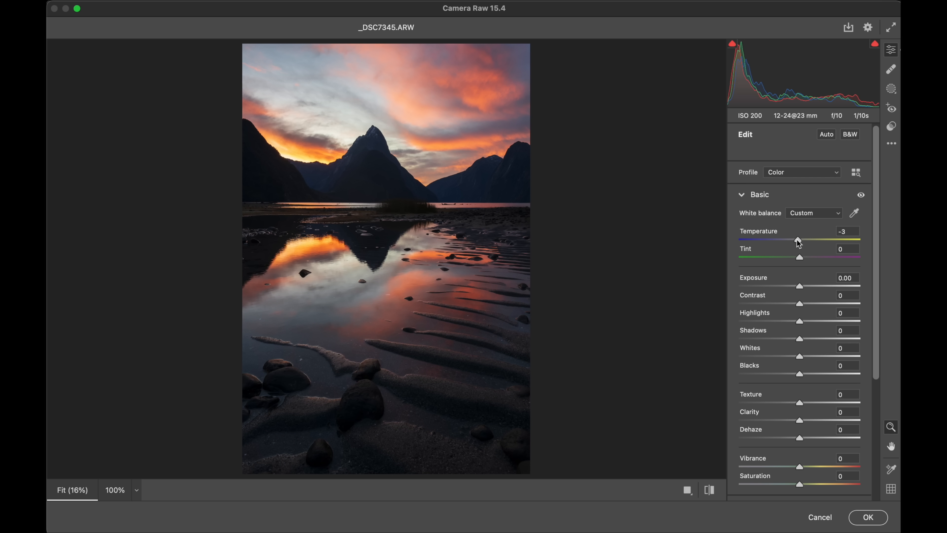
pyautogui.moveTo(797, 239); pyautogui.dragTo(799, 240)
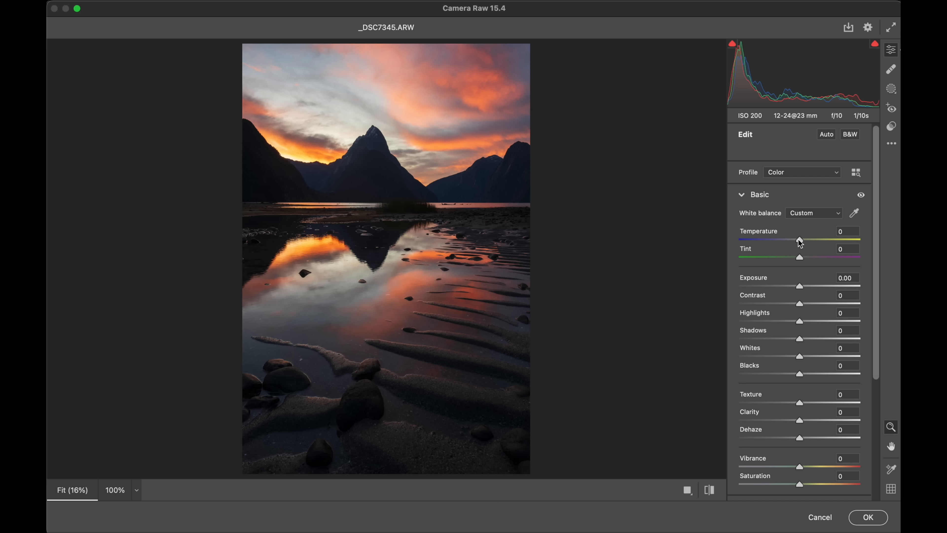
pyautogui.moveTo(445, 288)
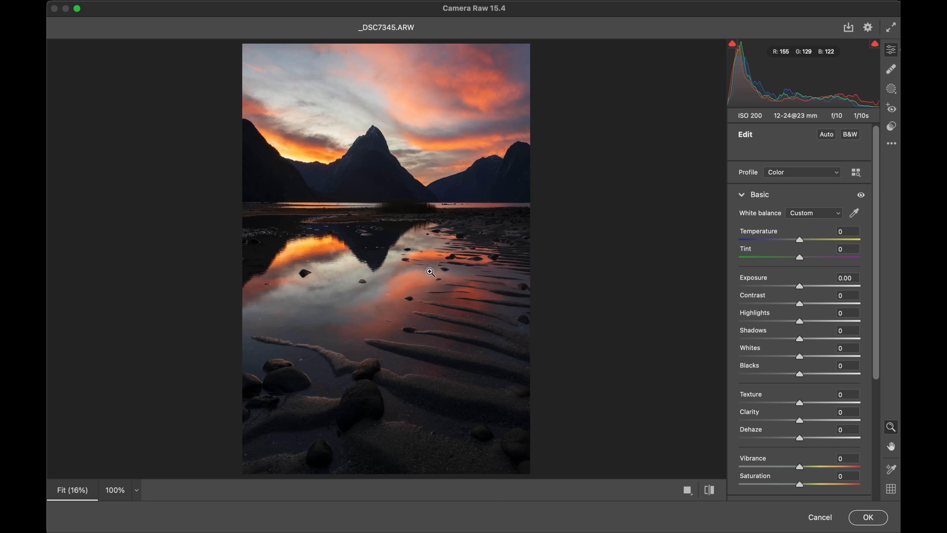
pyautogui.moveTo(477, 283)
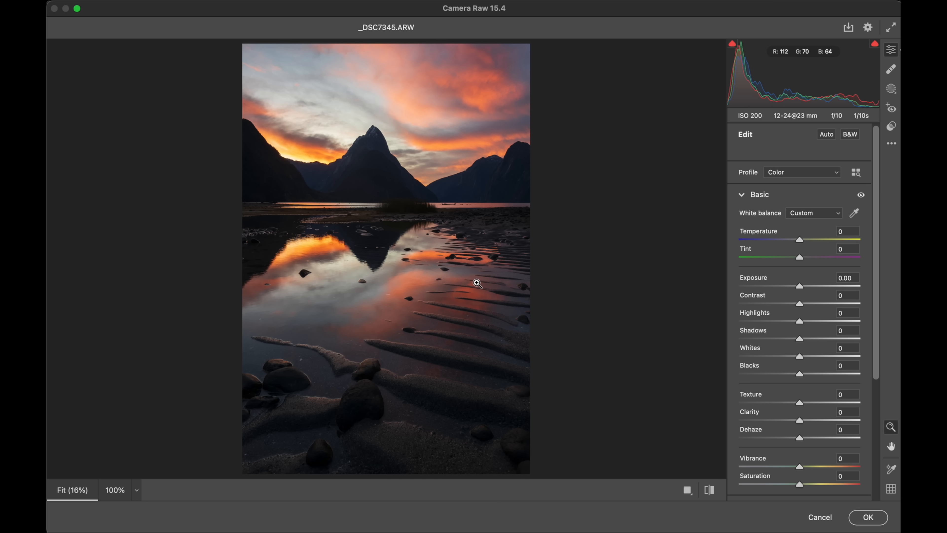
pyautogui.moveTo(475, 256)
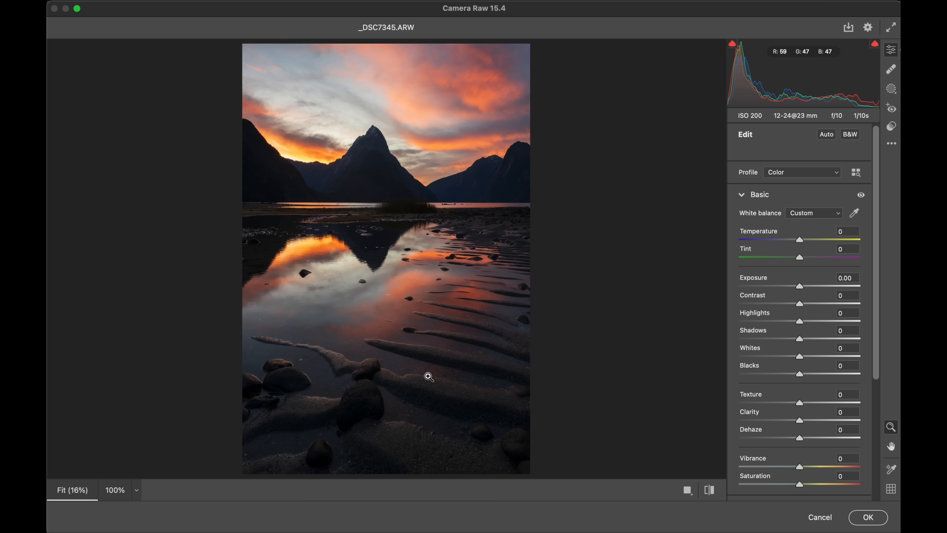
pyautogui.moveTo(414, 250)
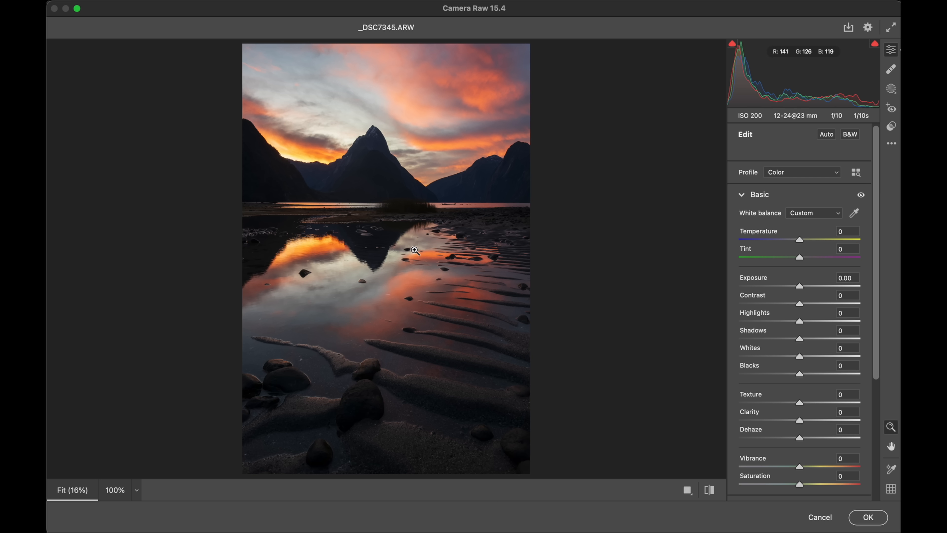
pyautogui.moveTo(429, 321)
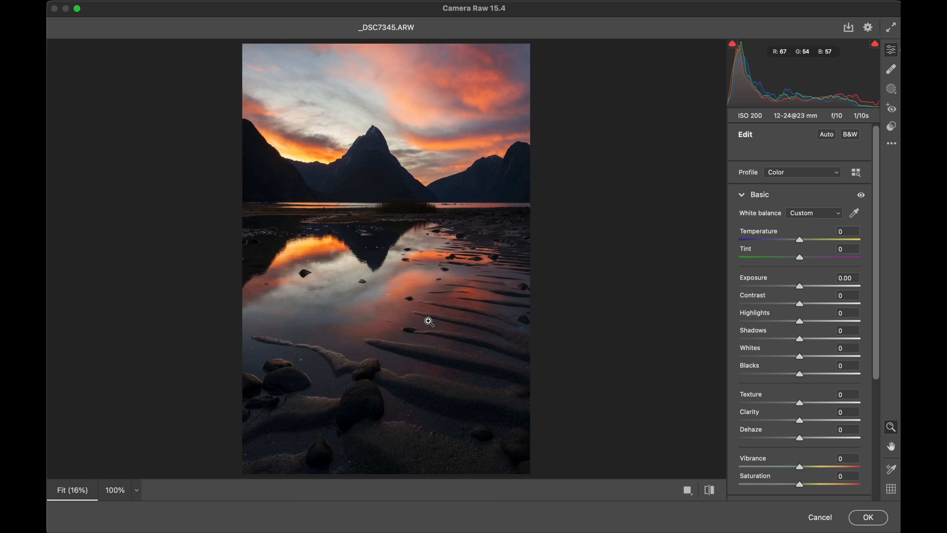
pyautogui.moveTo(407, 349)
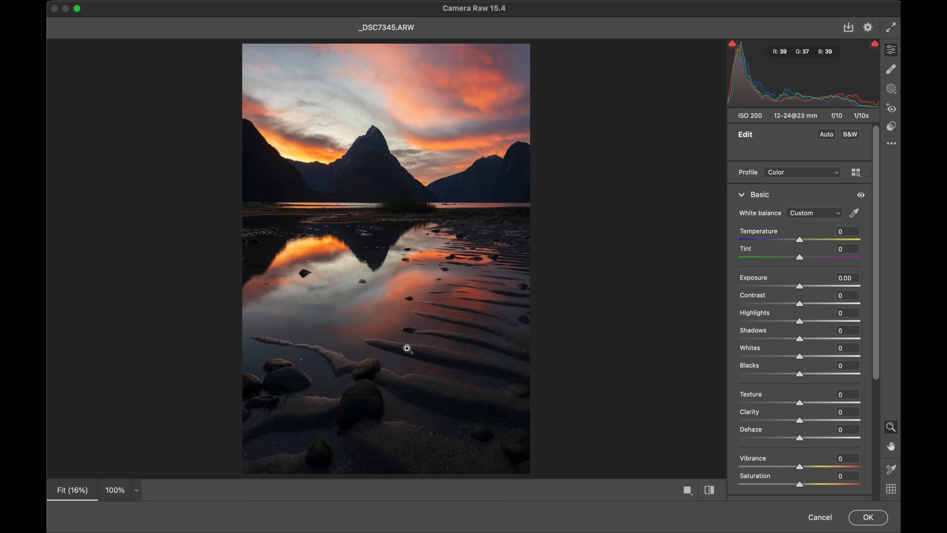
pyautogui.moveTo(407, 345)
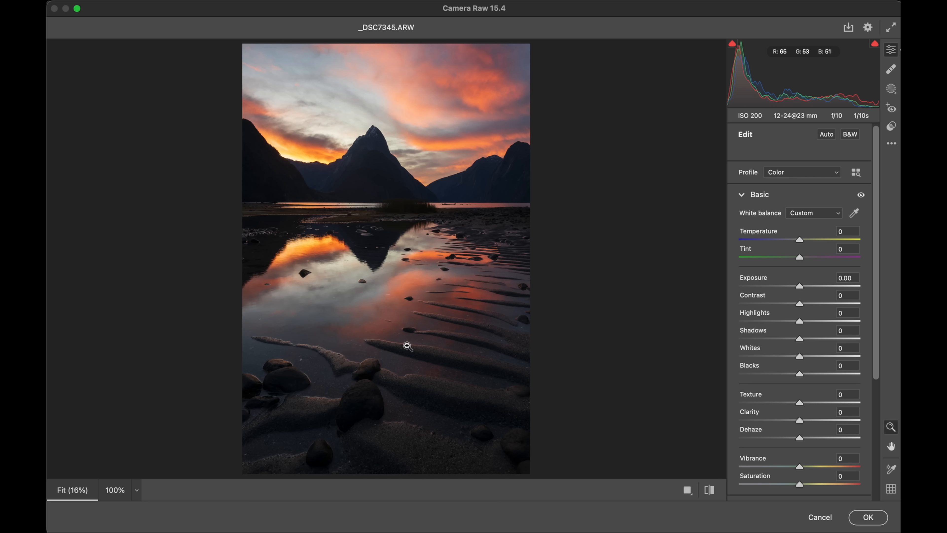
pyautogui.moveTo(326, 205)
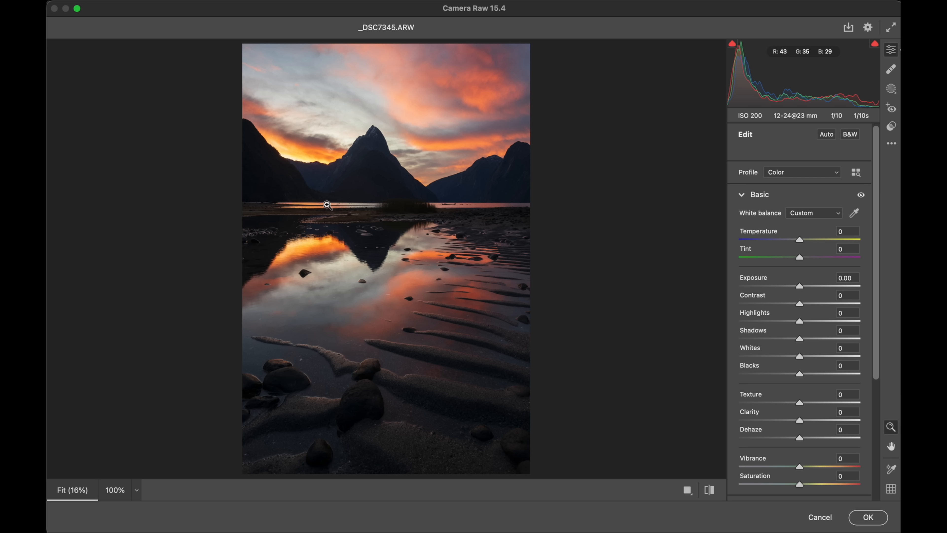
pyautogui.moveTo(406, 148)
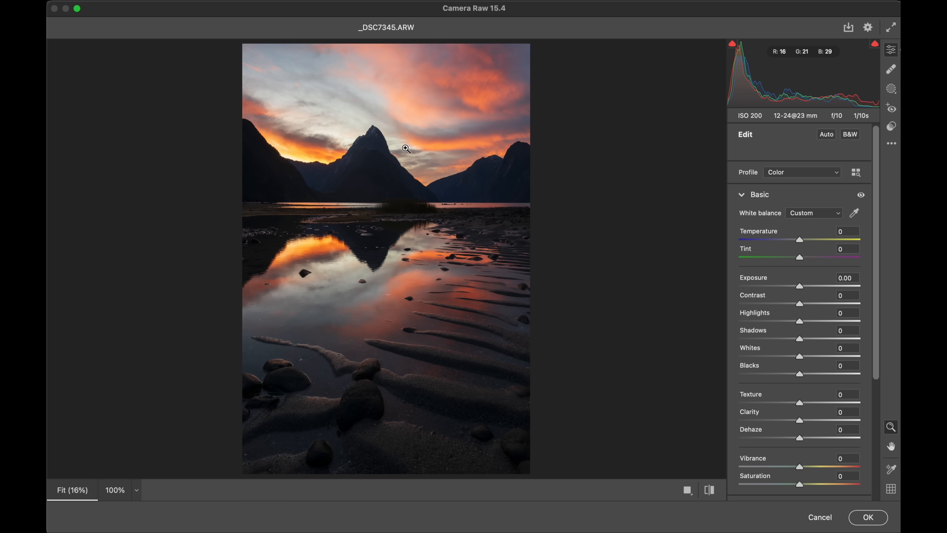
pyautogui.moveTo(421, 278)
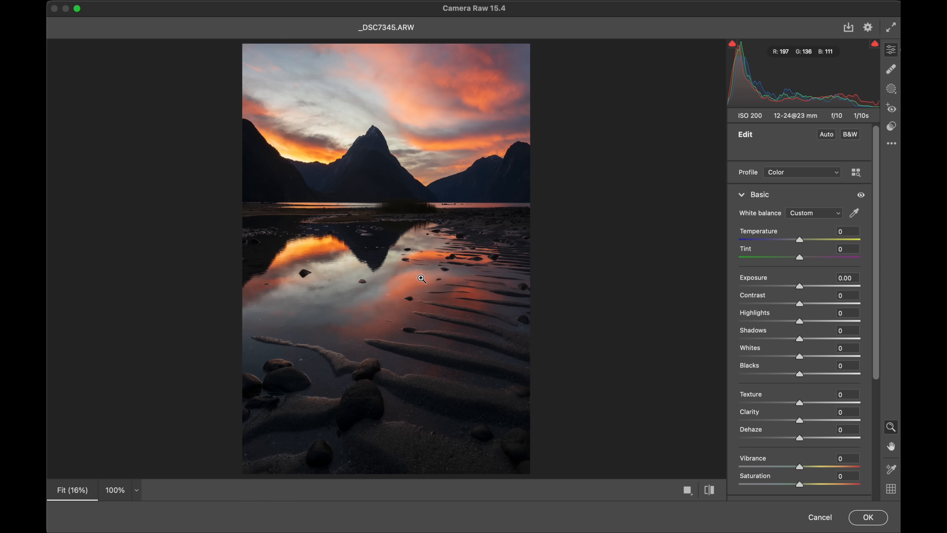
pyautogui.moveTo(433, 387)
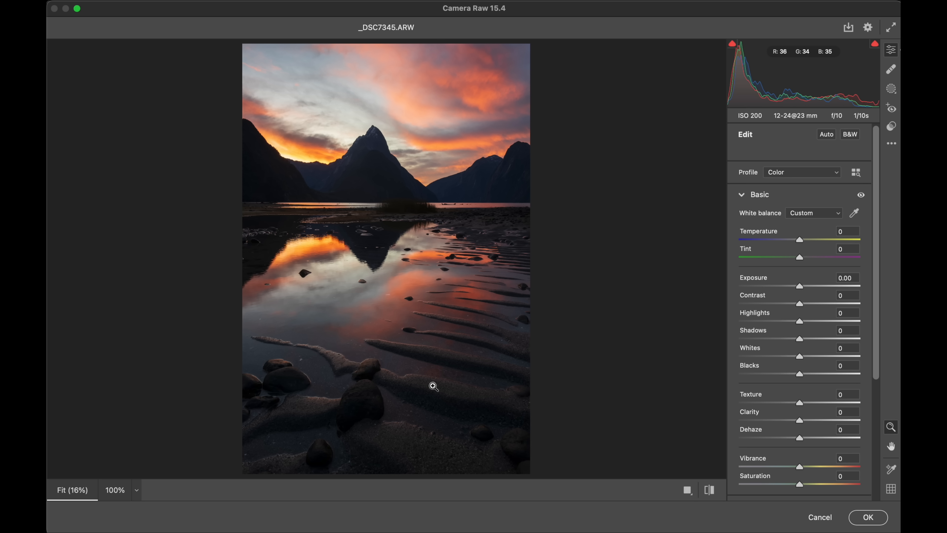
# Step: Brush Mask 1 over the mountain reflection and set its Exposure to +0.40
pyautogui.click(891, 89)
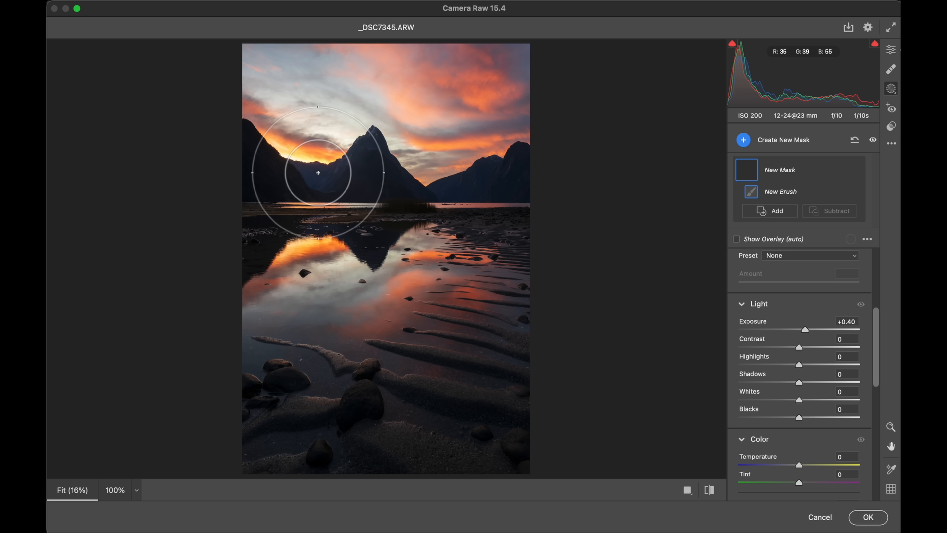
pyautogui.moveTo(317, 172); pyautogui.dragTo(310, 219)
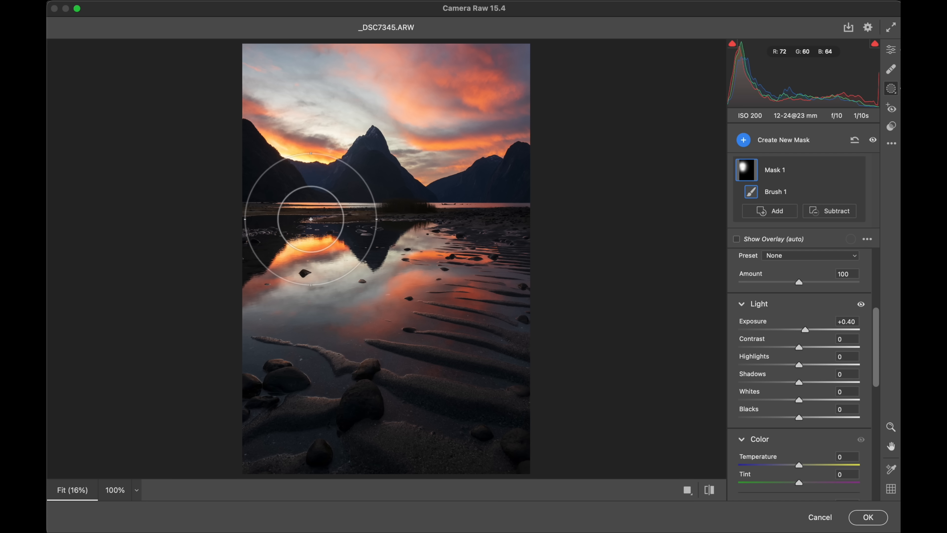
pyautogui.moveTo(509, 190)
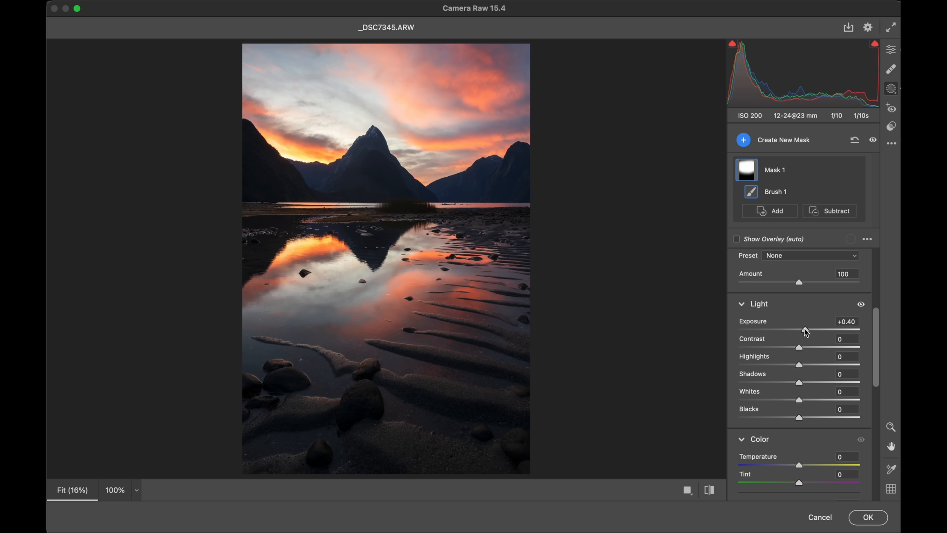
pyautogui.moveTo(807, 330); pyautogui.dragTo(813, 330)
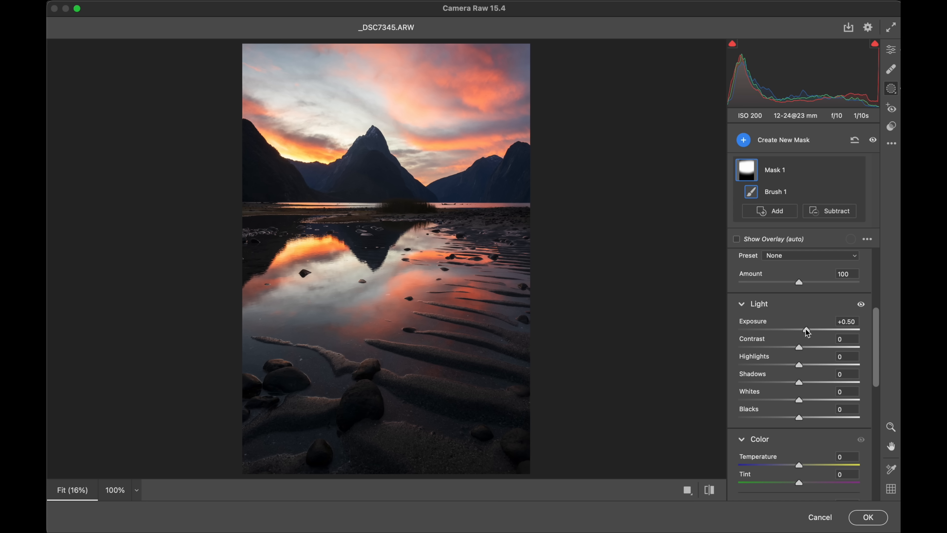
pyautogui.moveTo(810, 330); pyautogui.dragTo(807, 331)
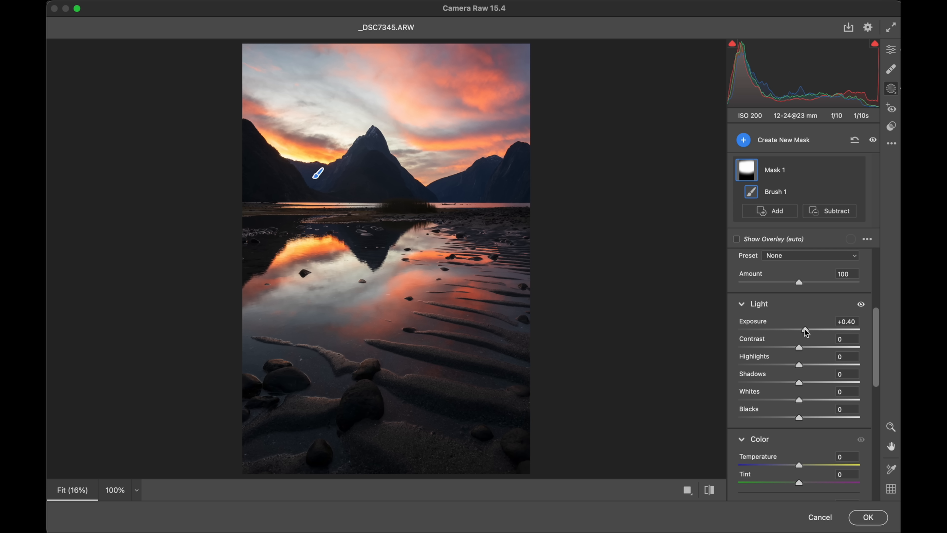
pyautogui.moveTo(818, 132)
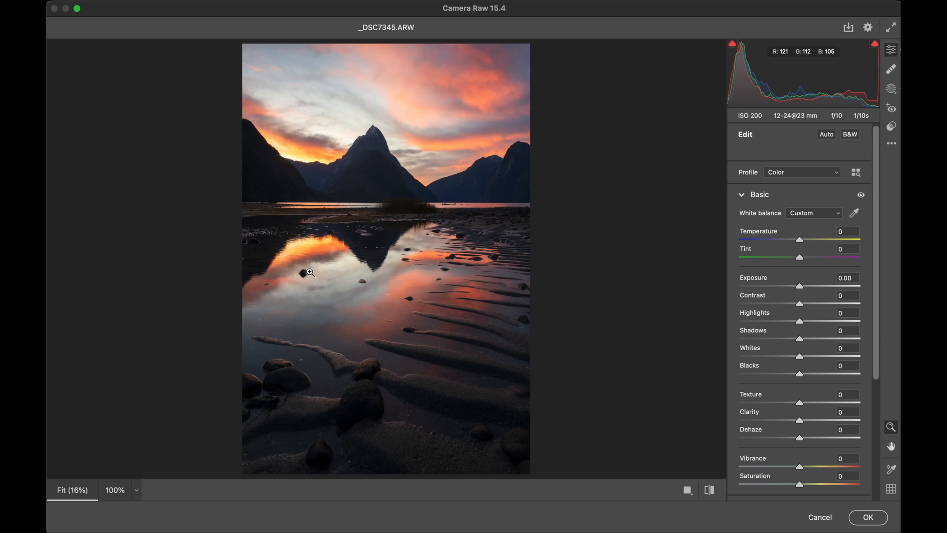
# Step: Brush a second mask over the foreground sand ripples with Texture +15 and Whites +17
pyautogui.click(309, 272)
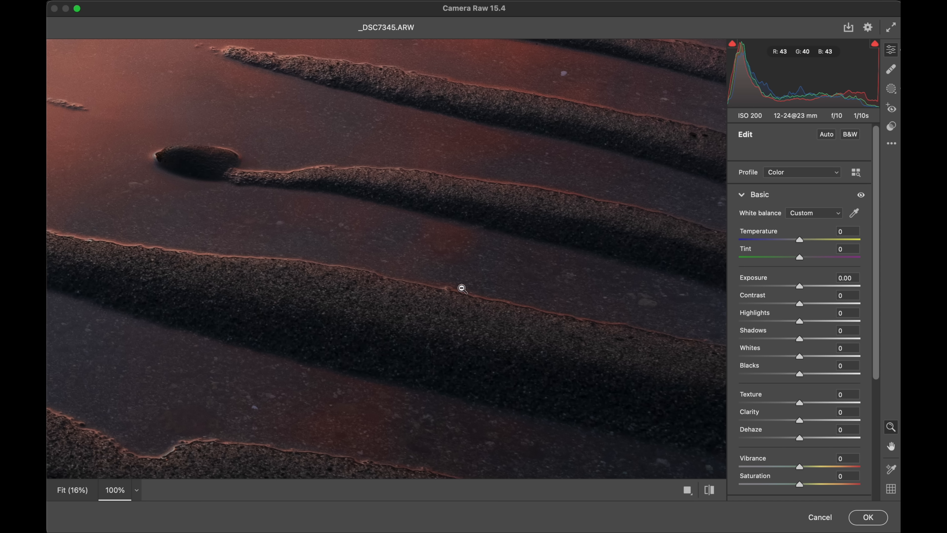
pyautogui.click(72, 490)
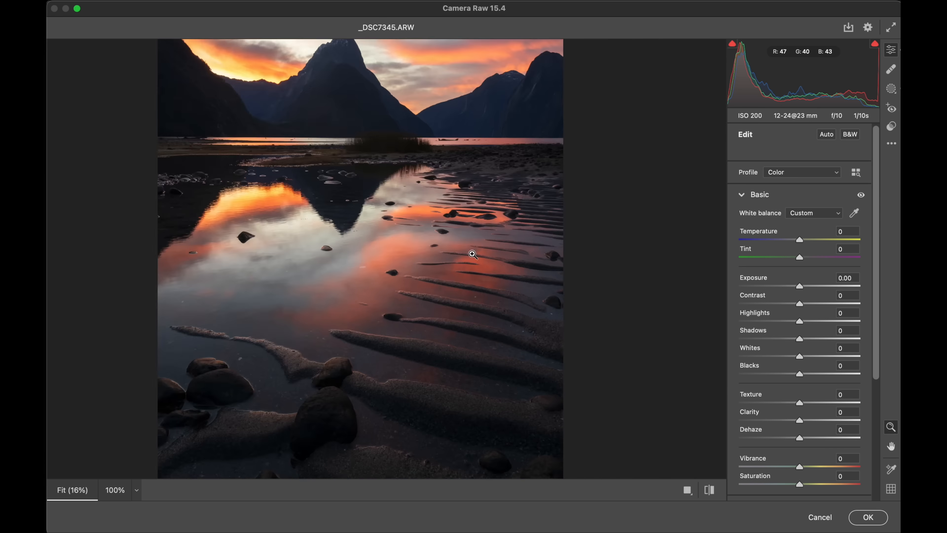
pyautogui.click(890, 89)
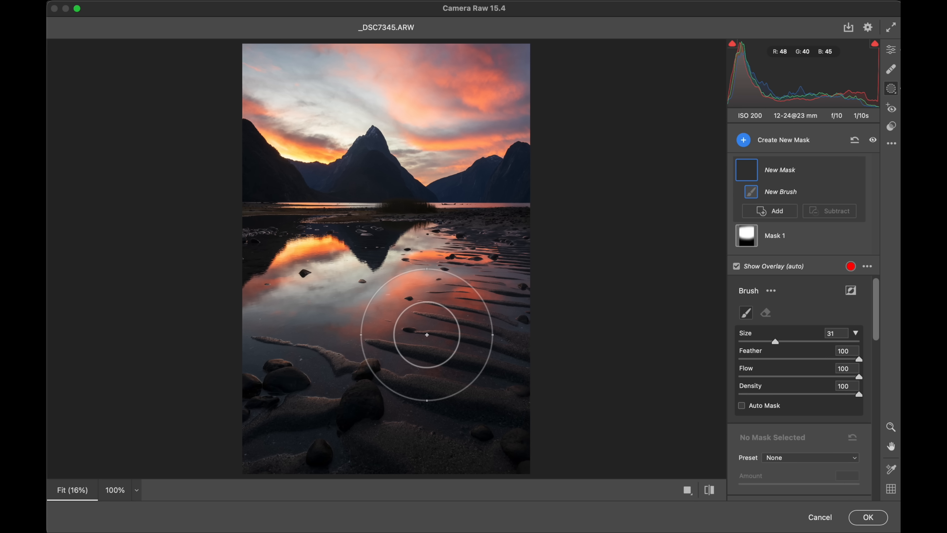
pyautogui.moveTo(795, 397)
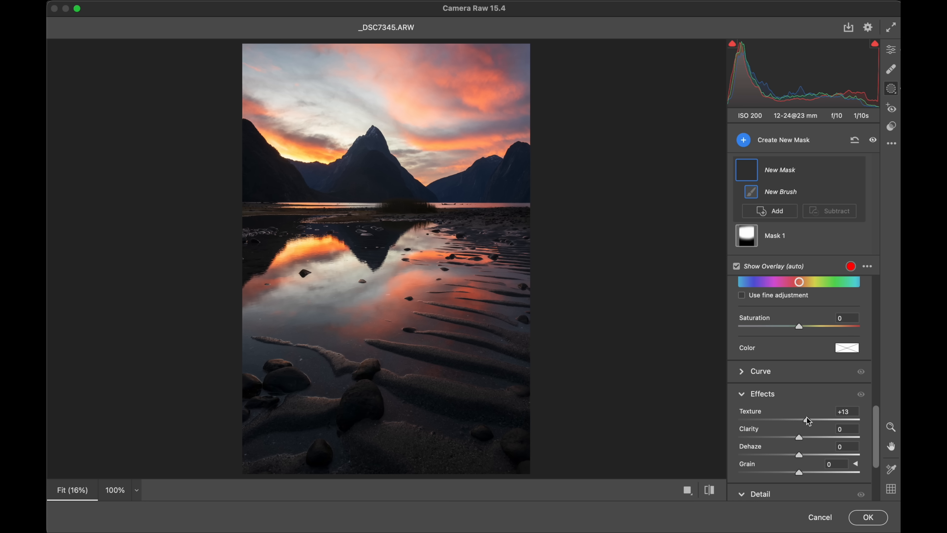
pyautogui.moveTo(806, 420); pyautogui.dragTo(810, 419)
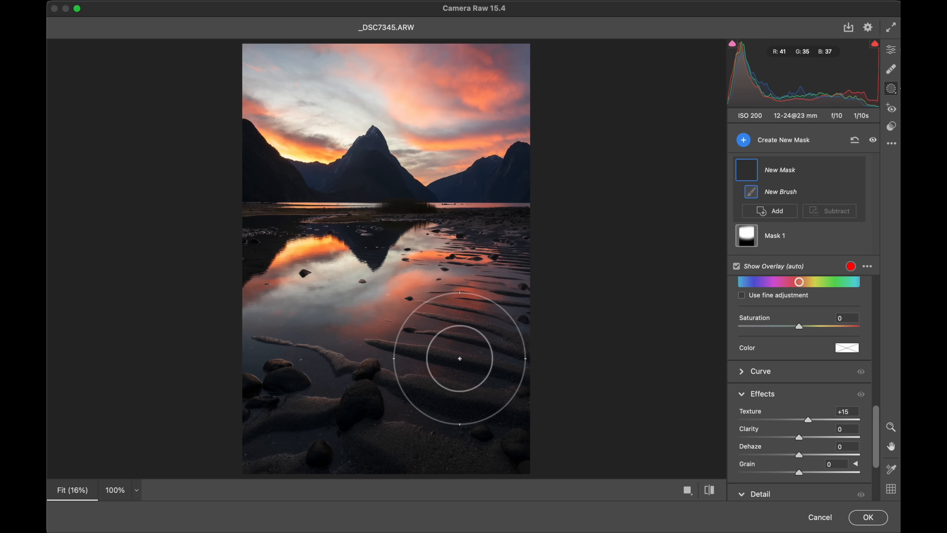
pyautogui.moveTo(459, 358); pyautogui.dragTo(470, 441)
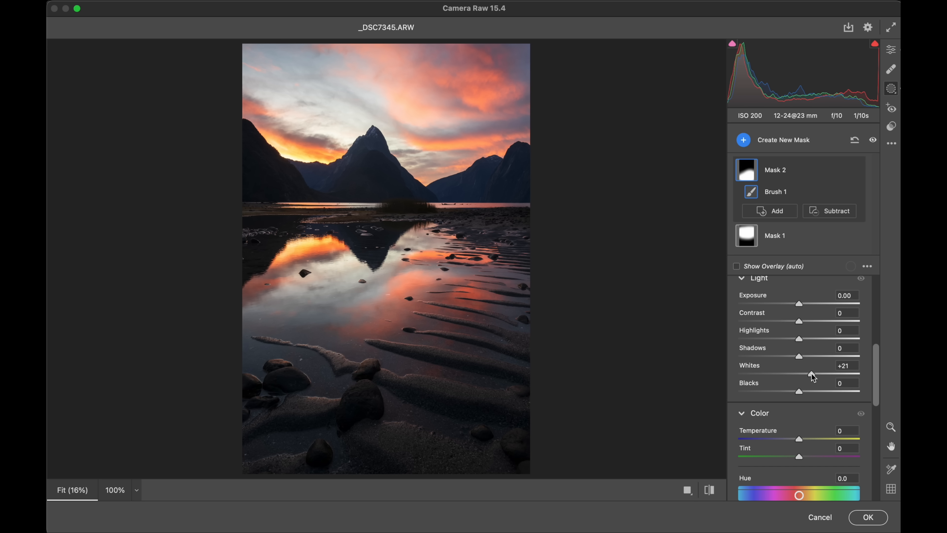
pyautogui.moveTo(815, 373); pyautogui.dragTo(810, 373)
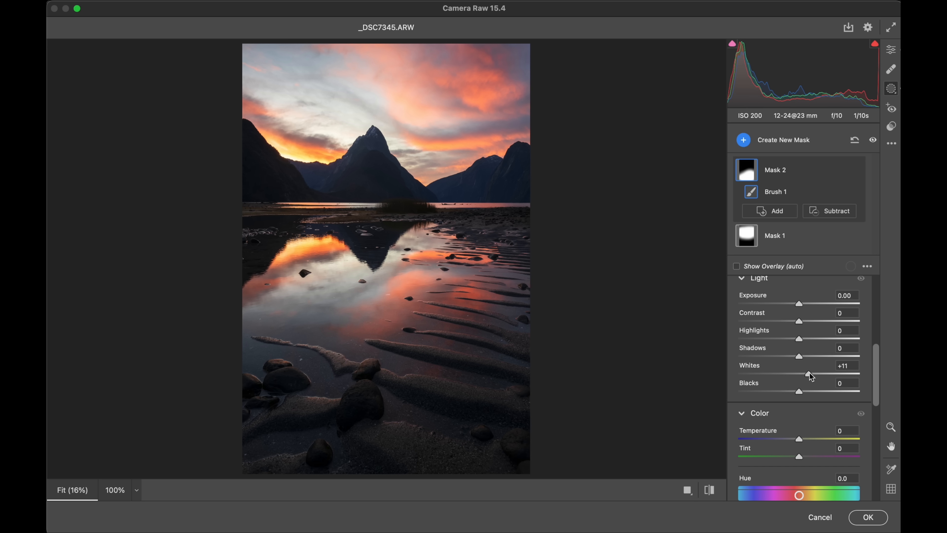
pyautogui.moveTo(808, 374); pyautogui.dragTo(813, 374)
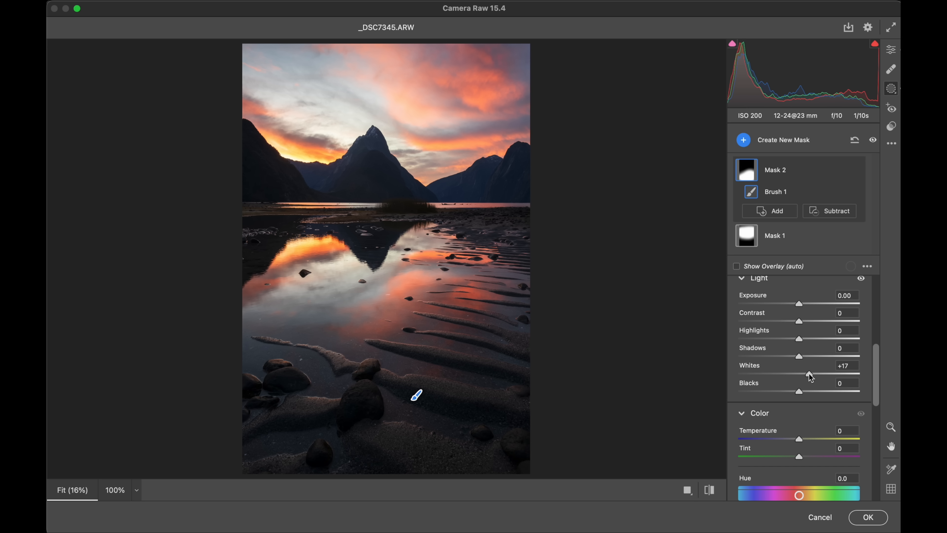
# Step: Leave masking for the global edit controls and magnify the pink sunset clouds at 100%
pyautogui.click(783, 140)
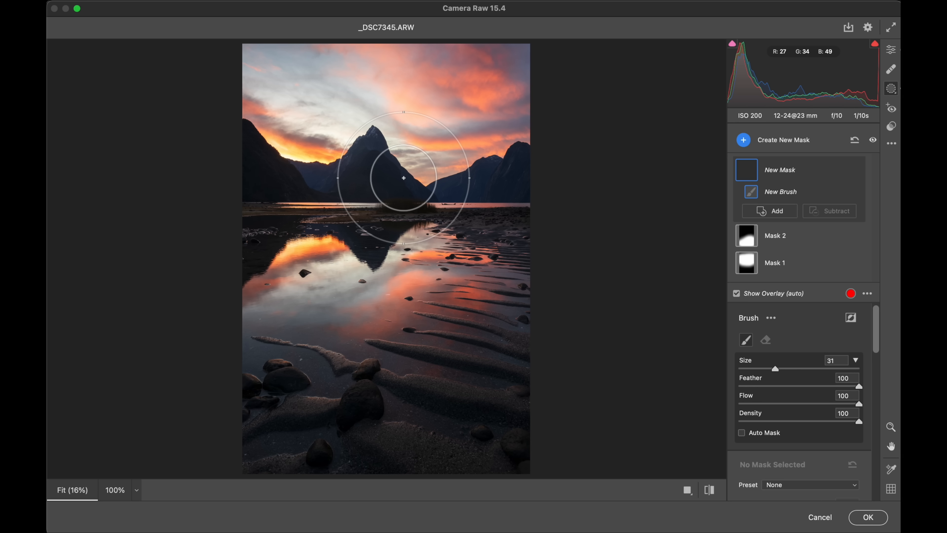
pyautogui.moveTo(415, 171)
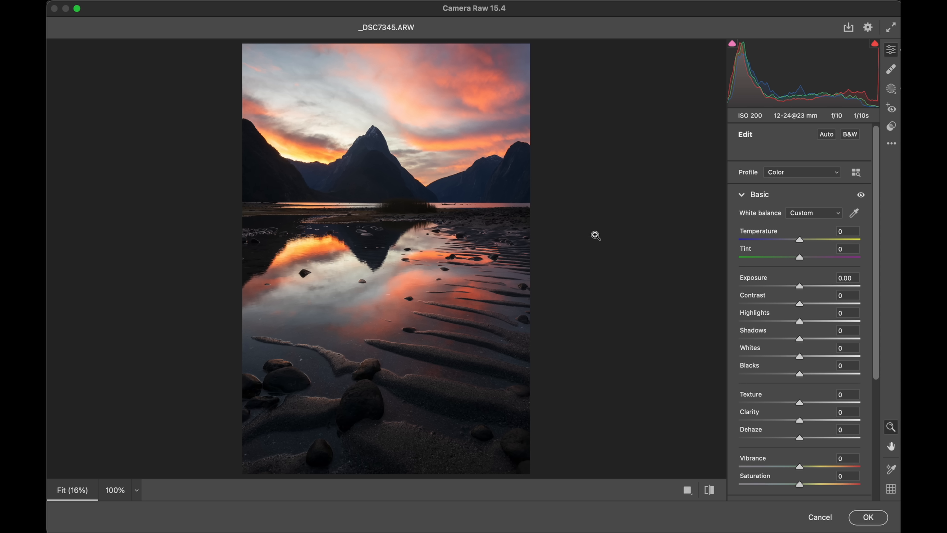
pyautogui.moveTo(492, 72)
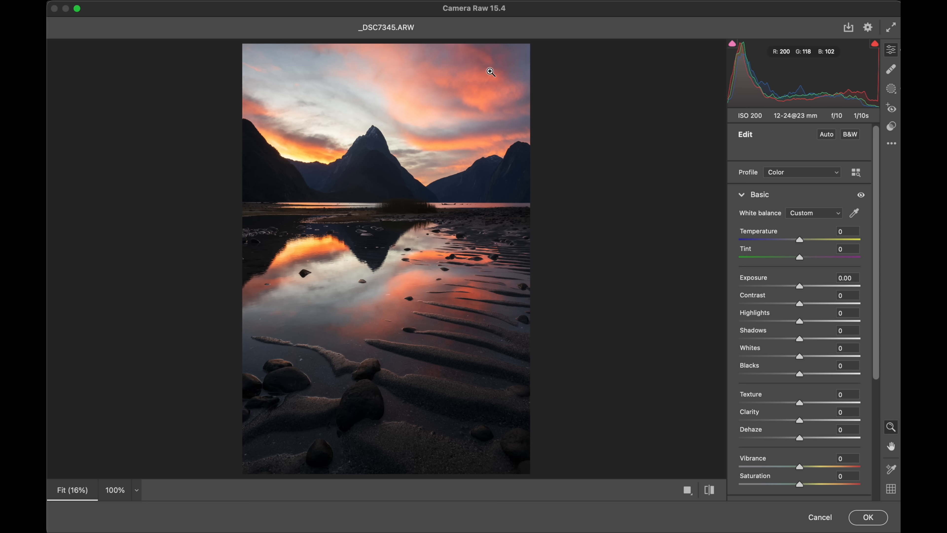
pyautogui.moveTo(808, 238)
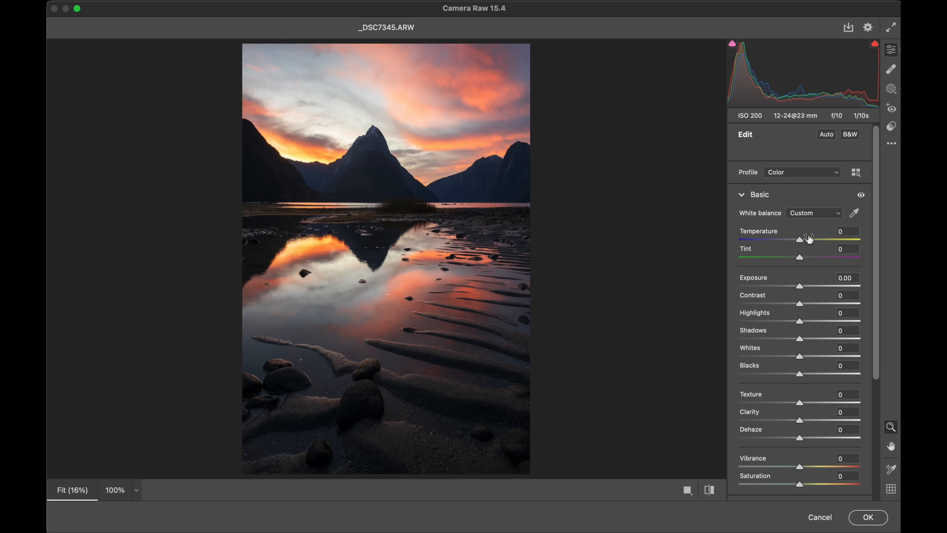
pyautogui.moveTo(798, 240); pyautogui.dragTo(778, 239)
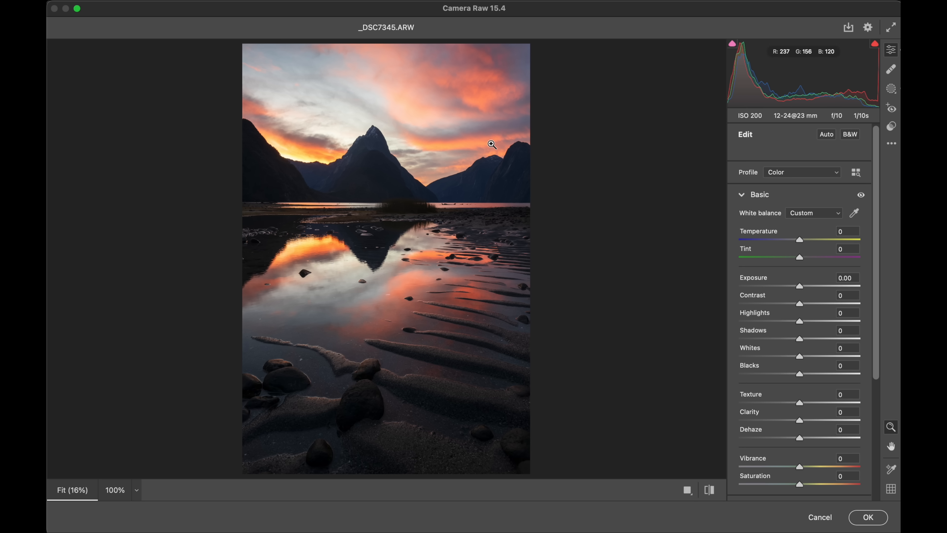
pyautogui.click(492, 145)
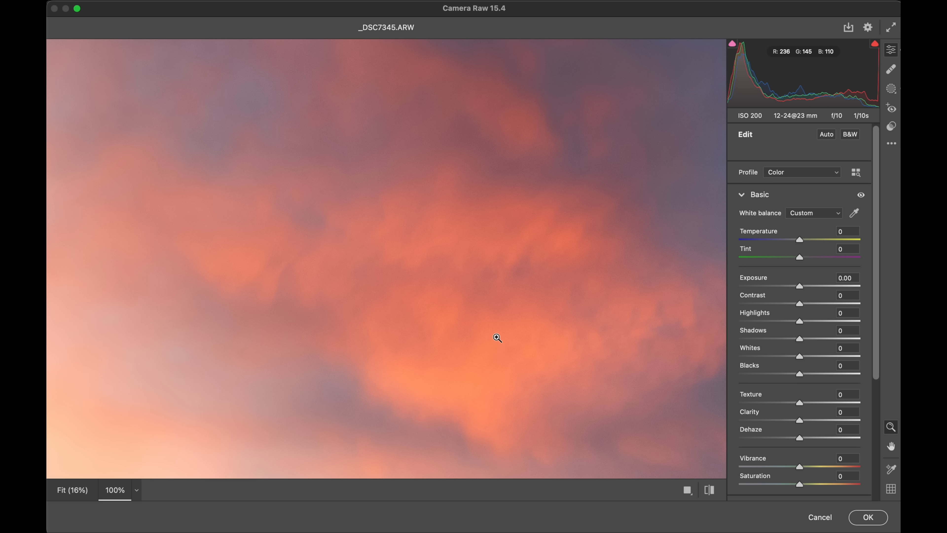
# Step: In Color Grading, tint the highlights a warm reddish orange at reduced saturation
pyautogui.click(759, 193)
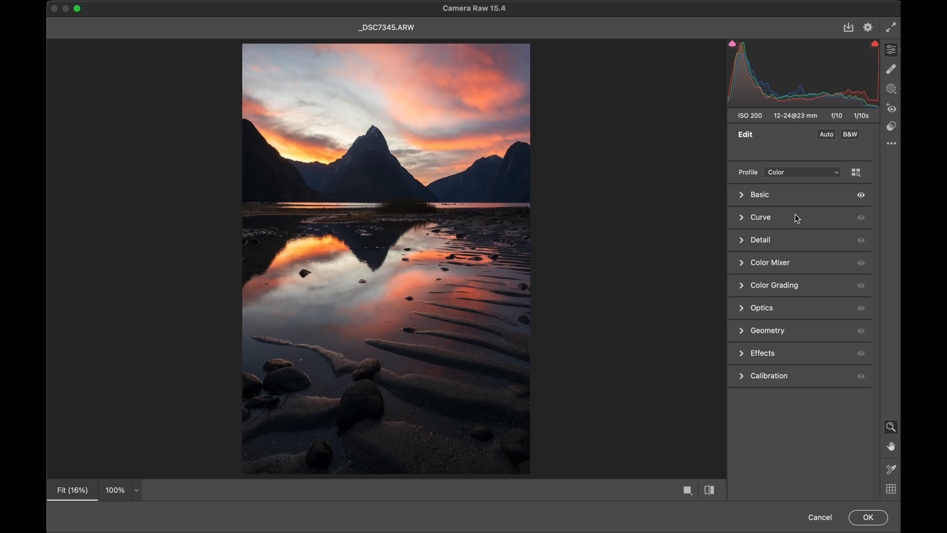
pyautogui.click(774, 284)
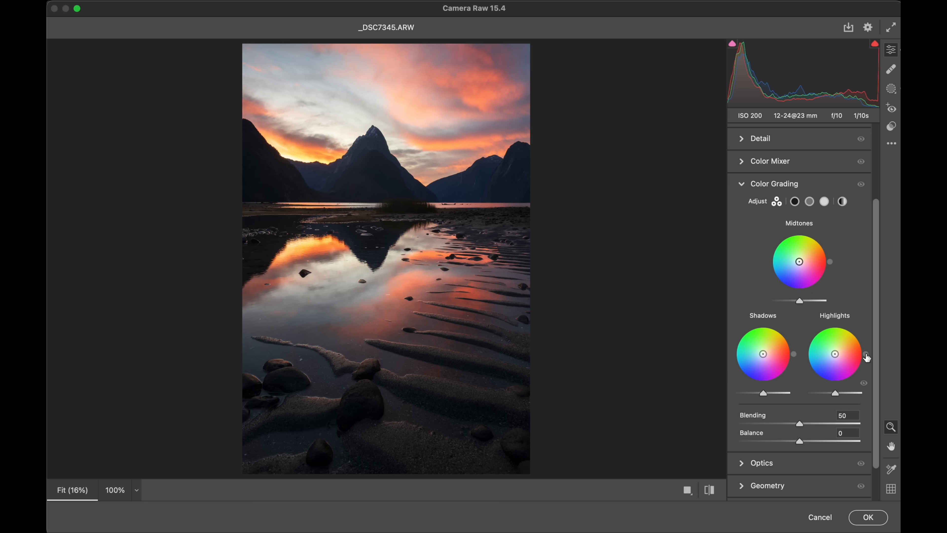
pyautogui.moveTo(834, 353); pyautogui.dragTo(858, 333)
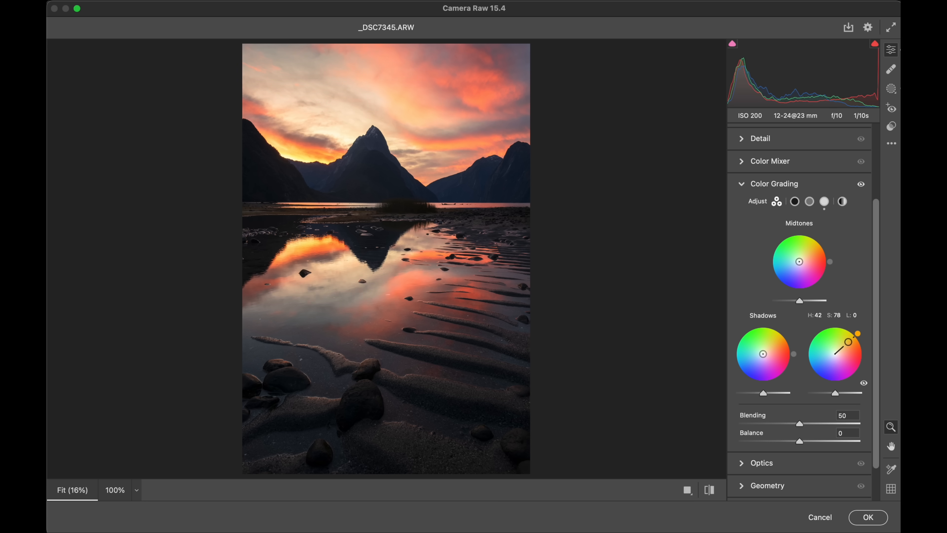
pyautogui.moveTo(849, 338); pyautogui.dragTo(845, 345)
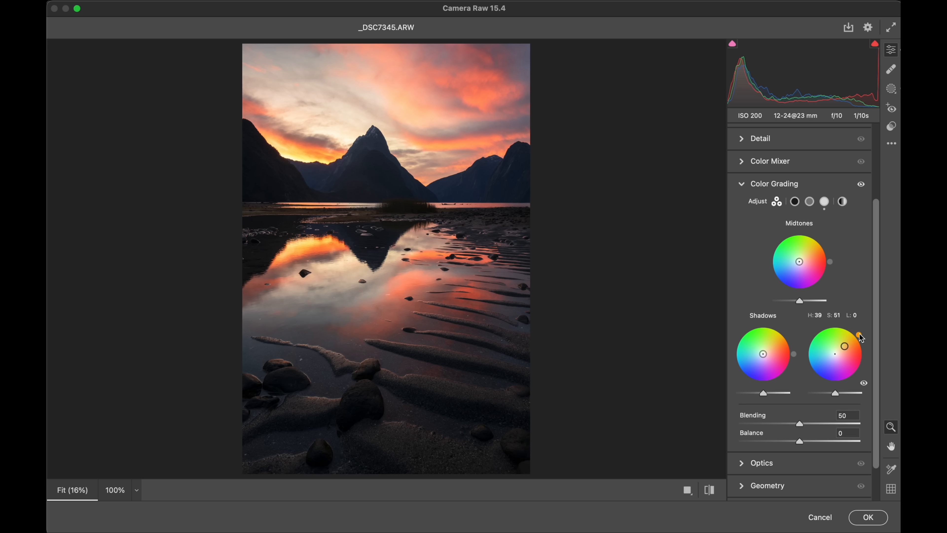
pyautogui.moveTo(845, 346); pyautogui.dragTo(856, 335)
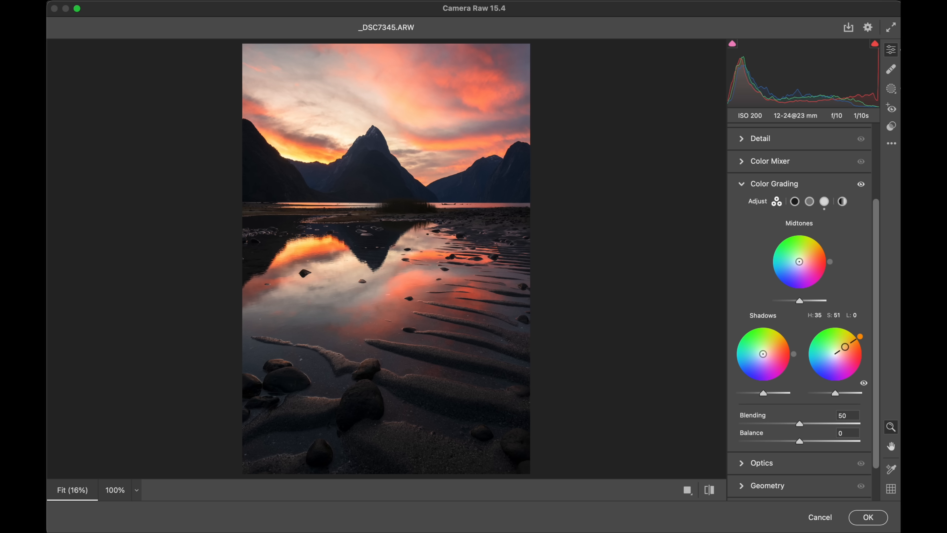
# Step: Tint the shadows a soft blue and the midtones slightly blue
pyautogui.moveTo(853, 343); pyautogui.dragTo(842, 351)
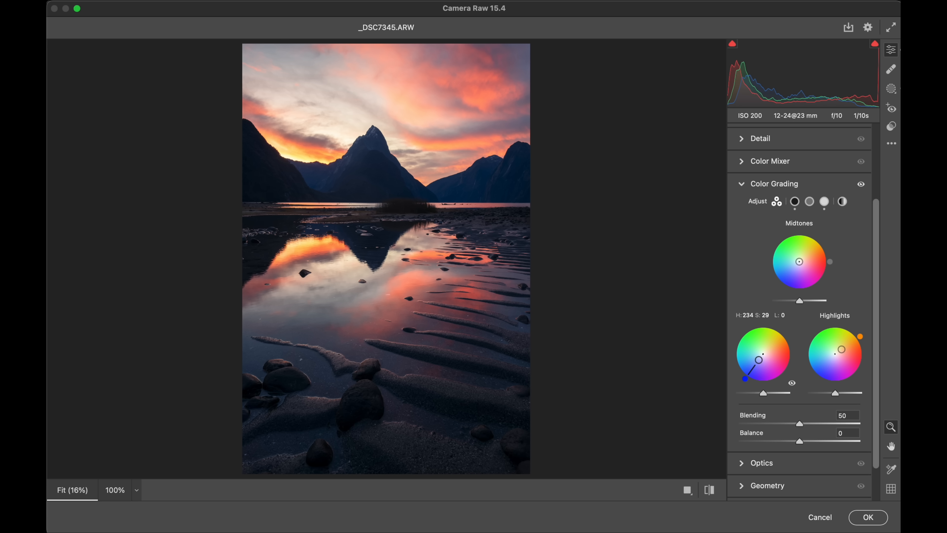
pyautogui.moveTo(748, 379); pyautogui.dragTo(761, 356)
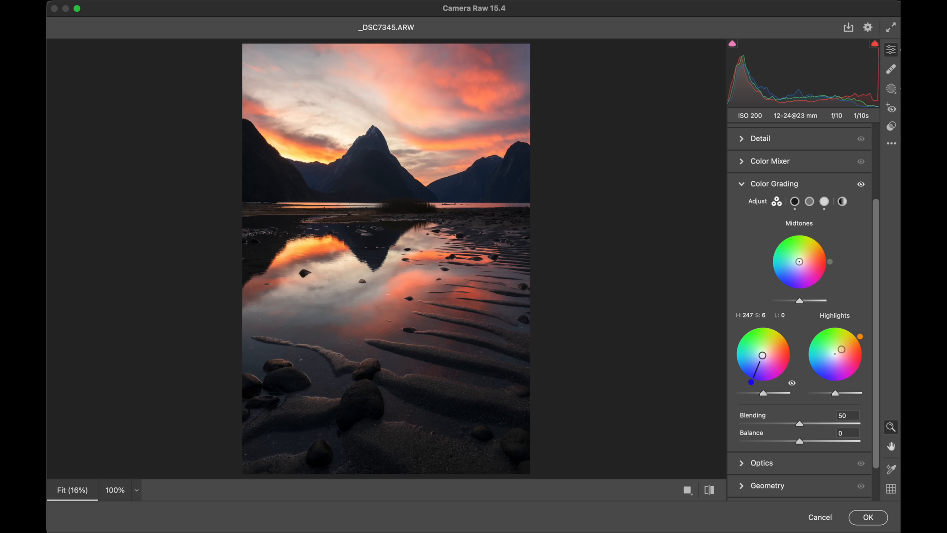
pyautogui.moveTo(763, 355); pyautogui.dragTo(763, 353)
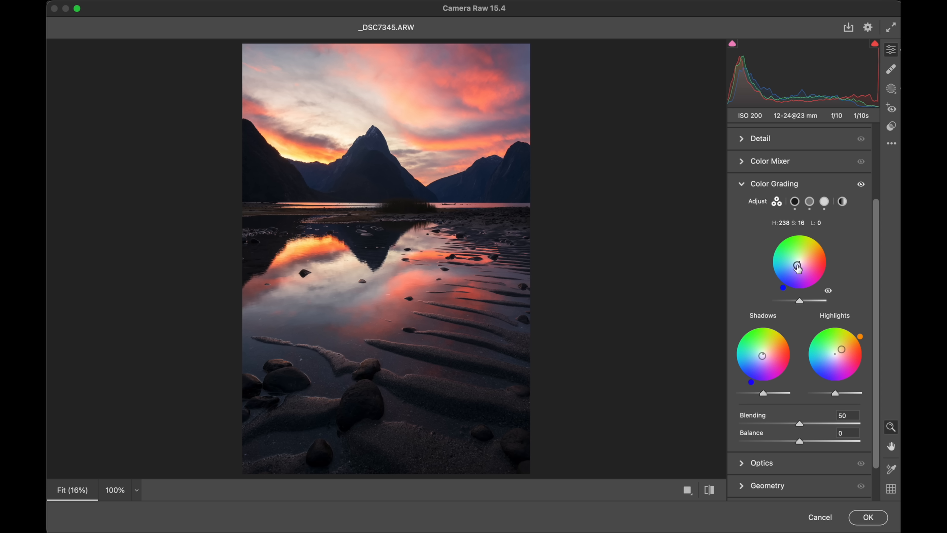
# Step: Try warm midtone tints, settle back on slight blue, and toggle the grading off to compare
pyautogui.moveTo(797, 267); pyautogui.dragTo(820, 240)
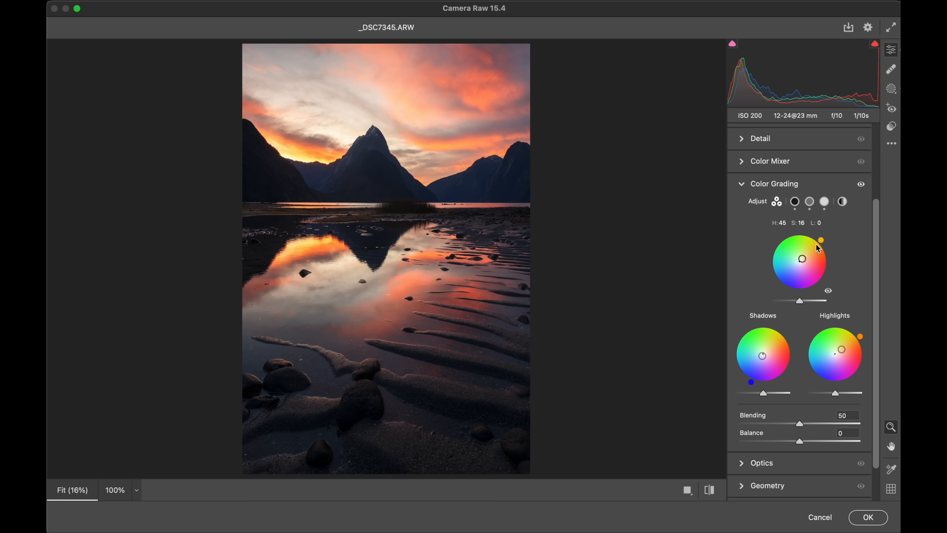
pyautogui.moveTo(820, 240); pyautogui.dragTo(824, 244)
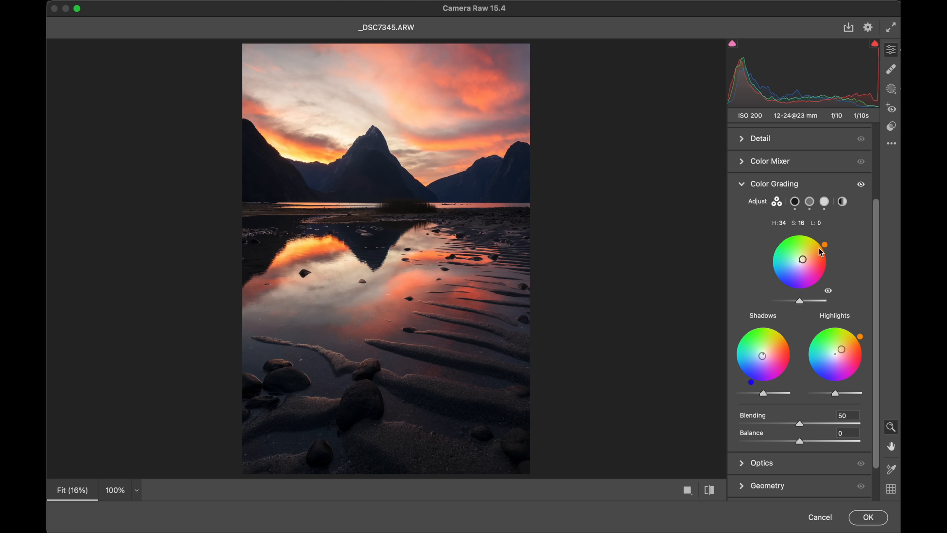
pyautogui.moveTo(826, 245); pyautogui.dragTo(821, 244)
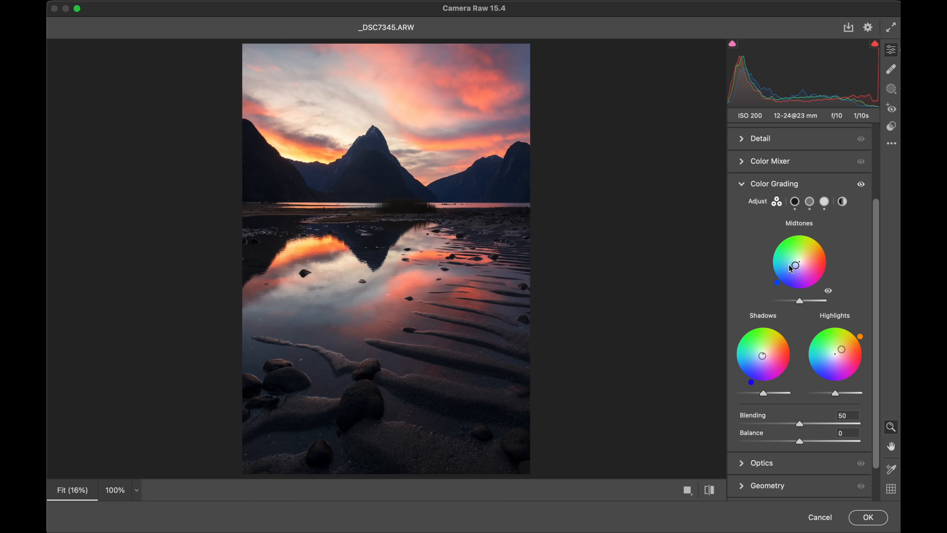
pyautogui.click(860, 184)
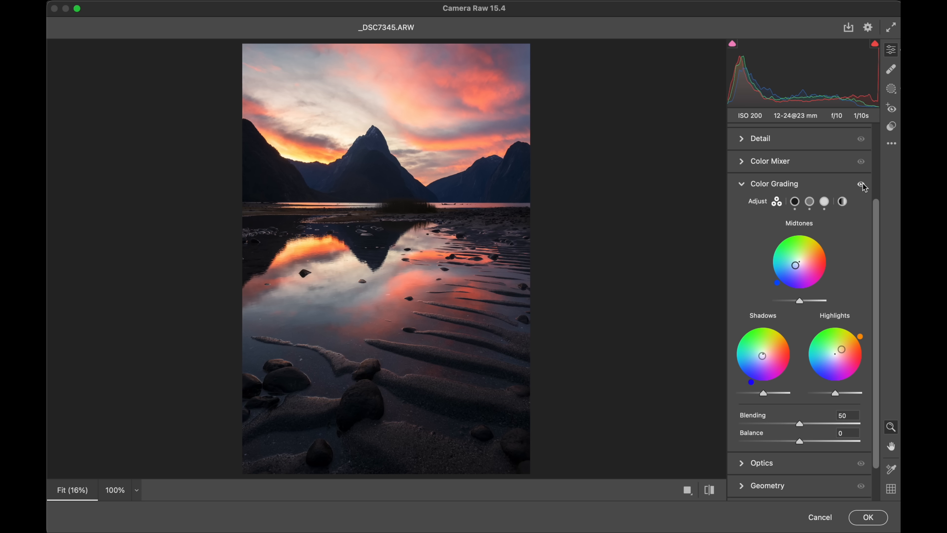
# Step: Show the colour grading once more, then fold its controls away
pyautogui.click(861, 183)
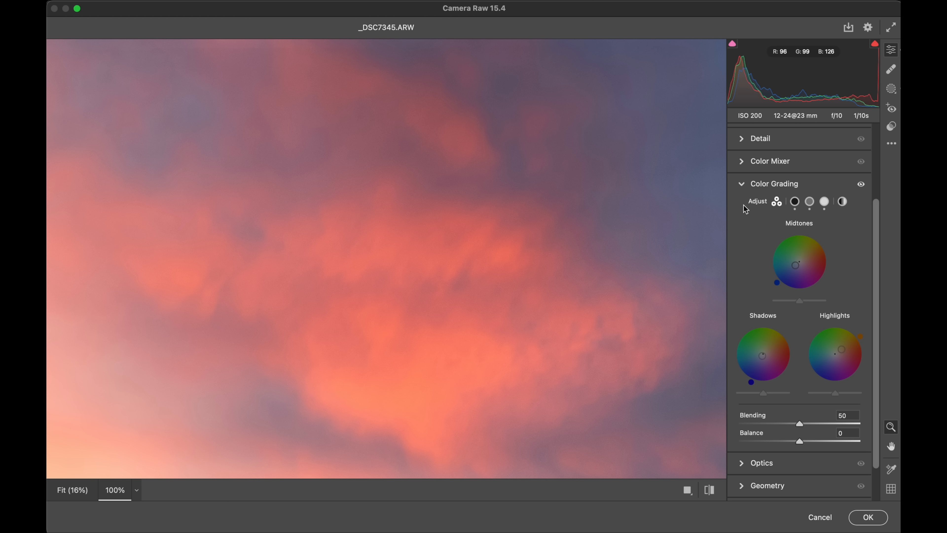
pyautogui.click(861, 183)
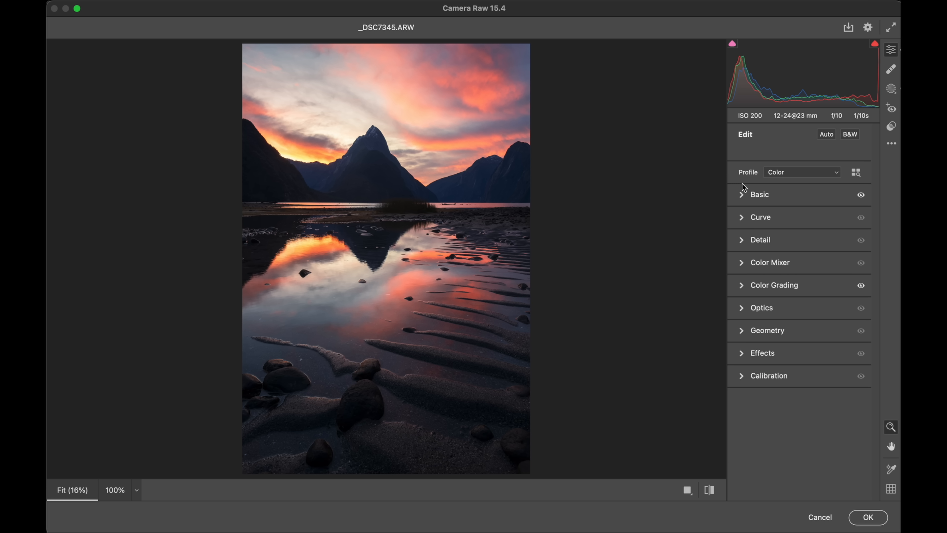
pyautogui.moveTo(408, 295)
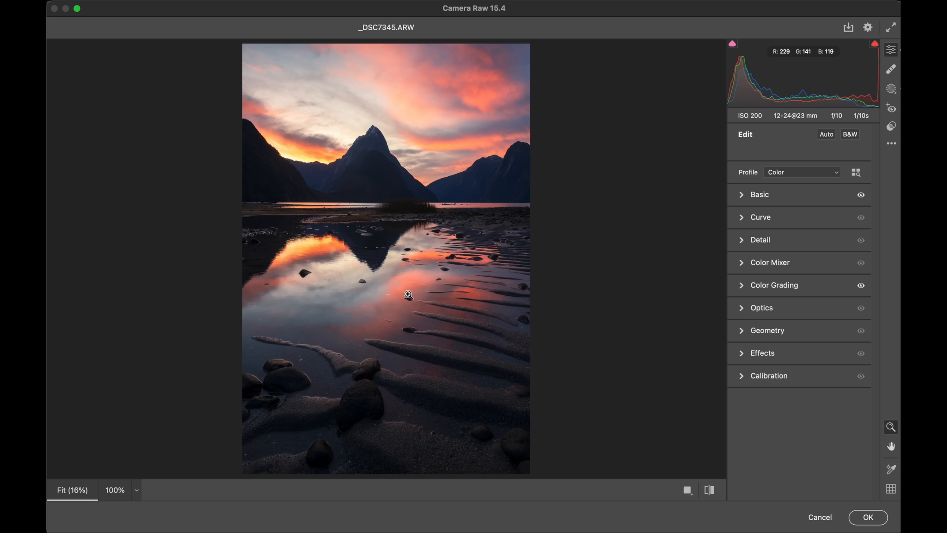
pyautogui.moveTo(489, 166)
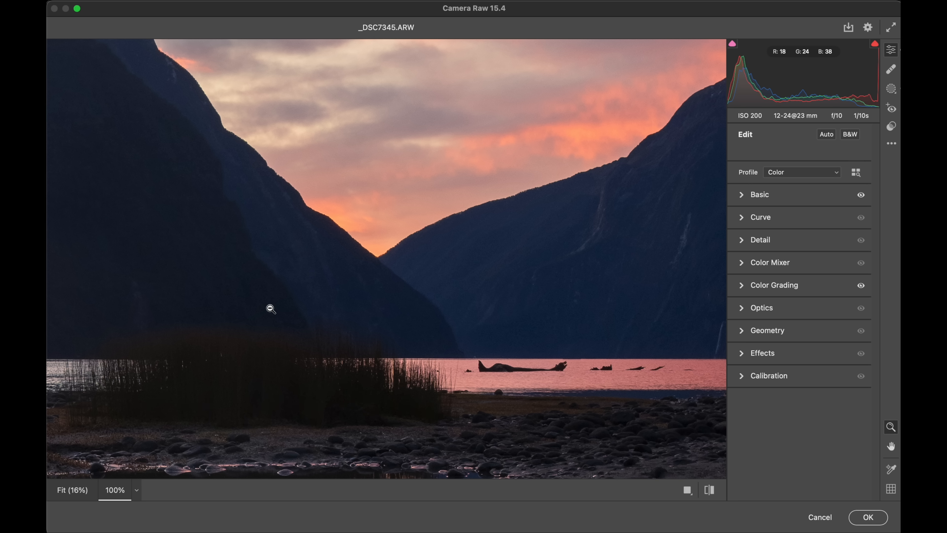
pyautogui.click(275, 308)
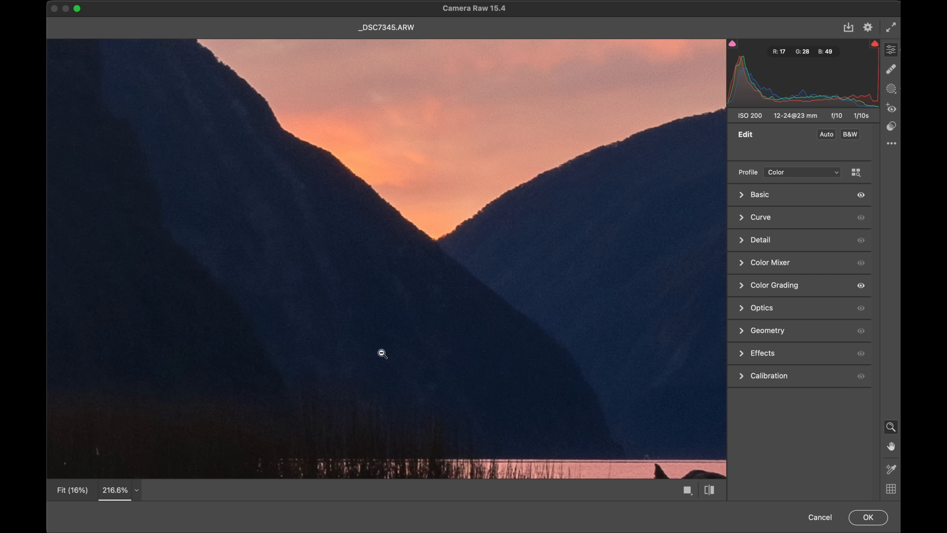
pyautogui.moveTo(573, 198)
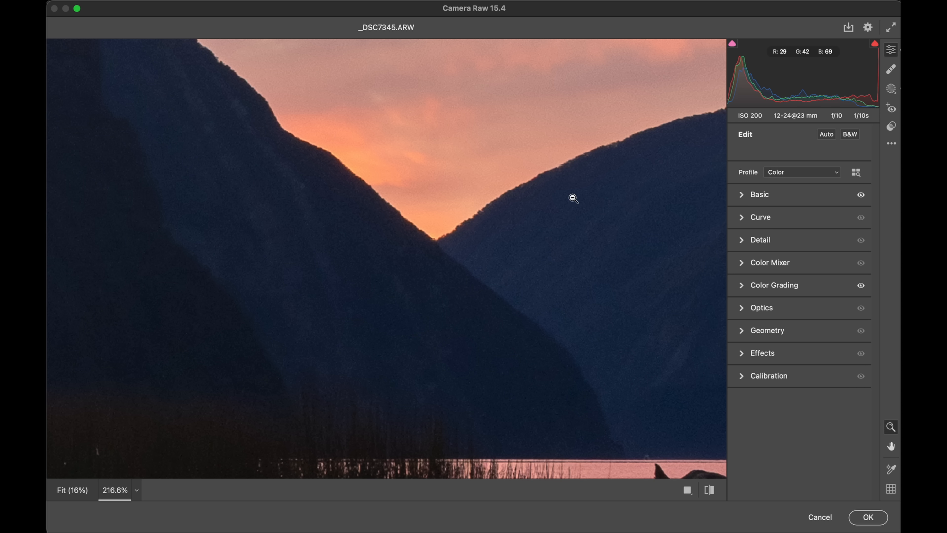
pyautogui.moveTo(533, 234)
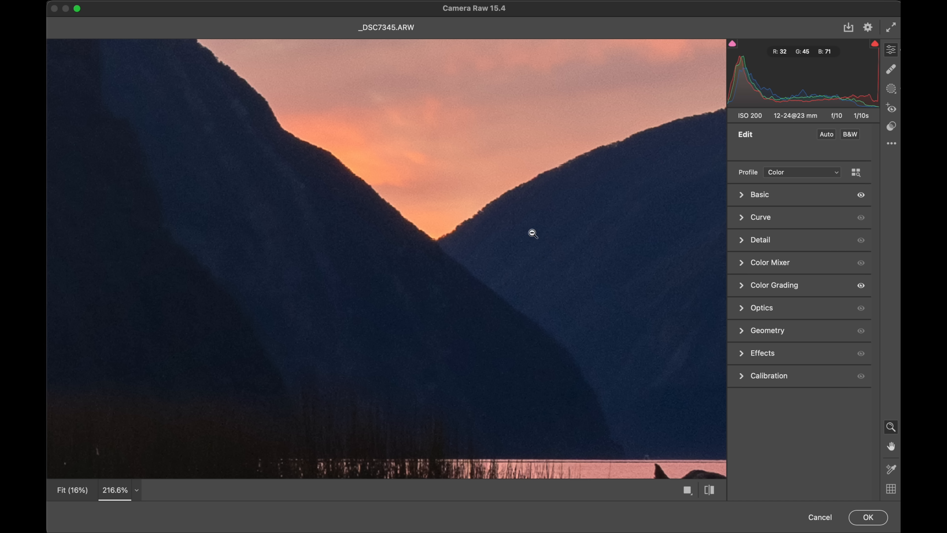
pyautogui.click(71, 489)
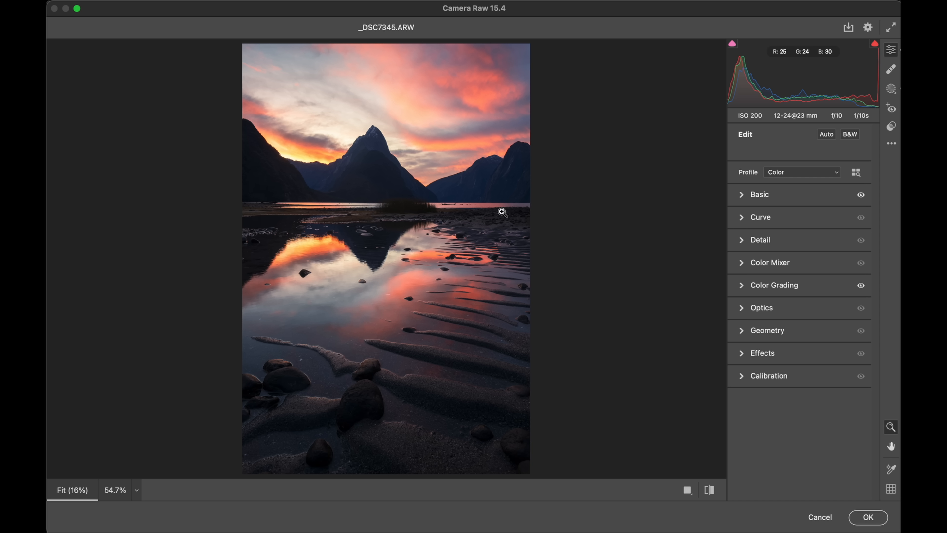
pyautogui.moveTo(443, 221)
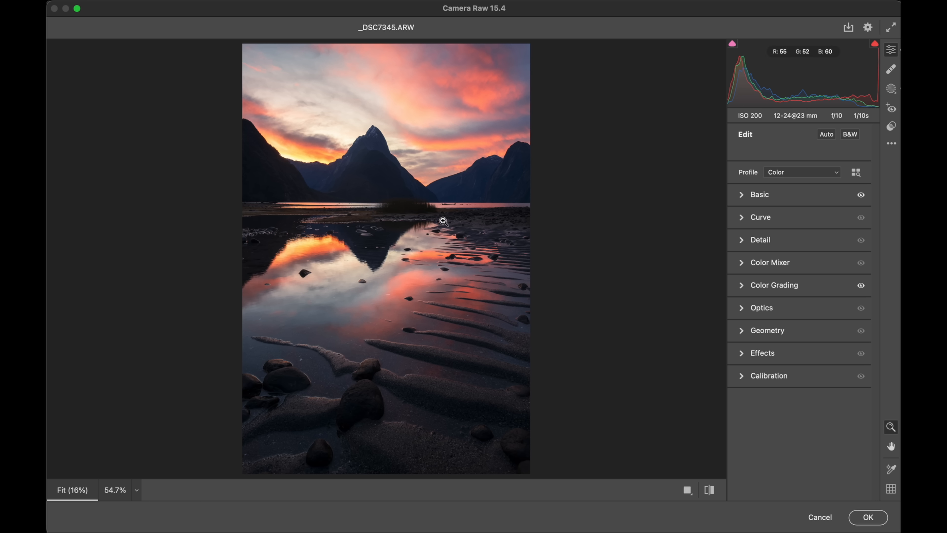
pyautogui.click(890, 89)
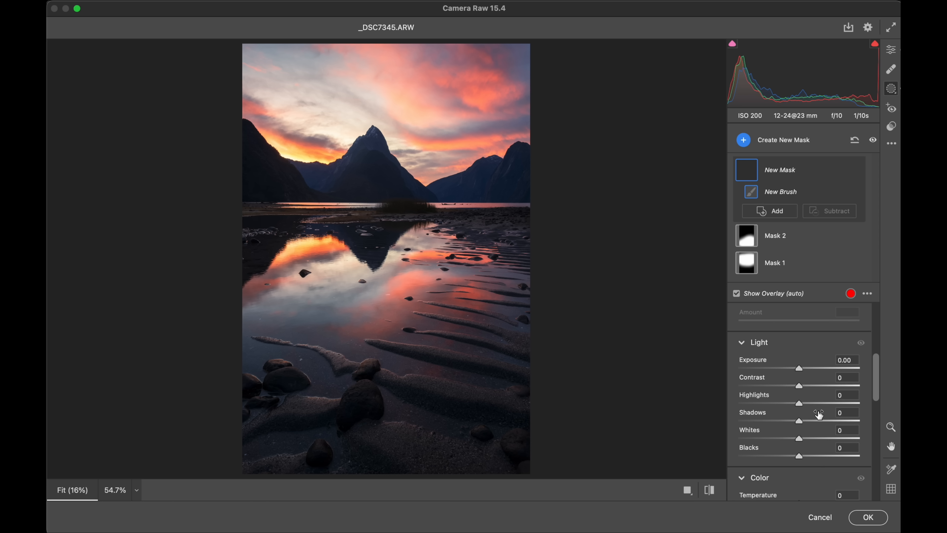
pyautogui.moveTo(827, 439)
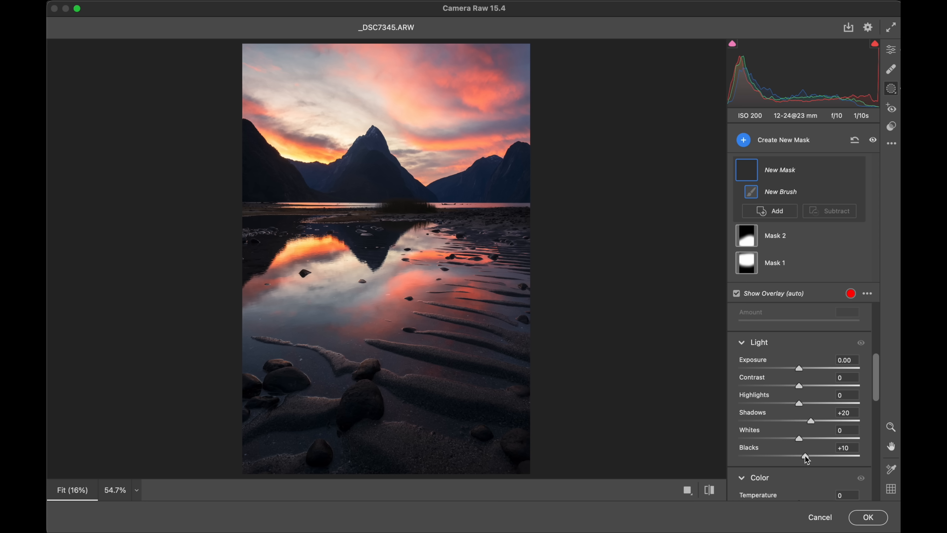
# Step: Paint the third brush mask on the left mountains, settle its Dehaze at -3, and return to global edits
pyautogui.click(736, 293)
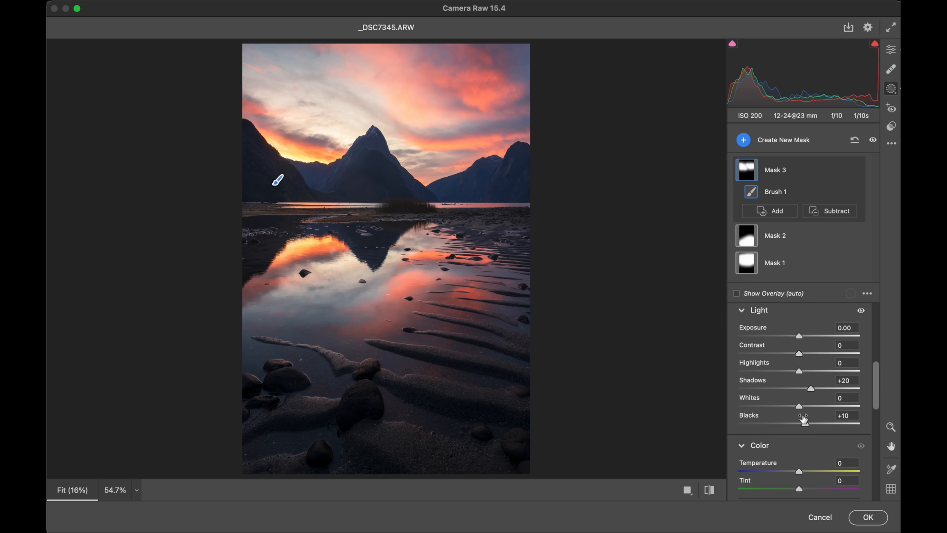
pyautogui.scroll(-3)
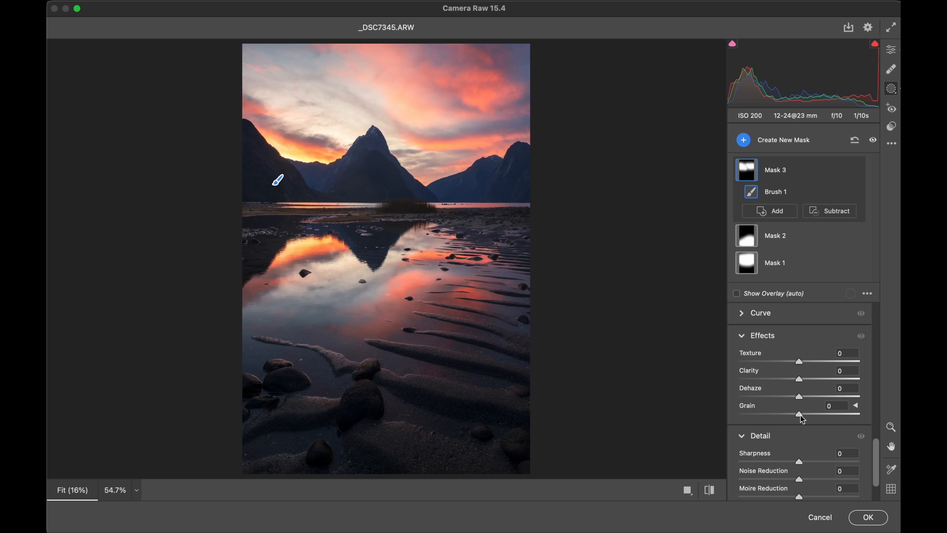
pyautogui.moveTo(758, 396)
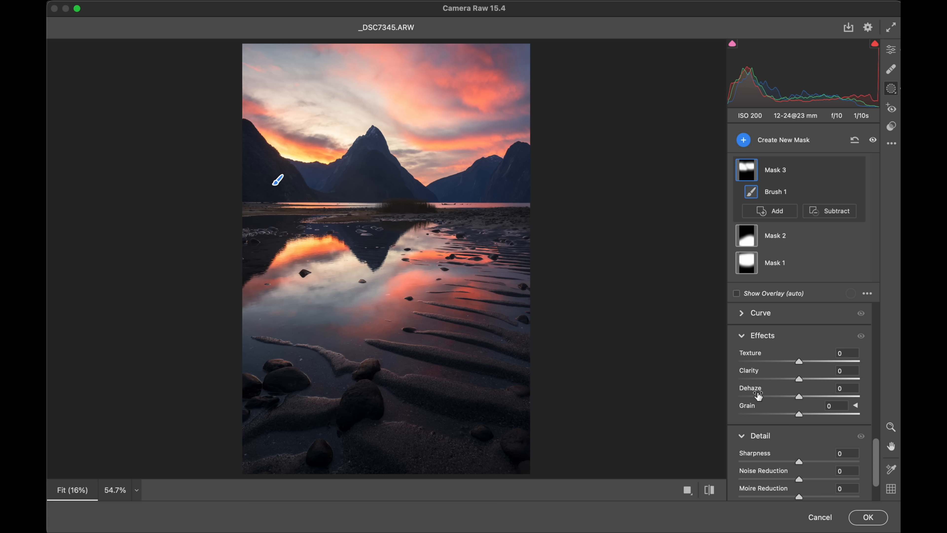
pyautogui.moveTo(800, 395); pyautogui.dragTo(796, 395)
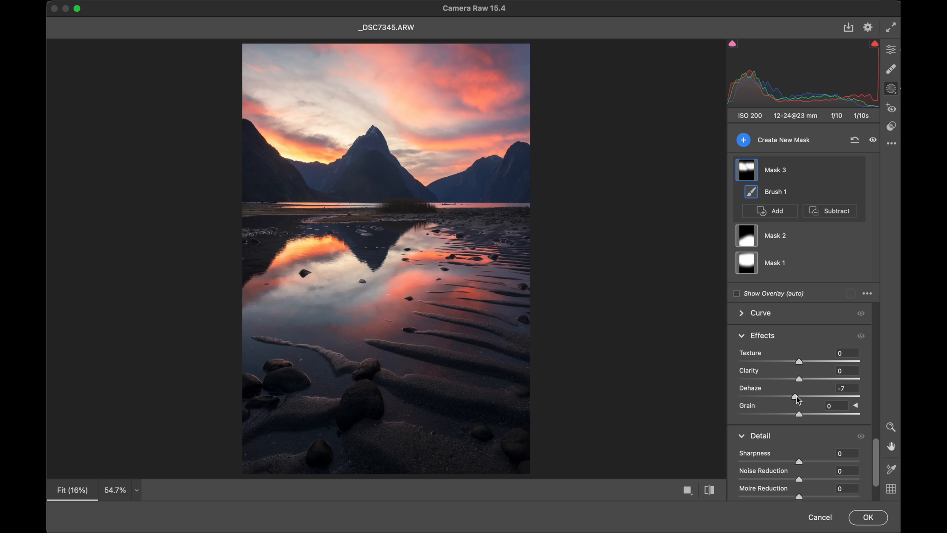
pyautogui.moveTo(796, 396); pyautogui.dragTo(791, 397)
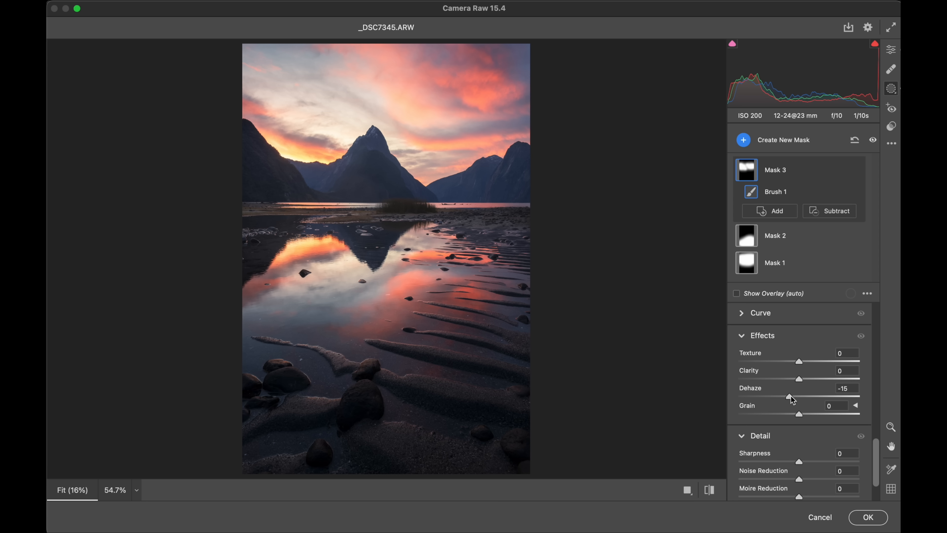
pyautogui.moveTo(792, 397); pyautogui.dragTo(800, 396)
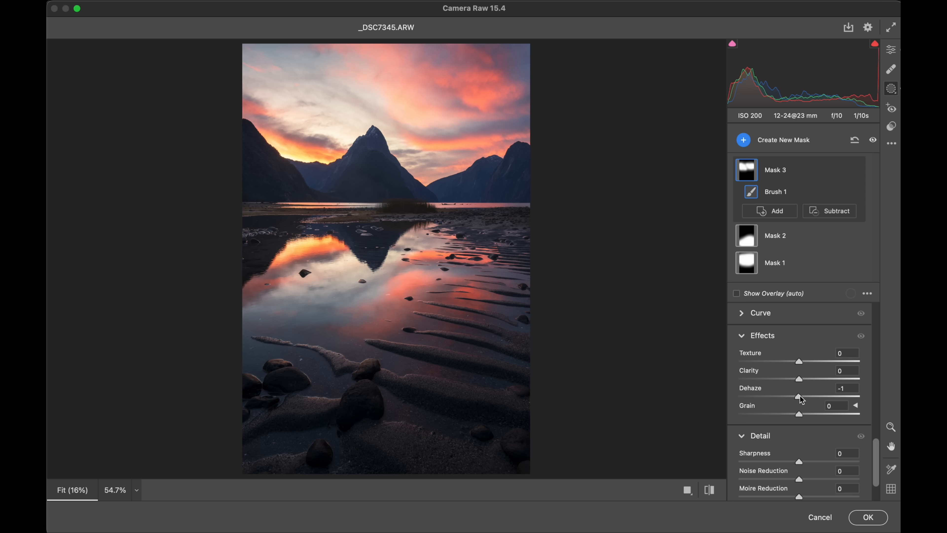
pyautogui.moveTo(800, 396); pyautogui.dragTo(792, 397)
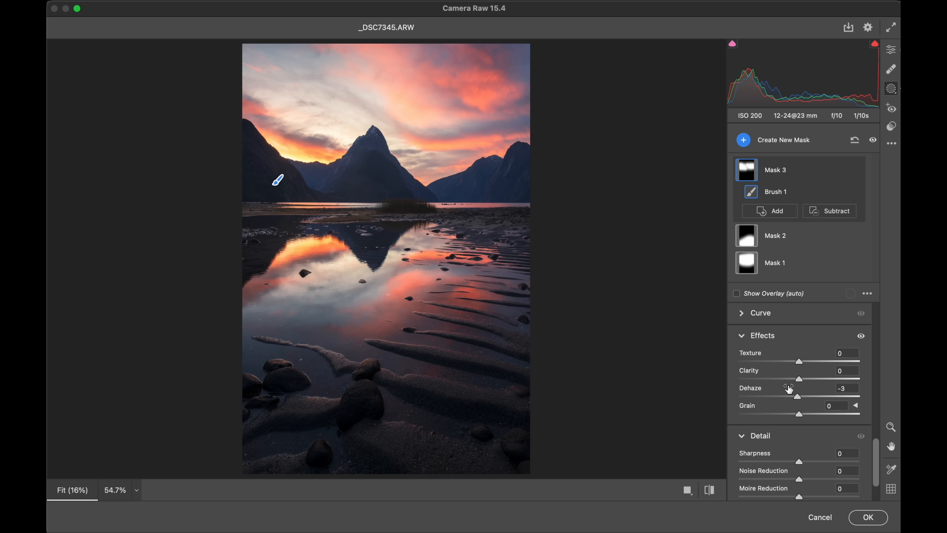
pyautogui.moveTo(557, 228)
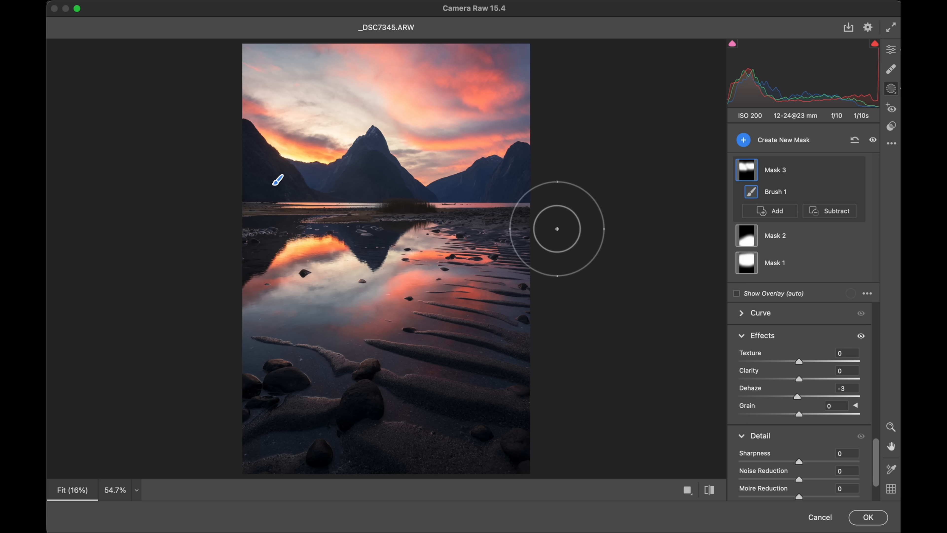
pyautogui.click(890, 49)
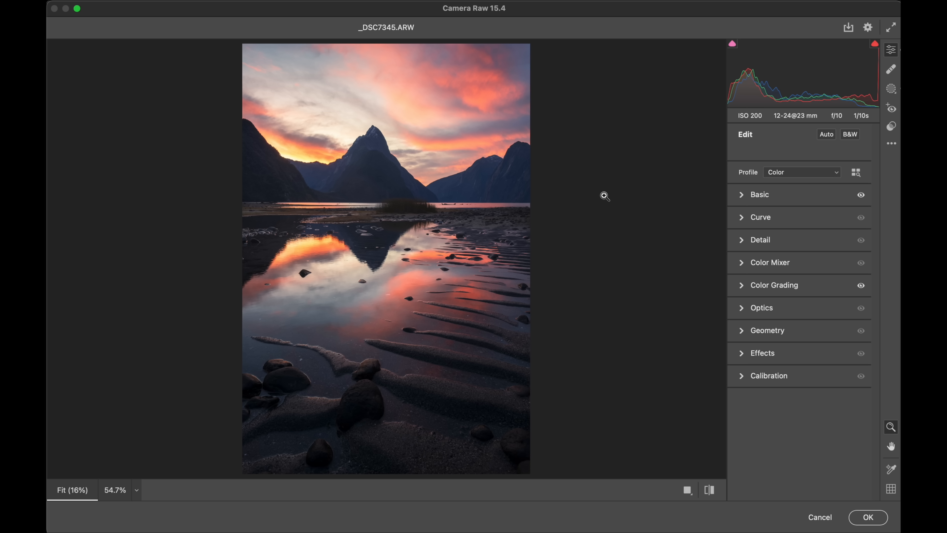
pyautogui.moveTo(414, 217)
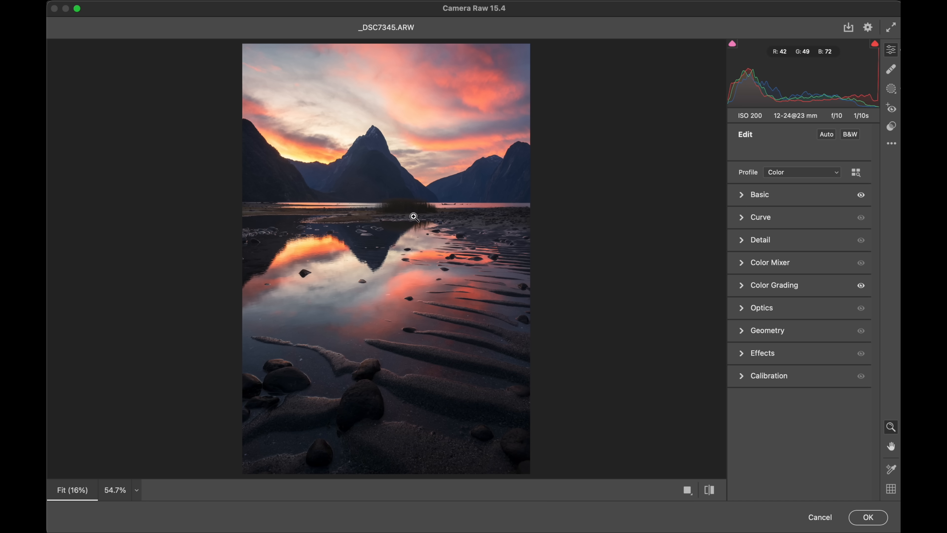
pyautogui.moveTo(407, 422)
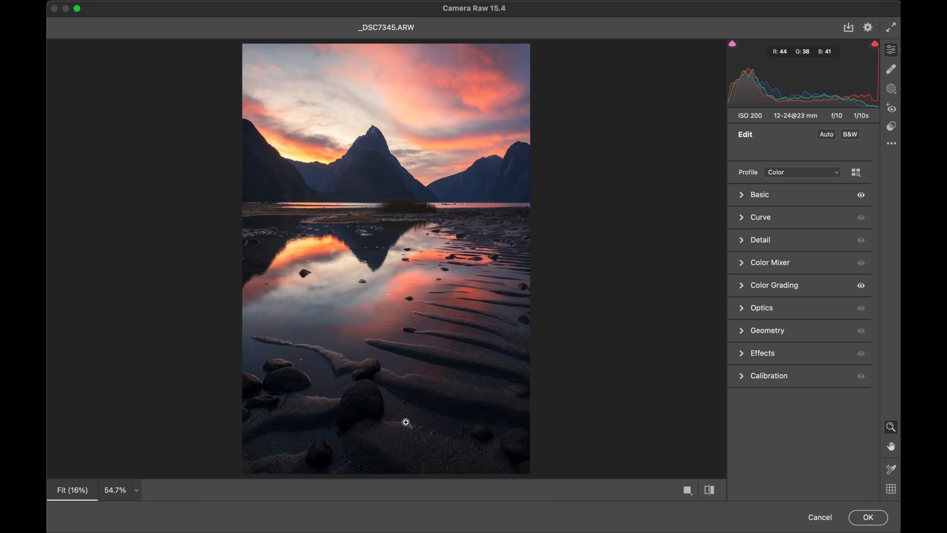
pyautogui.moveTo(361, 415)
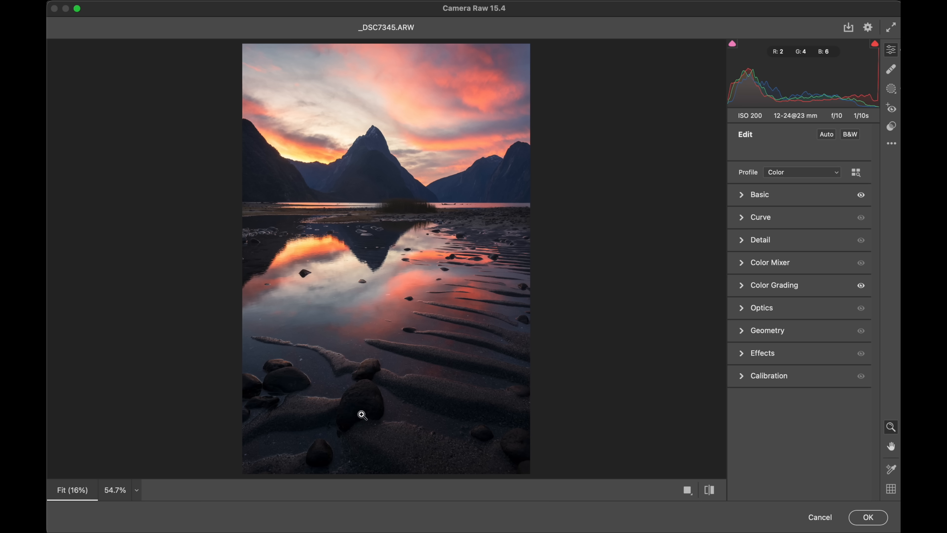
pyautogui.moveTo(320, 168)
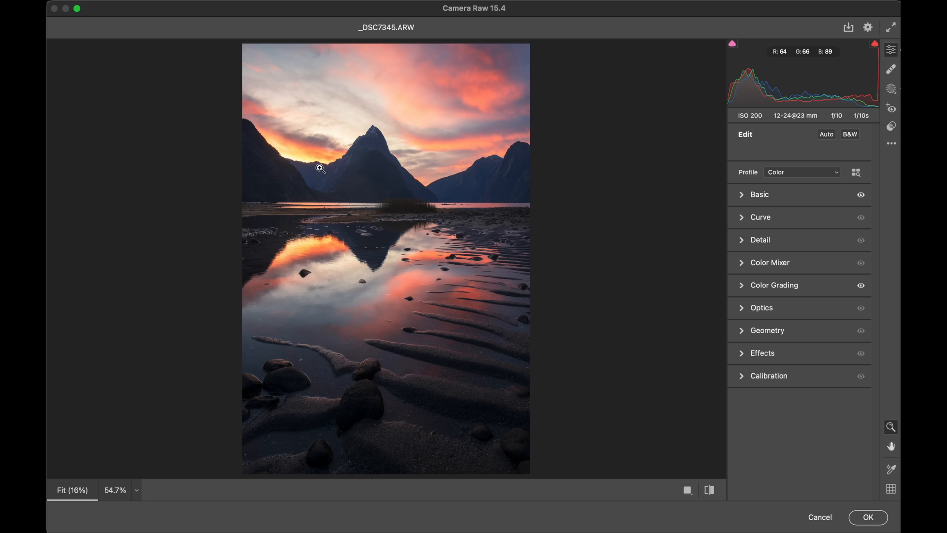
pyautogui.moveTo(356, 230)
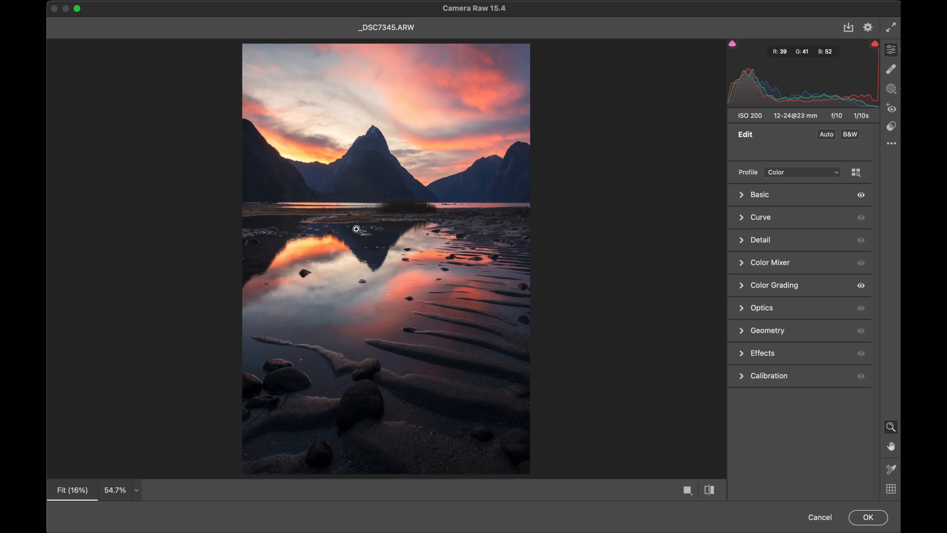
pyautogui.click(890, 89)
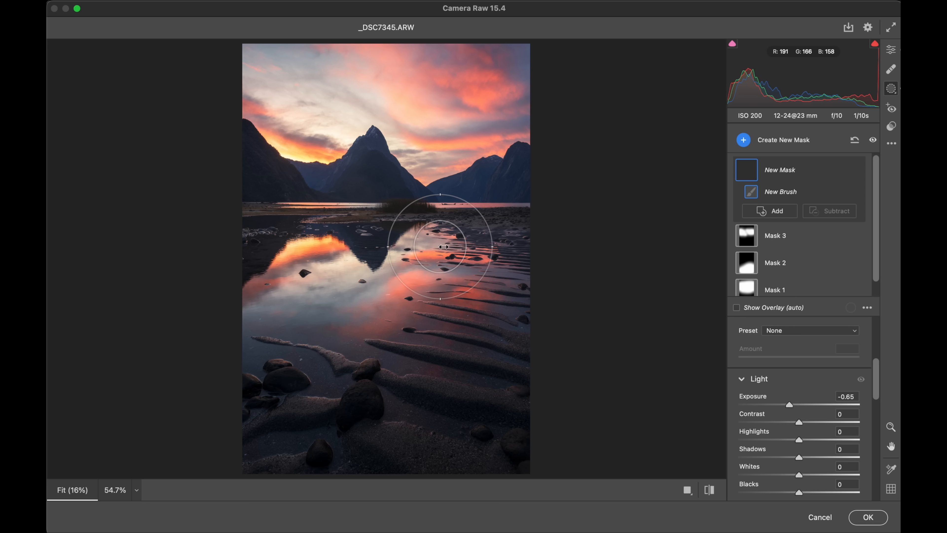
pyautogui.moveTo(263, 54)
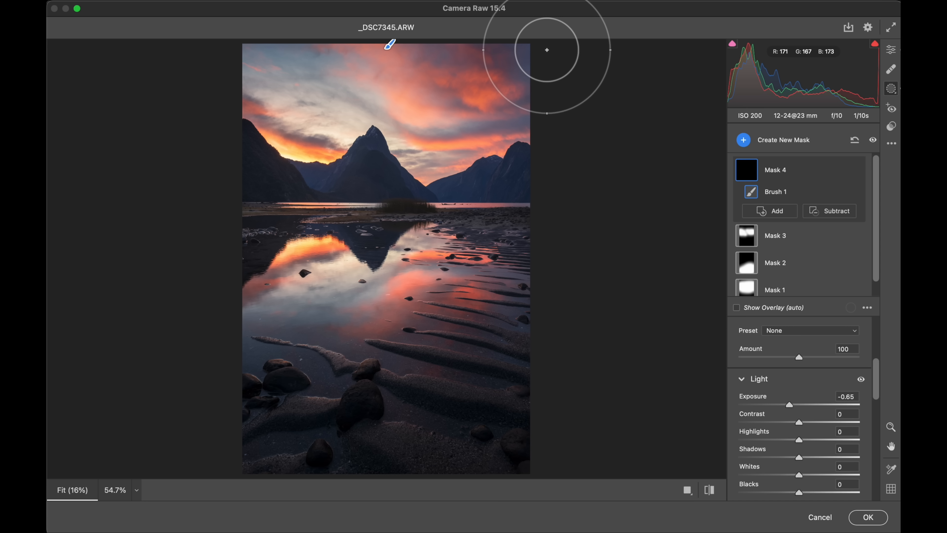
# Step: Pull the sky mask's Highlights to -17, then fine-tune Contrast to +28 on the fifth mask
pyautogui.moveTo(800, 439); pyautogui.dragTo(789, 439)
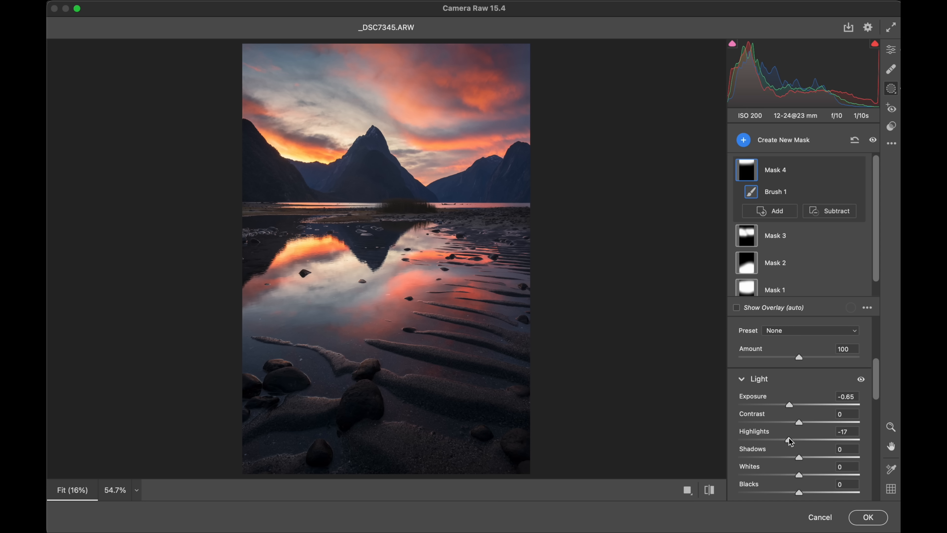
pyautogui.moveTo(791, 404); pyautogui.dragTo(789, 404)
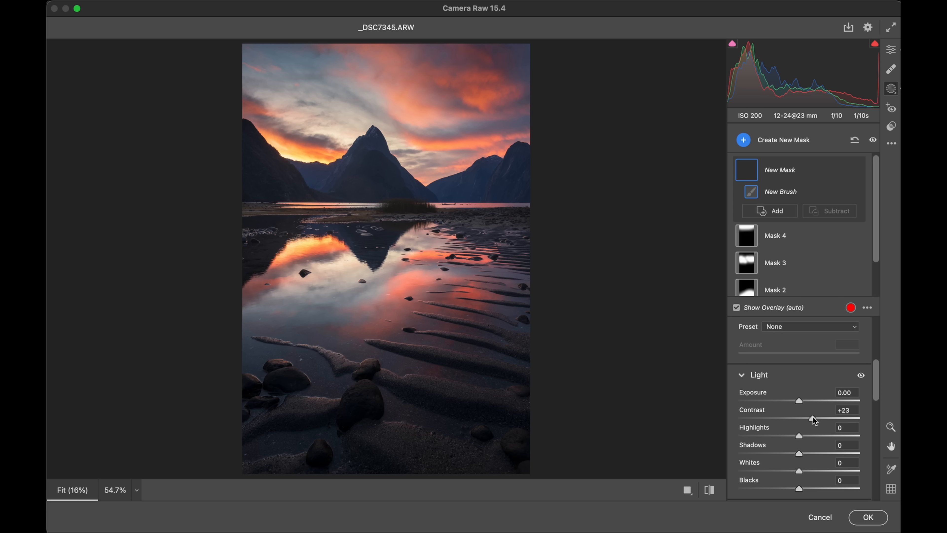
pyautogui.moveTo(256, 386)
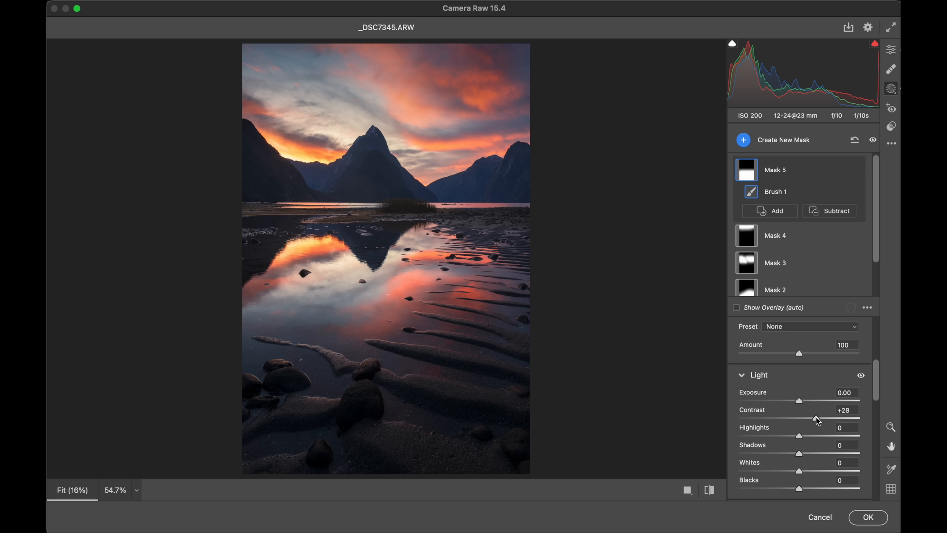
pyautogui.moveTo(797, 418); pyautogui.dragTo(801, 417)
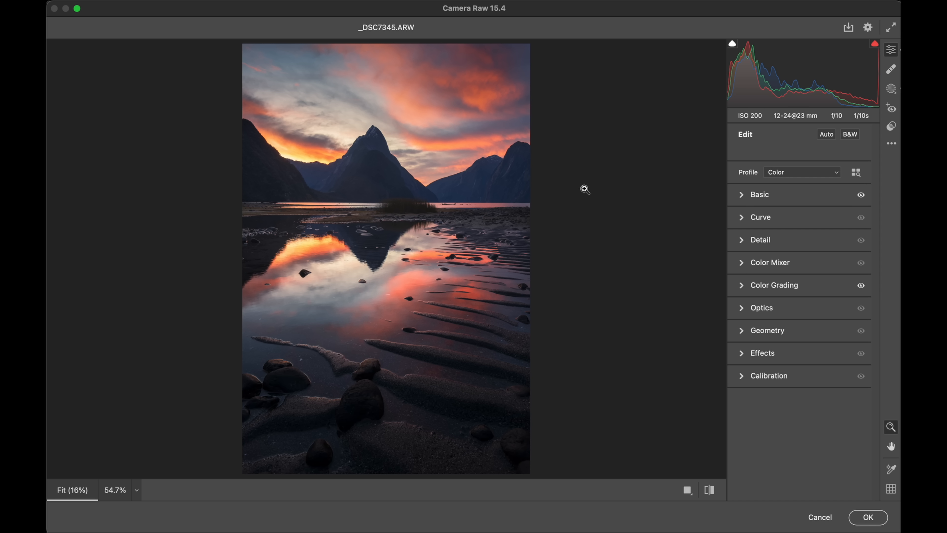
pyautogui.click(890, 89)
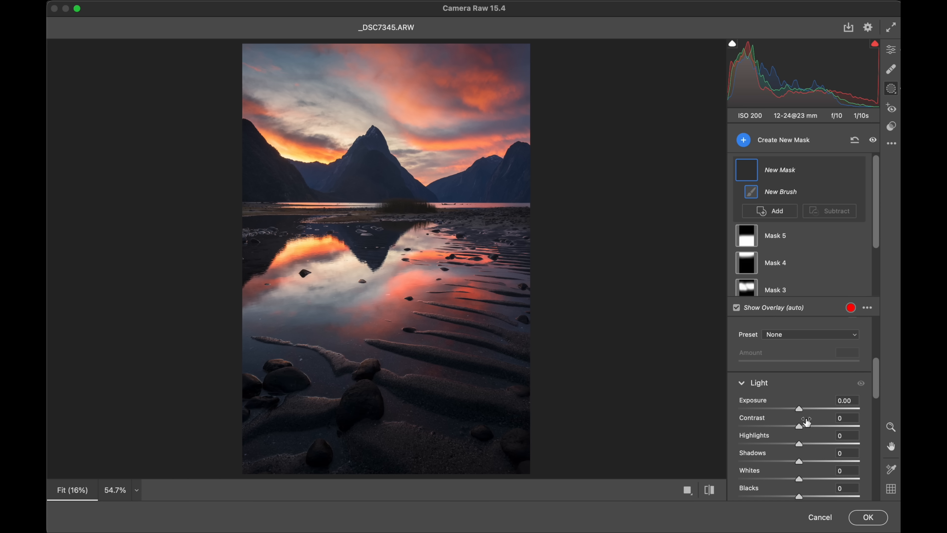
# Step: Give Mask 6 Temperature +7 and Dehaze -9, paint it over the far mountains and water, and return to global edits
pyautogui.scroll(-3)
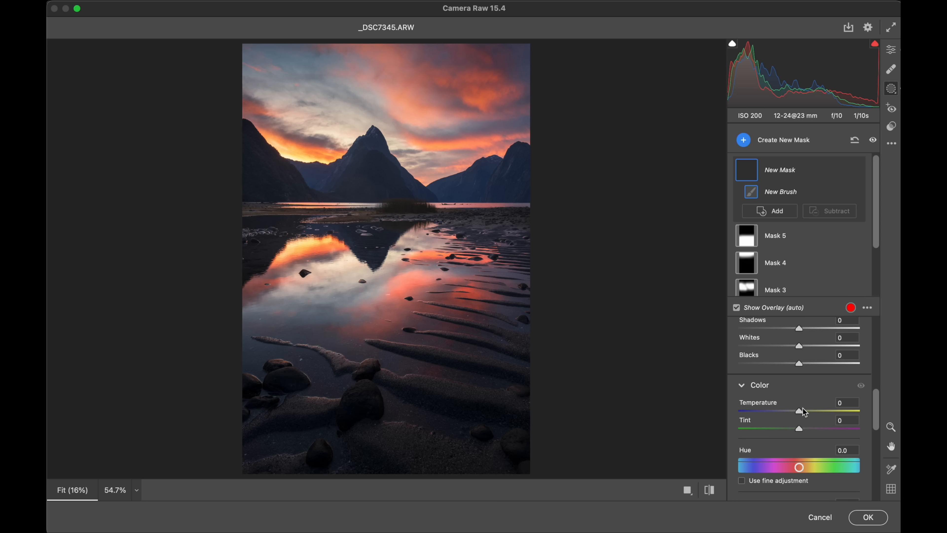
pyautogui.moveTo(798, 411); pyautogui.dragTo(803, 411)
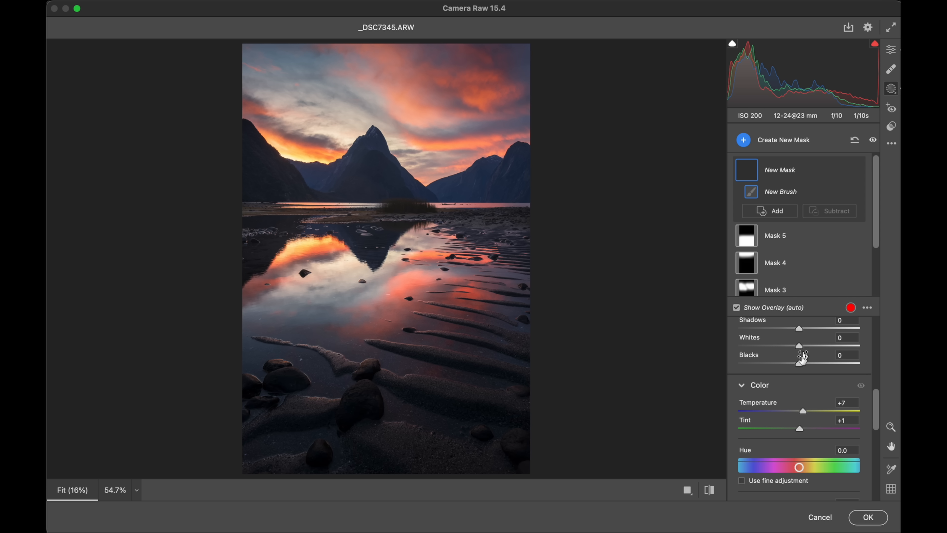
pyautogui.scroll(-3)
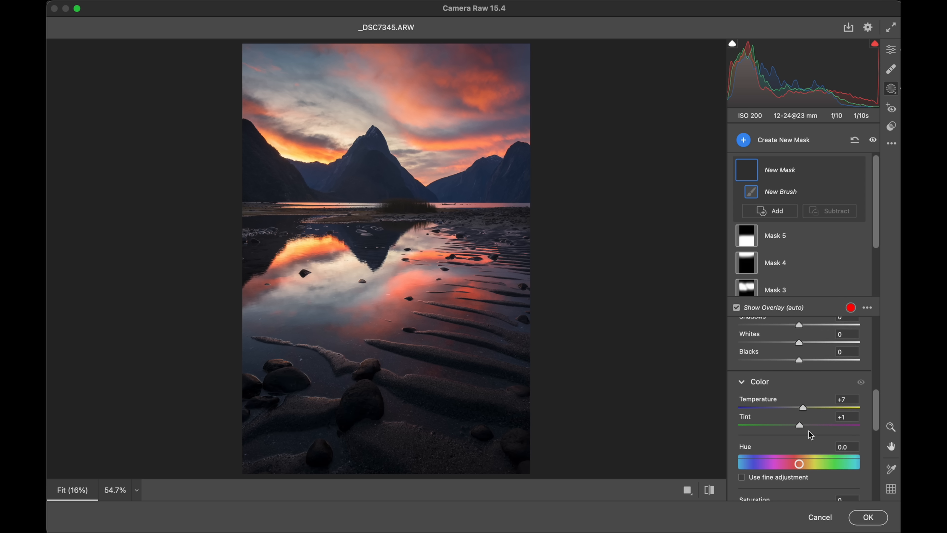
pyautogui.scroll(-3)
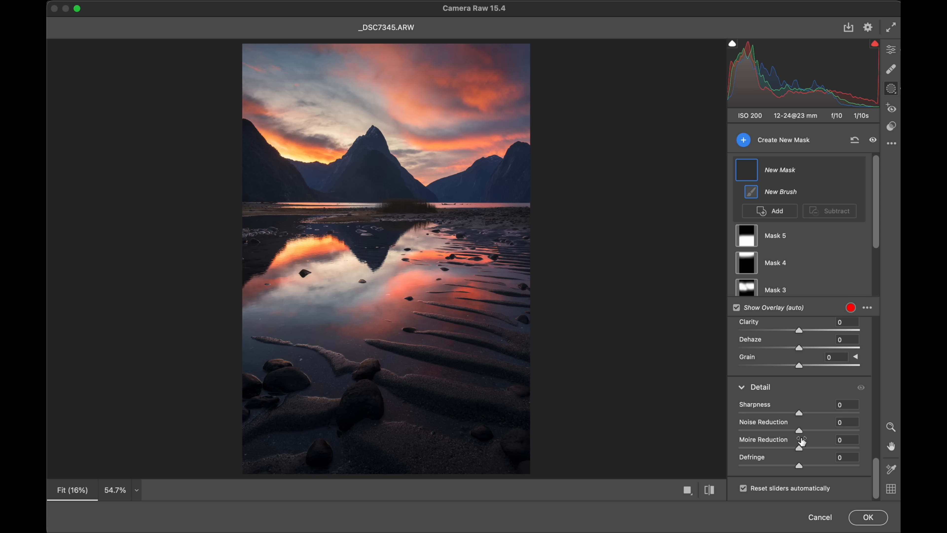
pyautogui.moveTo(799, 348); pyautogui.dragTo(793, 347)
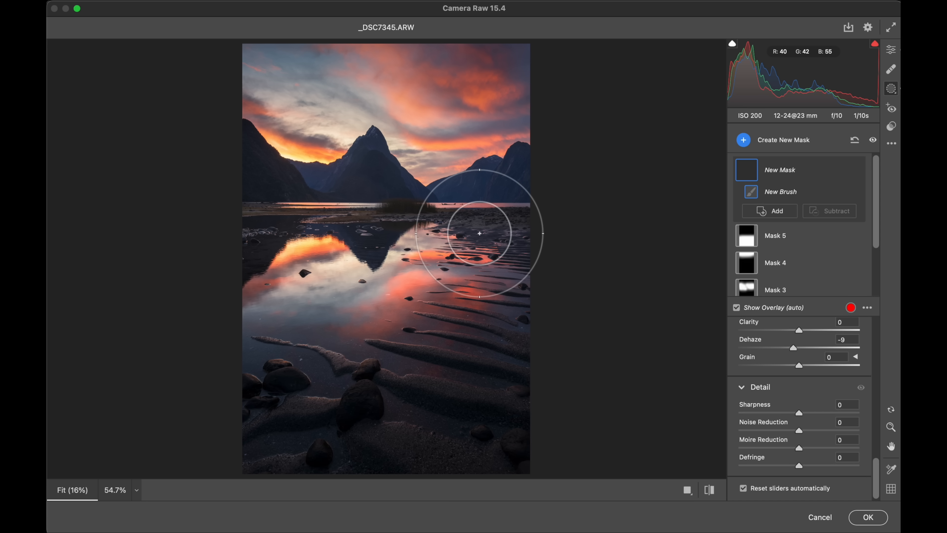
pyautogui.click(737, 307)
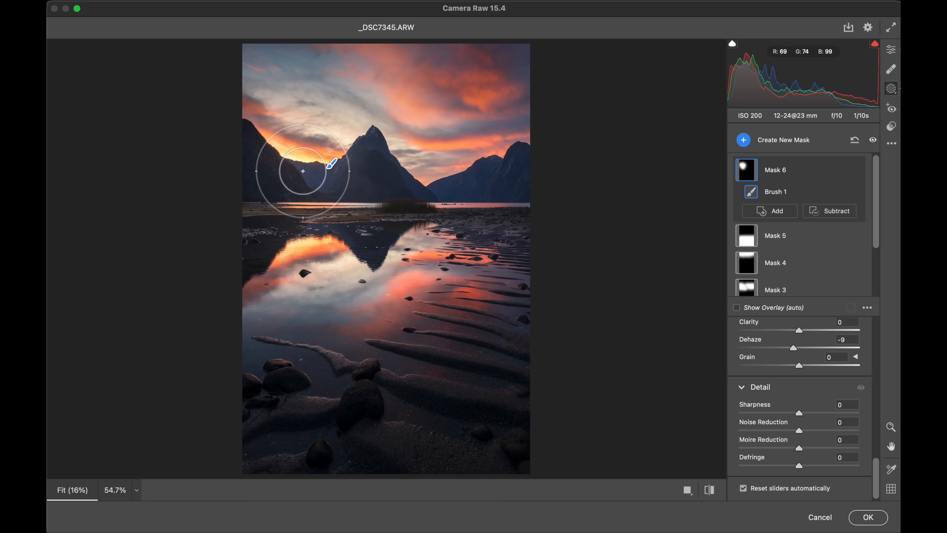
pyautogui.click(891, 49)
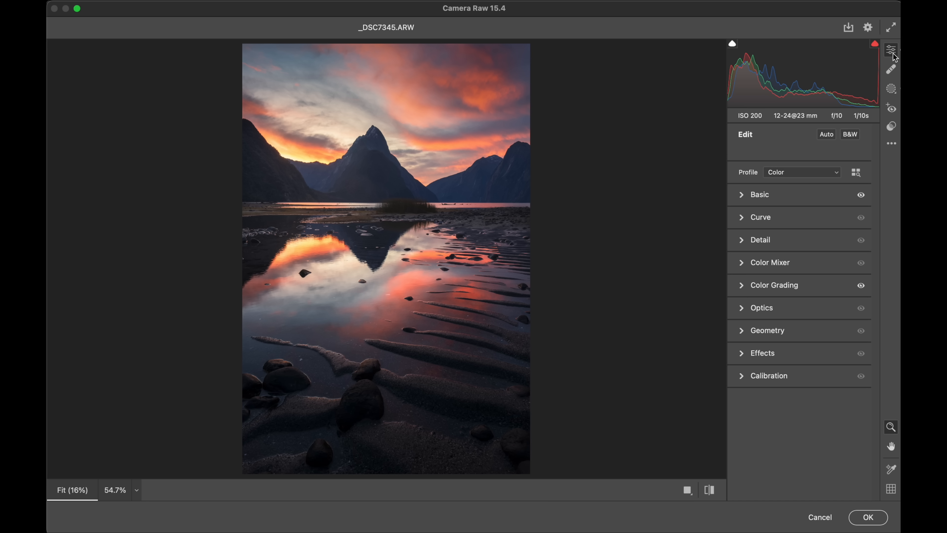
pyautogui.moveTo(743, 248)
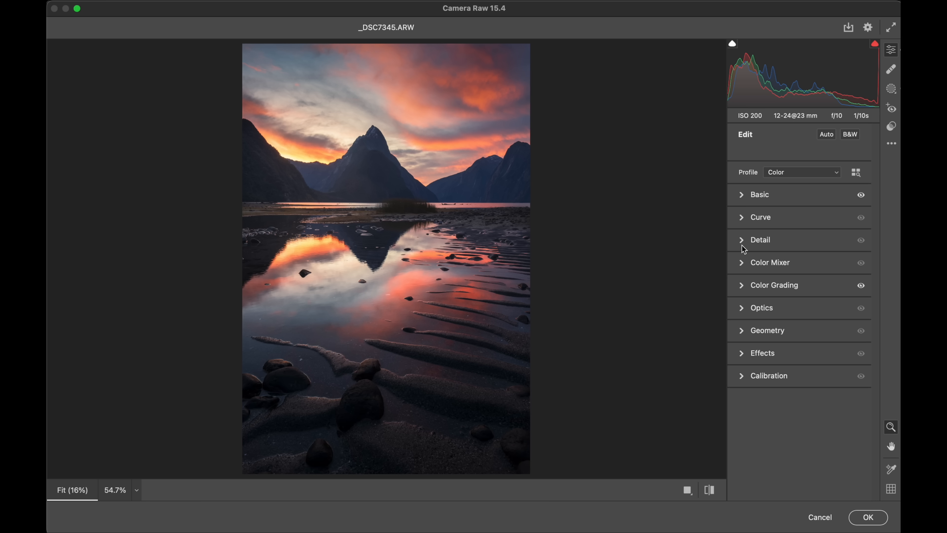
# Step: Add Mask 7 along the far waterline with Dehaze about -13 and return to global edits
pyautogui.click(891, 89)
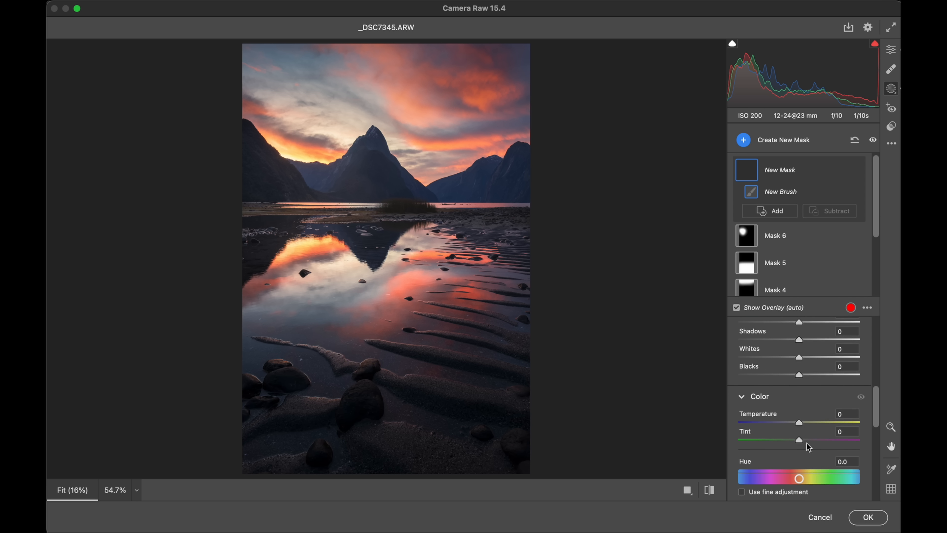
pyautogui.scroll(-3)
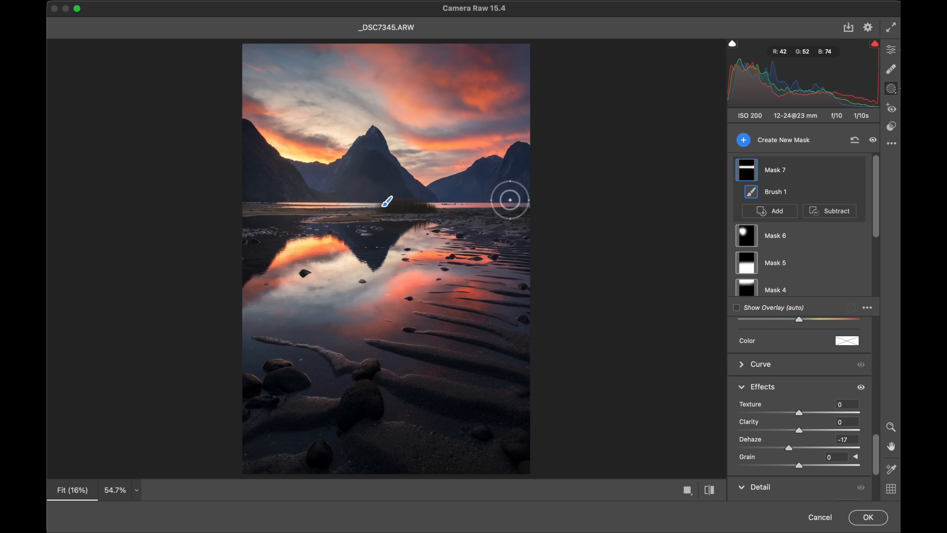
pyautogui.moveTo(798, 447); pyautogui.dragTo(788, 447)
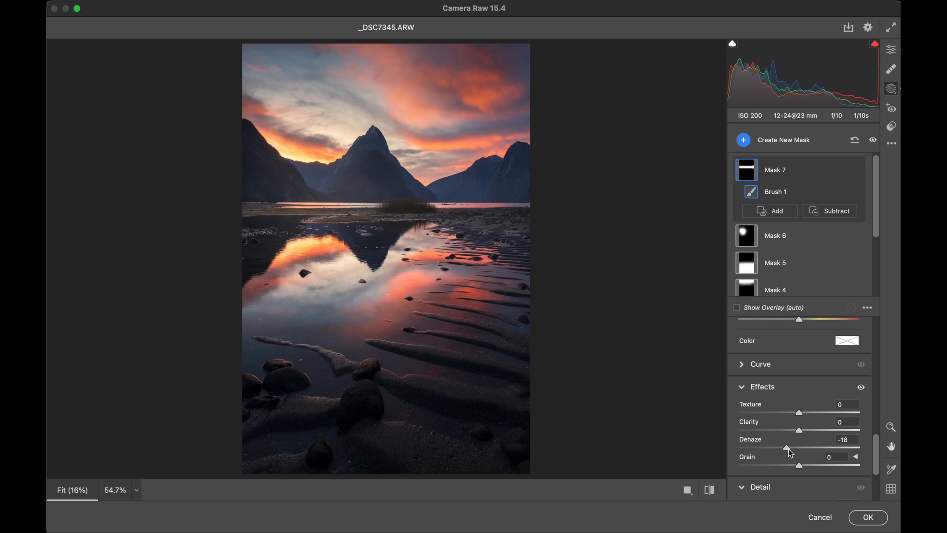
pyautogui.moveTo(789, 448); pyautogui.dragTo(794, 448)
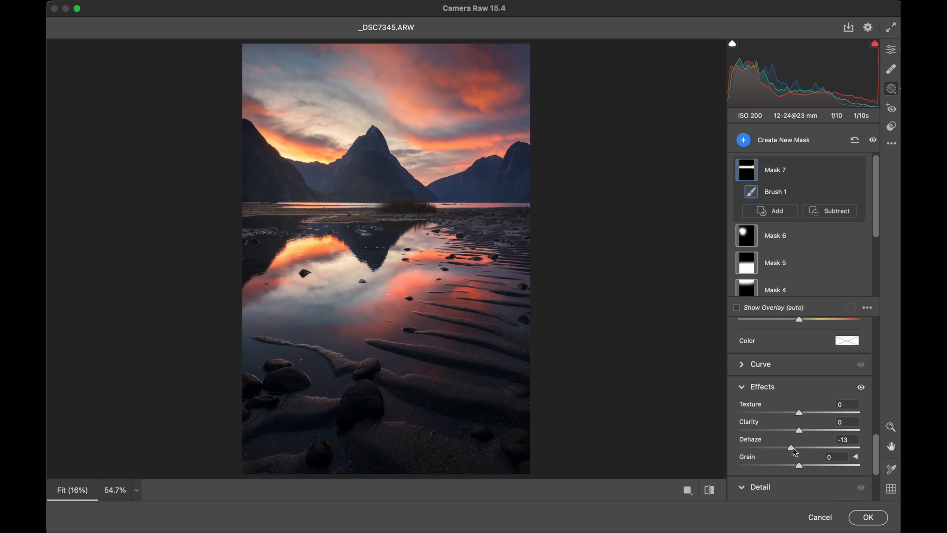
pyautogui.click(891, 49)
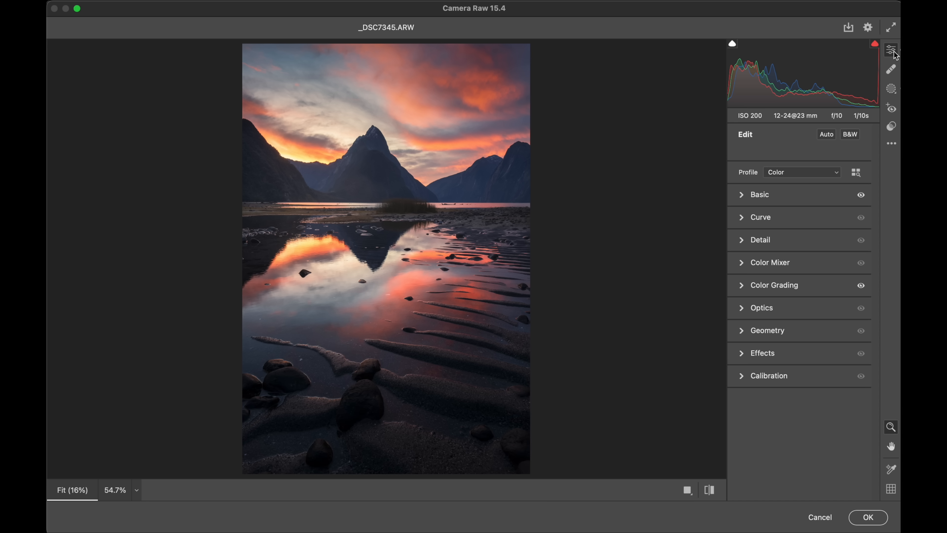
pyautogui.moveTo(753, 270)
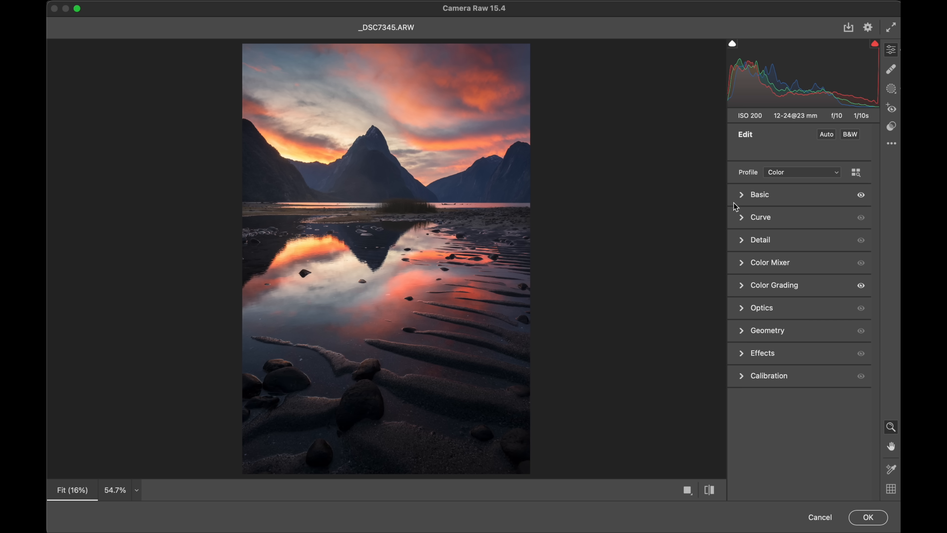
pyautogui.moveTo(681, 142)
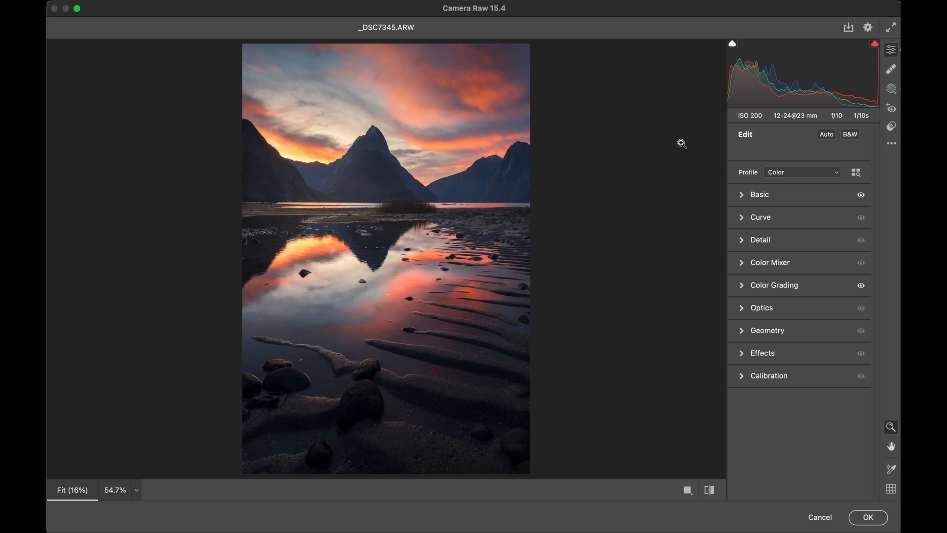
# Step: In the Basic panel, cool the overall Temperature to -2
pyautogui.click(759, 194)
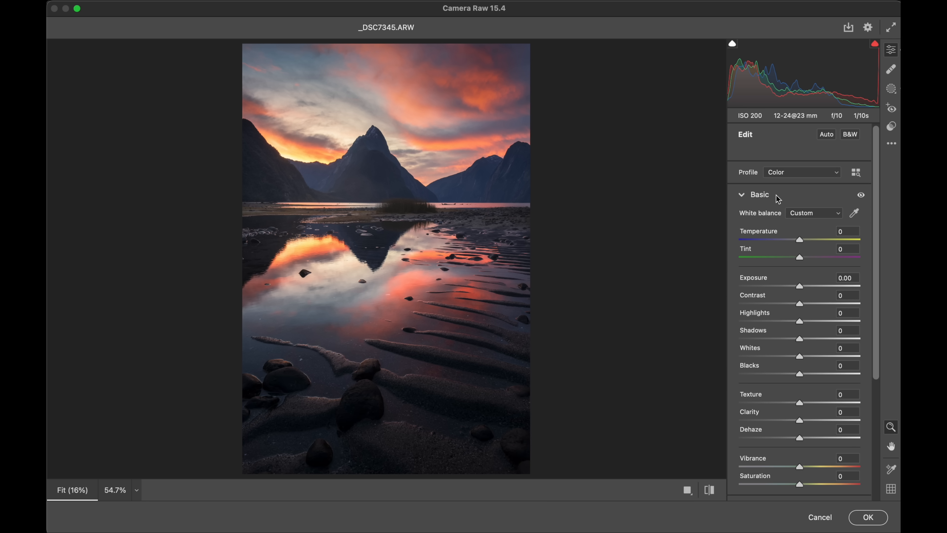
pyautogui.moveTo(777, 272)
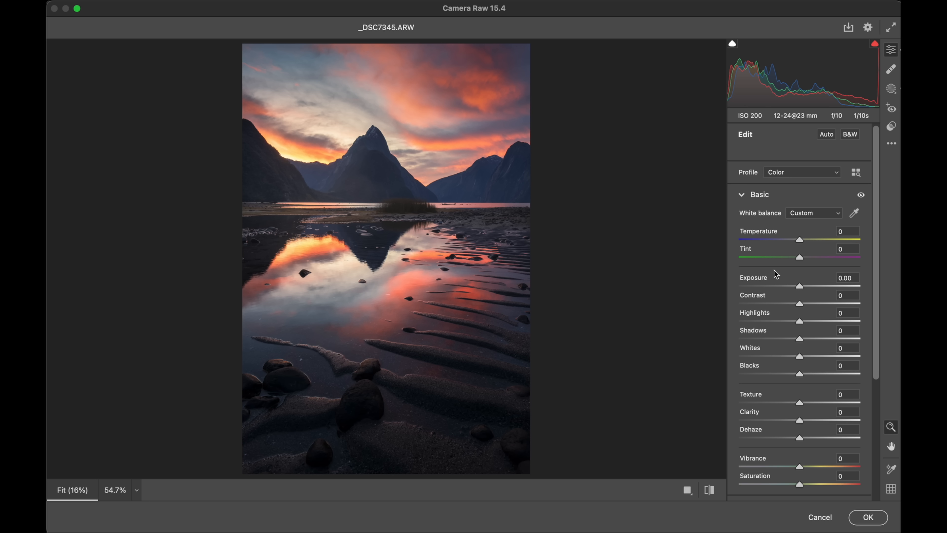
pyautogui.moveTo(742, 267)
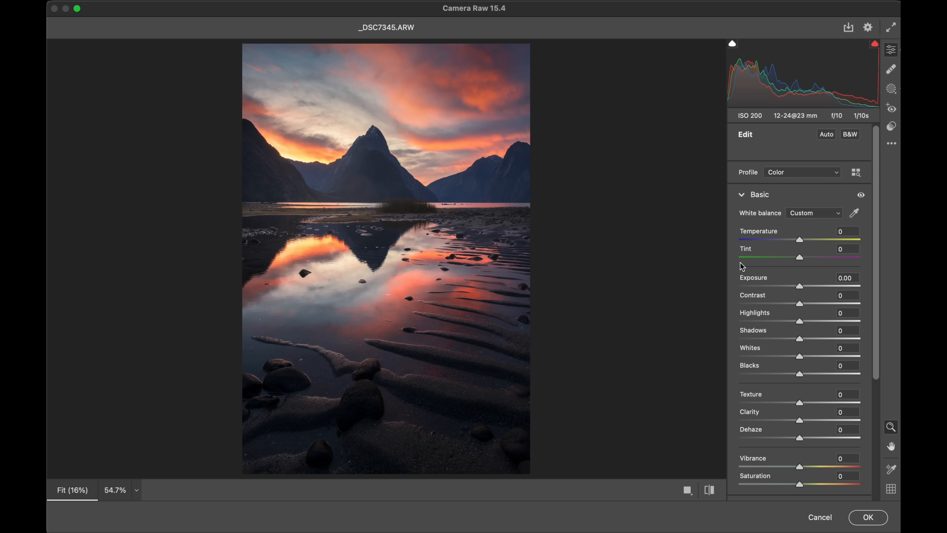
pyautogui.moveTo(805, 247)
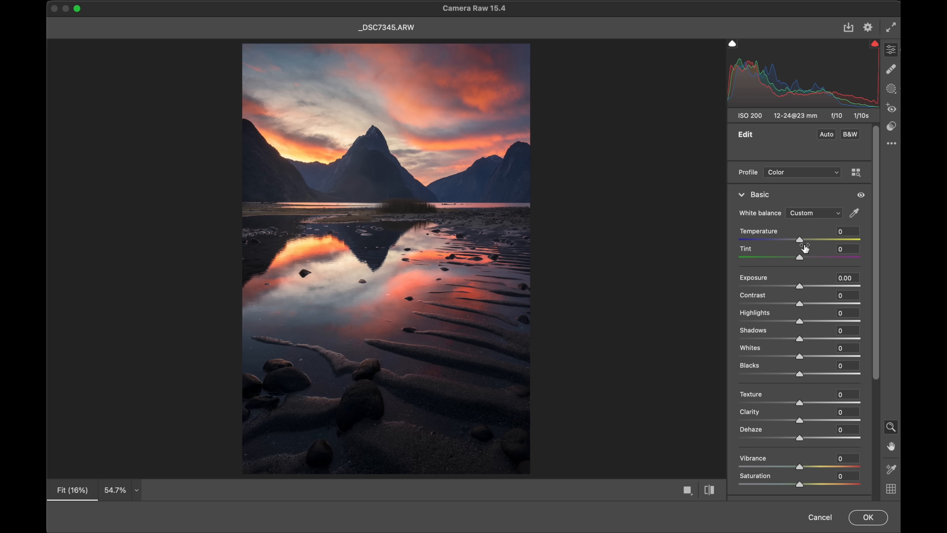
pyautogui.moveTo(800, 239); pyautogui.dragTo(797, 239)
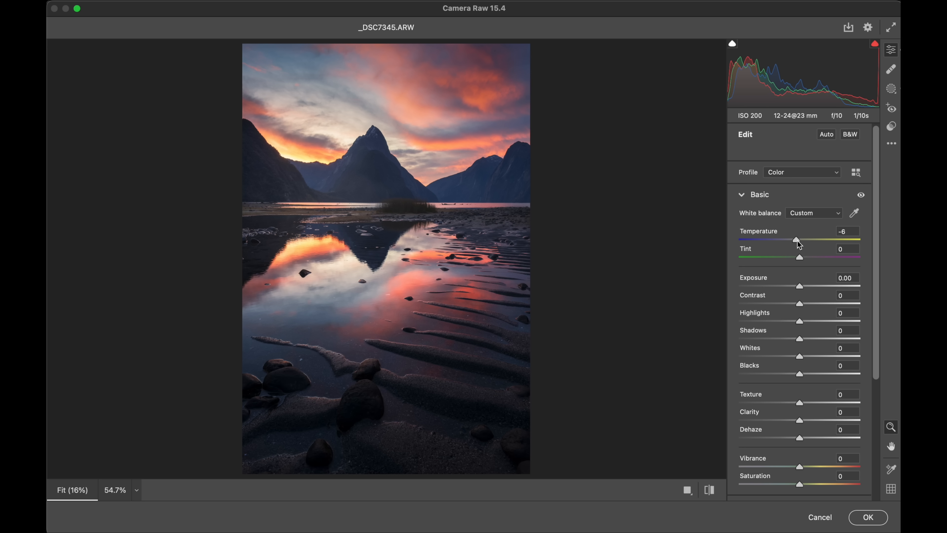
pyautogui.moveTo(794, 240); pyautogui.dragTo(801, 239)
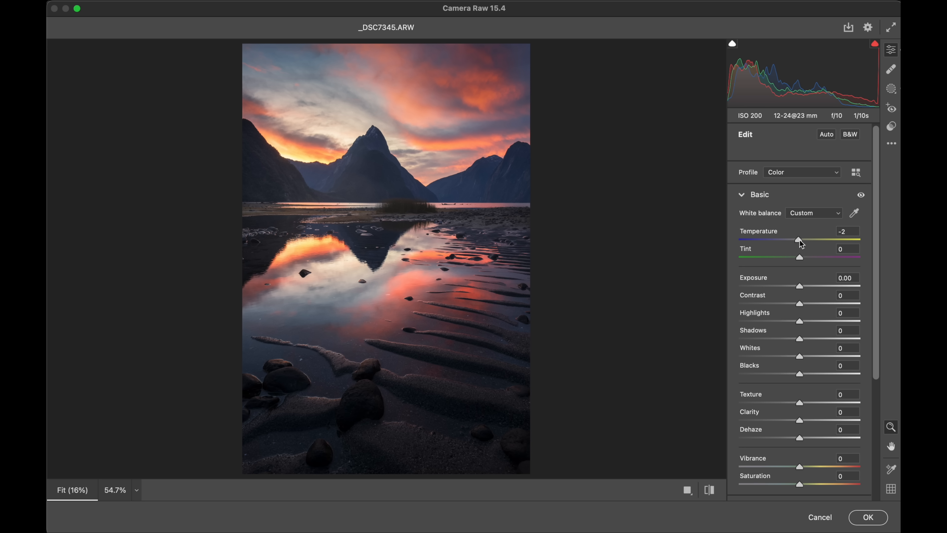
# Step: Test tint values between +7 and -5, settle Tint at -1, and collapse Basic
pyautogui.moveTo(800, 257); pyautogui.dragTo(805, 256)
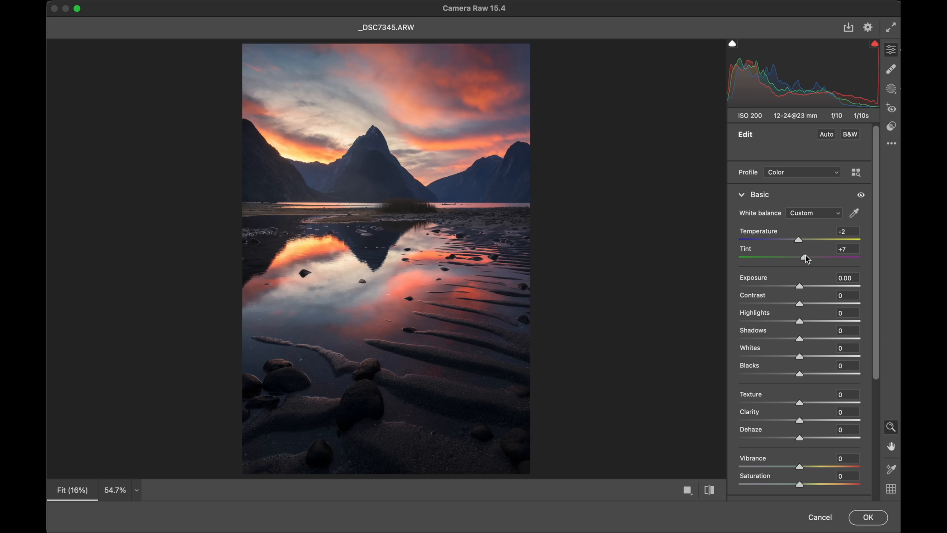
pyautogui.moveTo(808, 257); pyautogui.dragTo(803, 257)
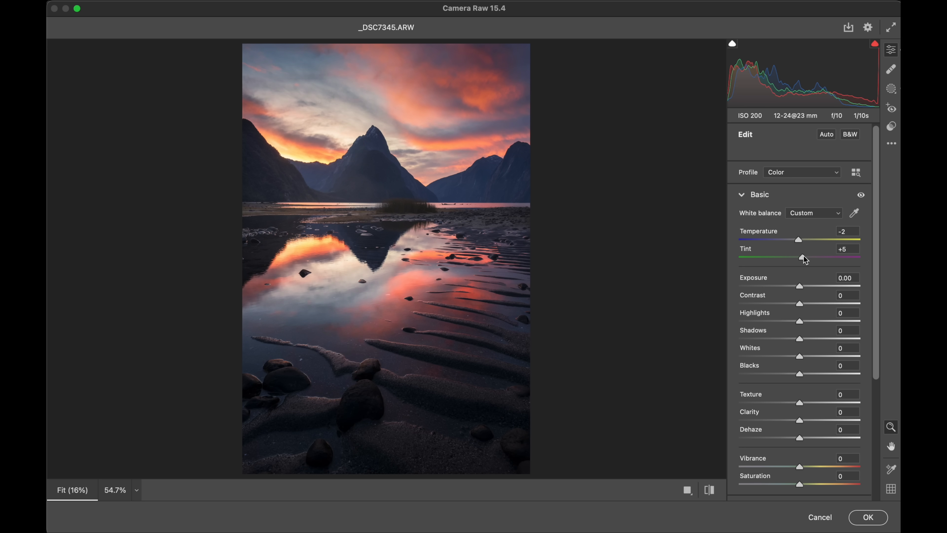
pyautogui.moveTo(804, 258); pyautogui.dragTo(799, 257)
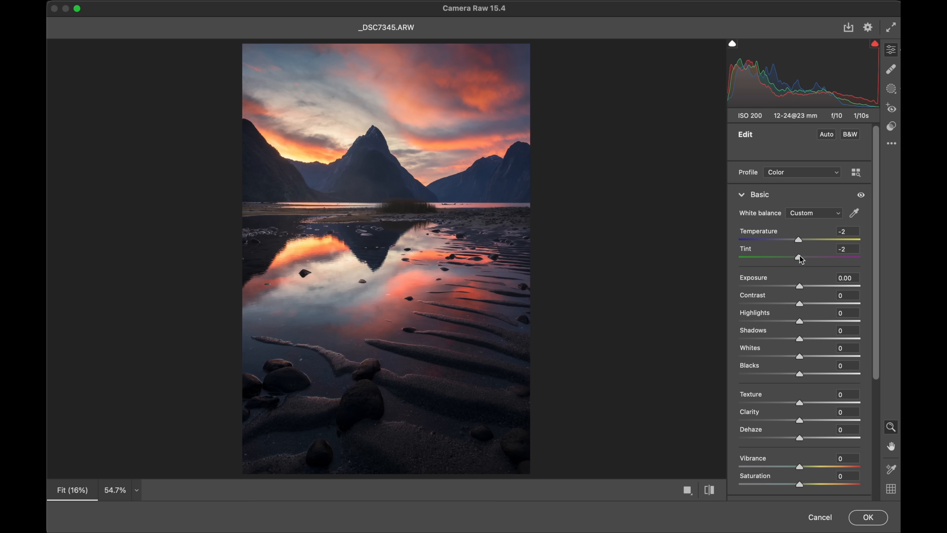
pyautogui.moveTo(802, 257); pyautogui.dragTo(797, 257)
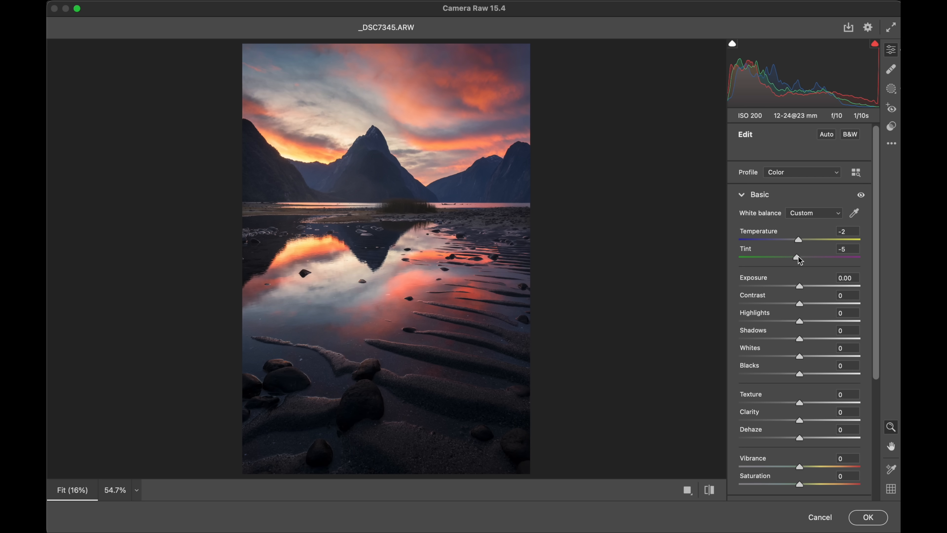
pyautogui.moveTo(796, 258); pyautogui.dragTo(802, 258)
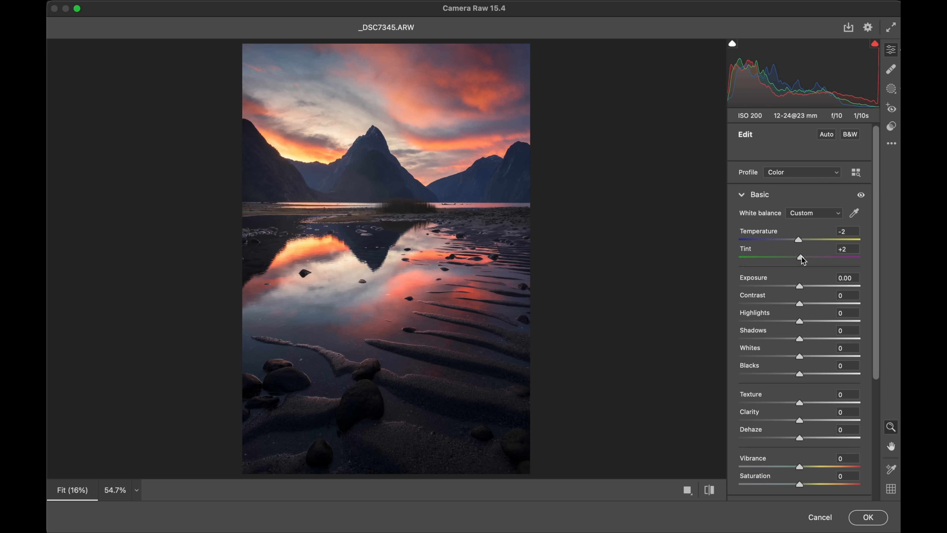
pyautogui.moveTo(802, 256); pyautogui.dragTo(772, 257)
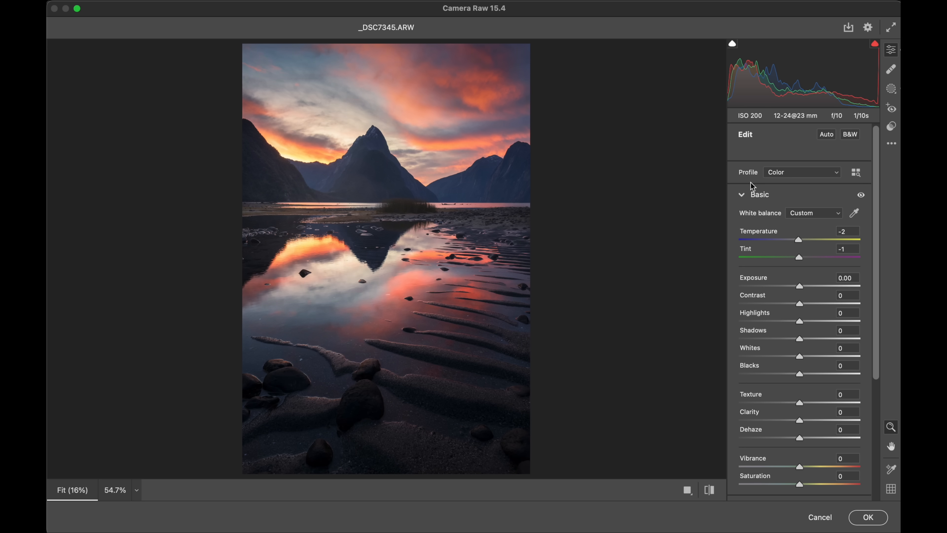
pyautogui.click(759, 194)
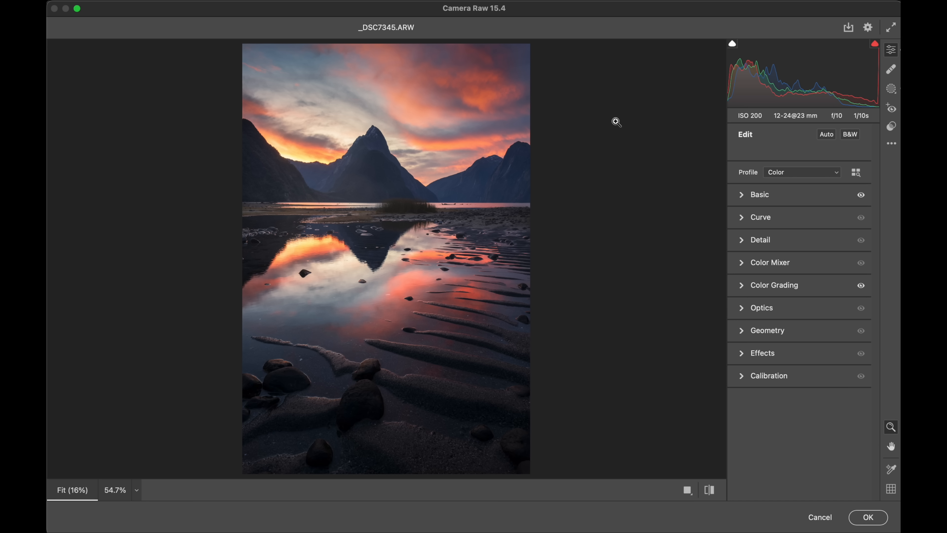
pyautogui.moveTo(754, 88)
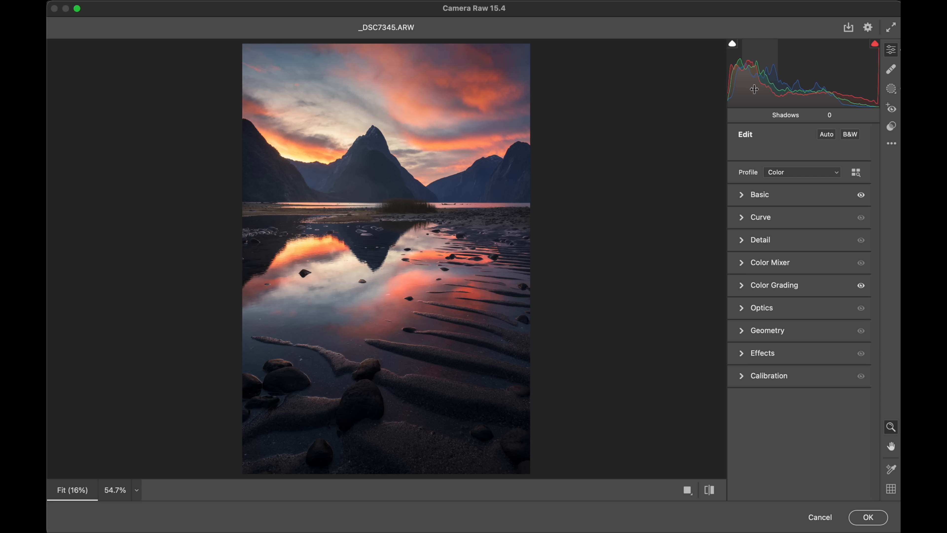
pyautogui.moveTo(750, 97)
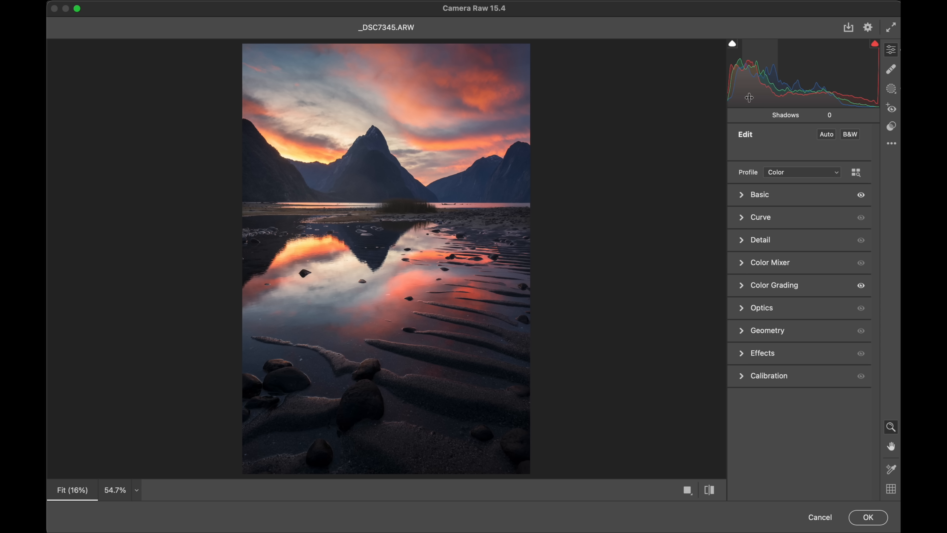
pyautogui.moveTo(459, 331)
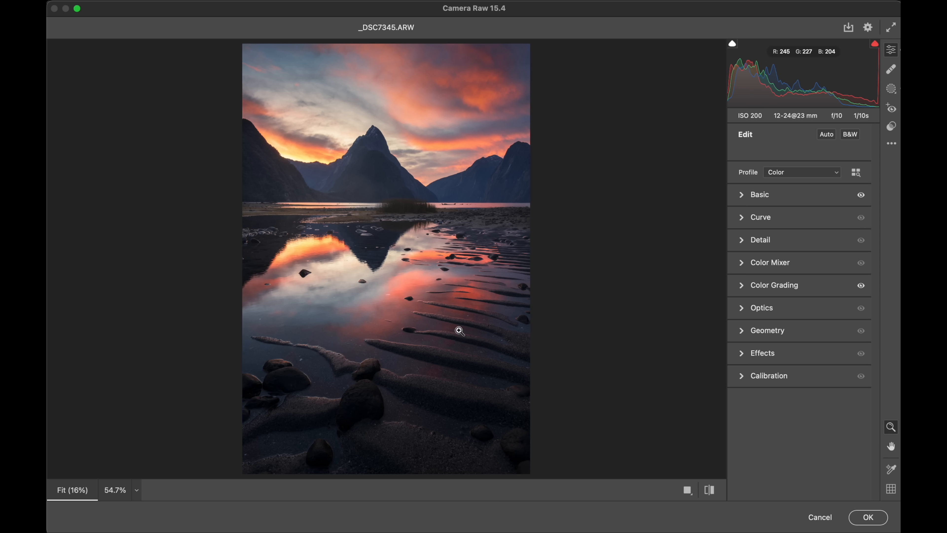
pyautogui.moveTo(727, 40)
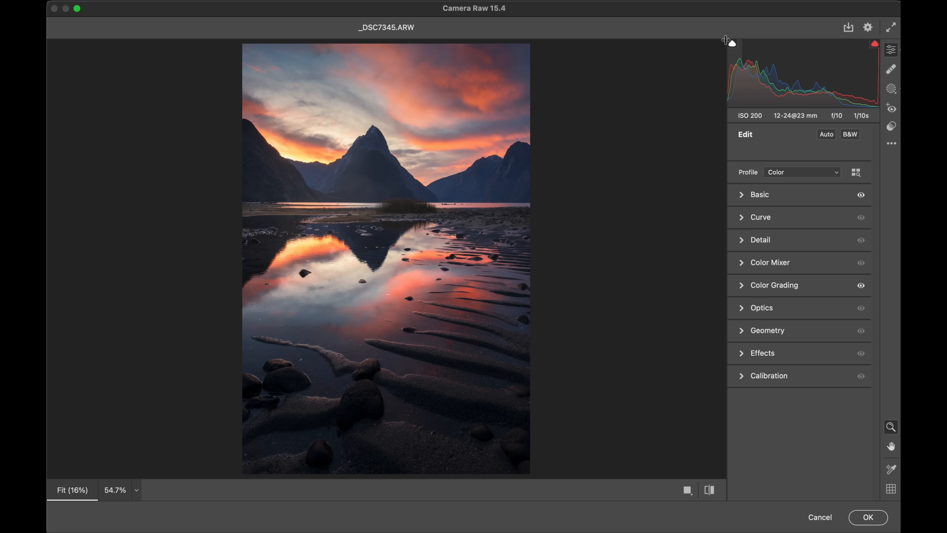
pyautogui.moveTo(680, 185)
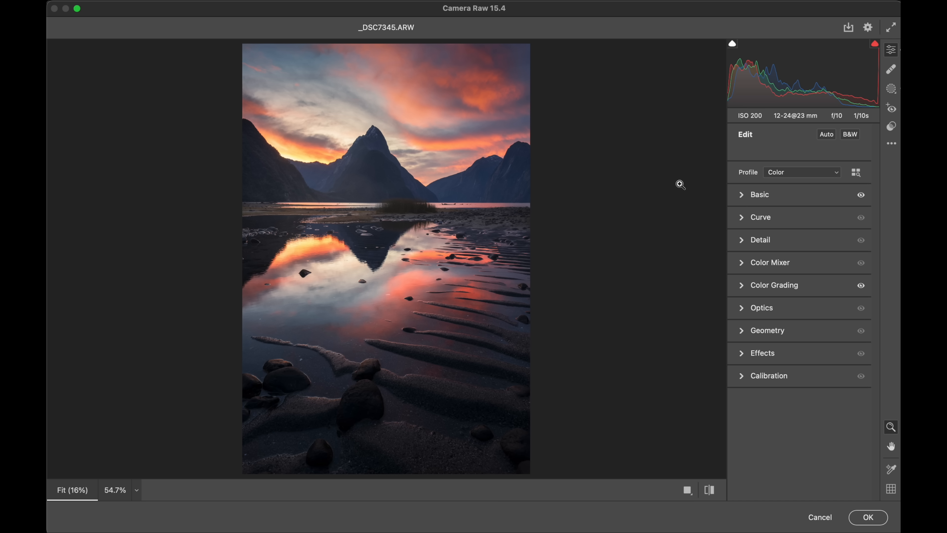
# Step: Set the parametric curve's Darks to -2 and Lights to +3, then collapse Curve
pyautogui.click(761, 217)
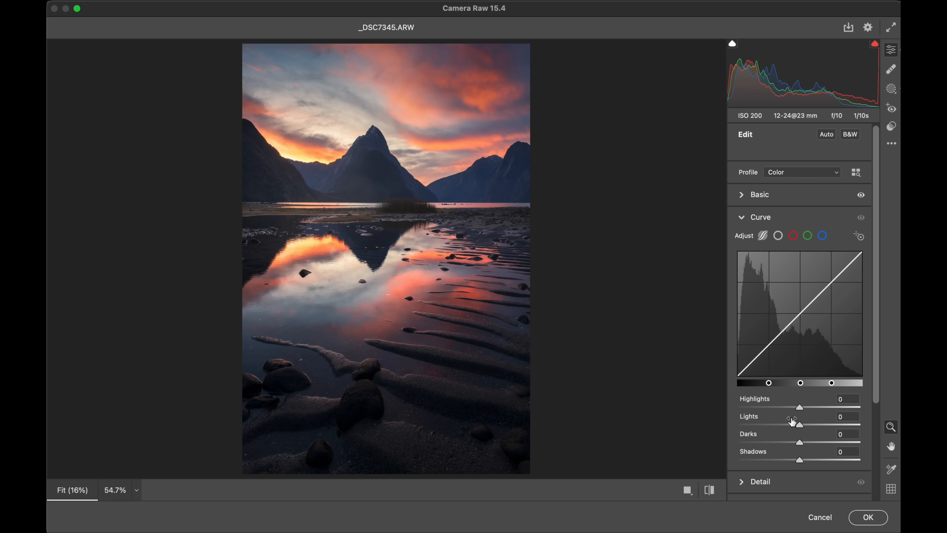
pyautogui.moveTo(799, 424); pyautogui.dragTo(794, 426)
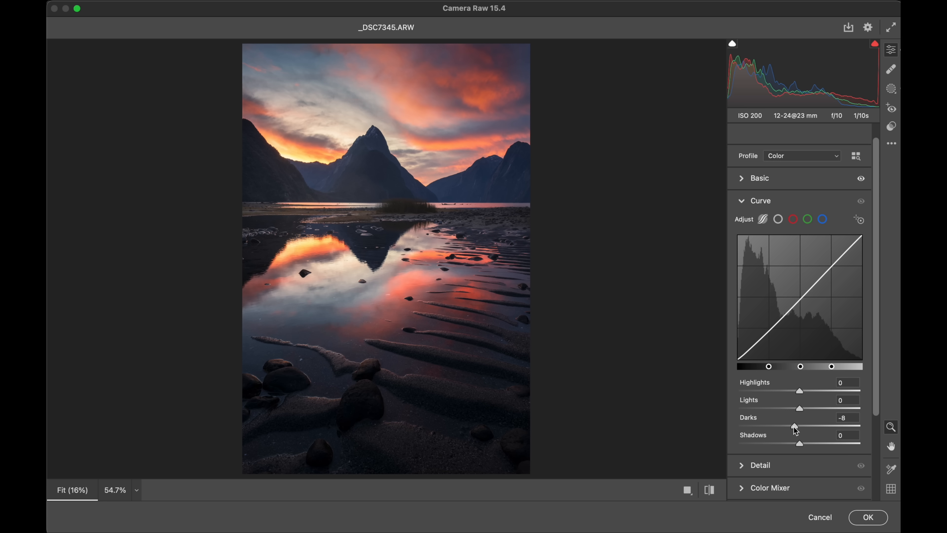
pyautogui.moveTo(794, 426); pyautogui.dragTo(797, 426)
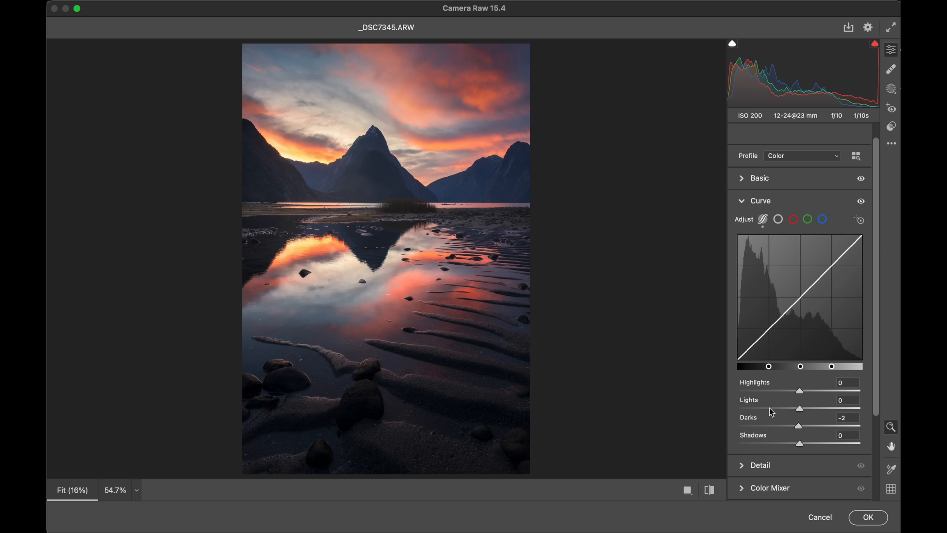
pyautogui.moveTo(802, 431)
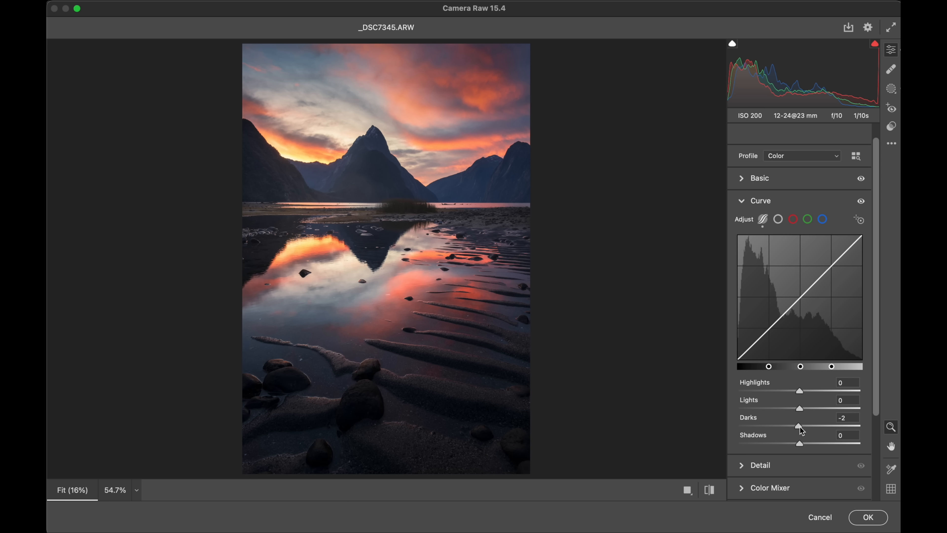
pyautogui.moveTo(799, 407); pyautogui.dragTo(804, 407)
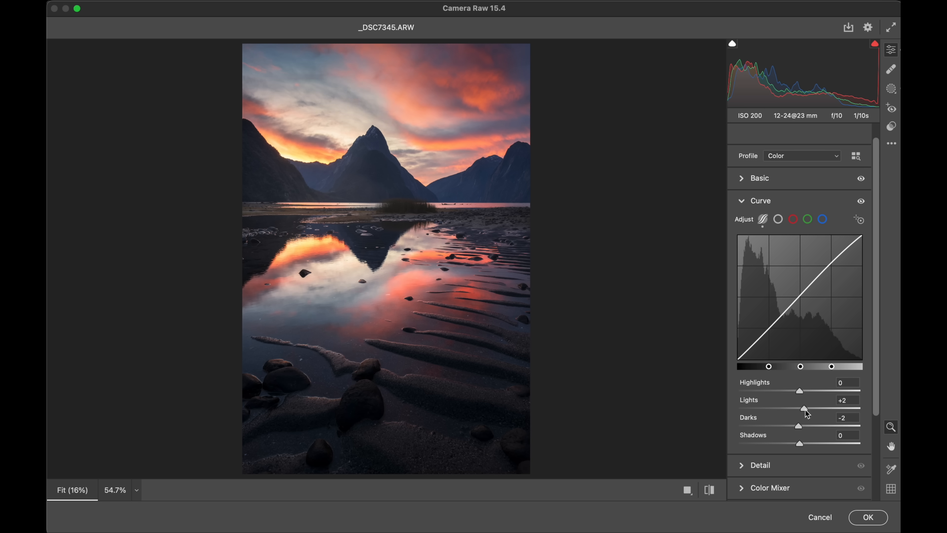
pyautogui.moveTo(799, 409); pyautogui.dragTo(804, 408)
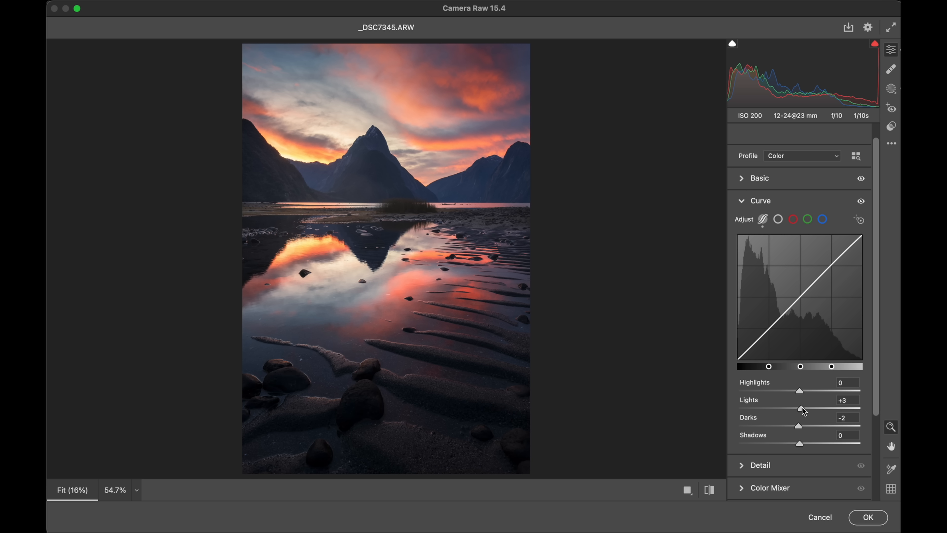
pyautogui.moveTo(812, 418)
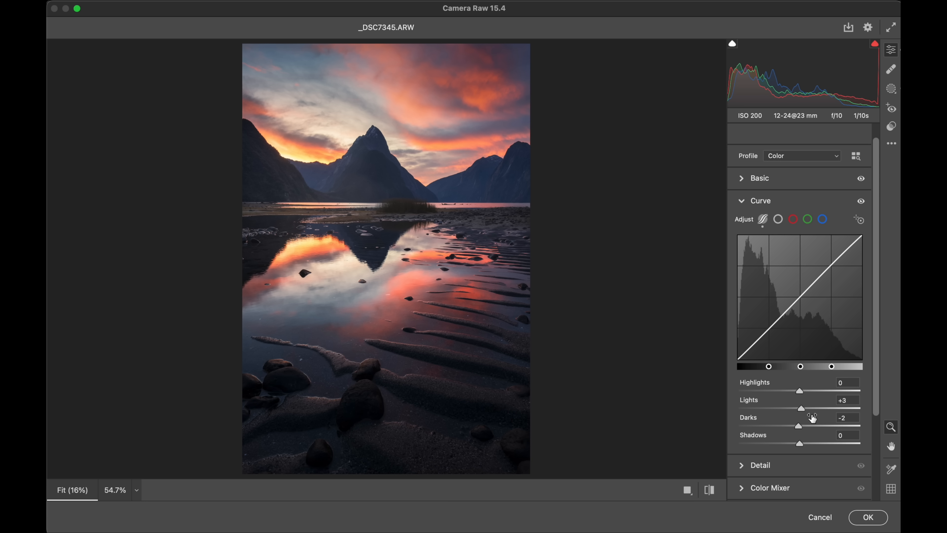
pyautogui.moveTo(763, 202)
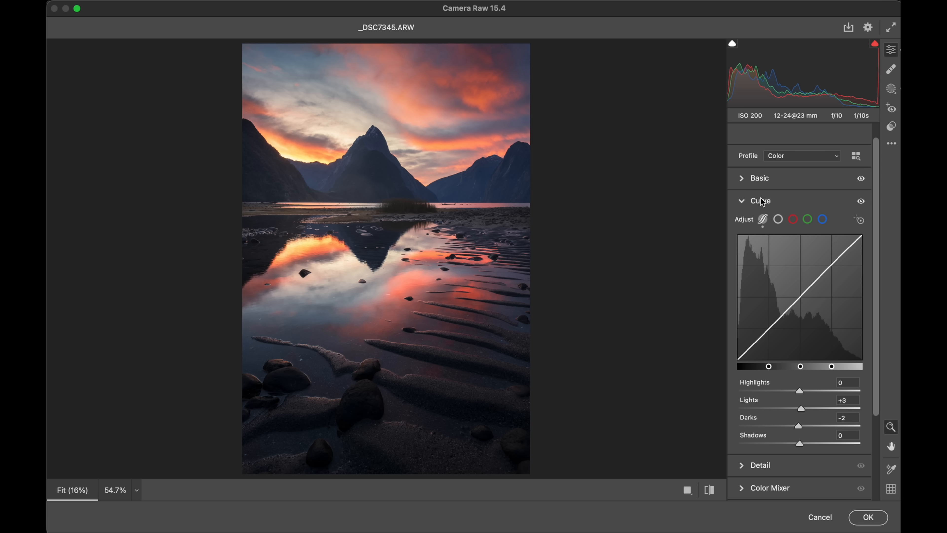
pyautogui.click(761, 200)
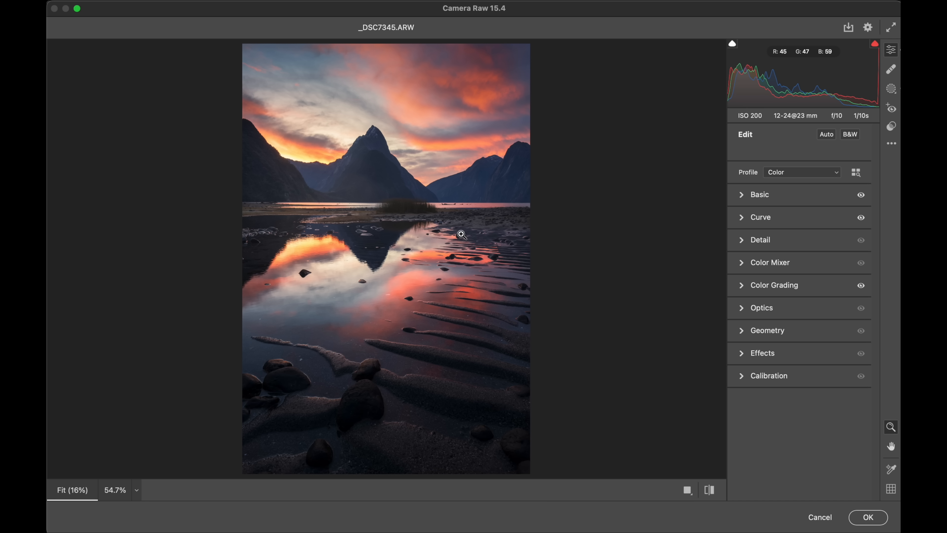
pyautogui.moveTo(662, 212)
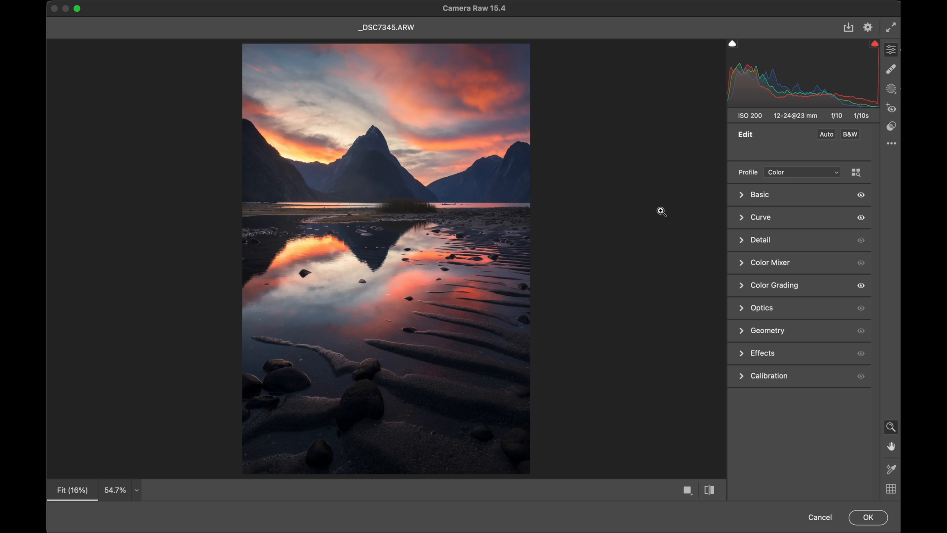
pyautogui.moveTo(490, 210)
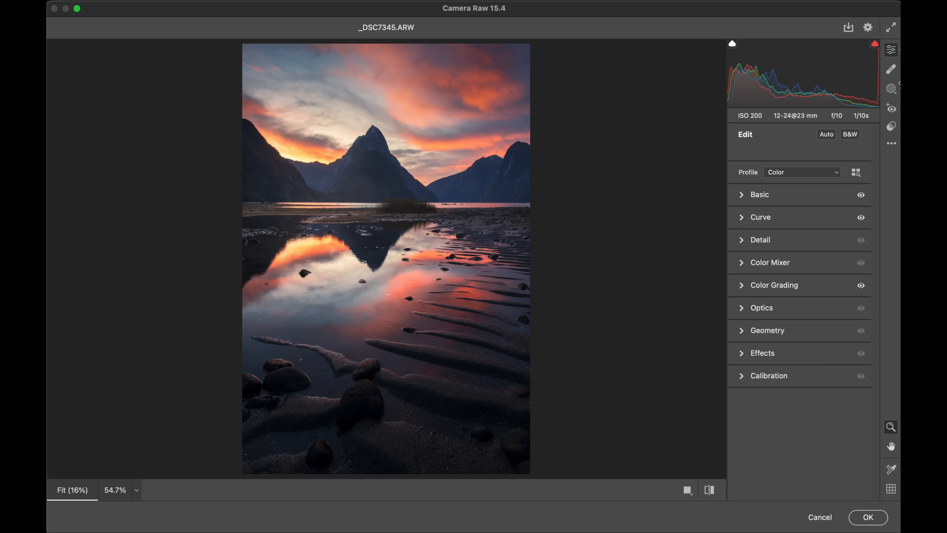
# Step: Review the mask list from Mask 2 through Mask 7, then return to the main edit adjustments
pyautogui.click(891, 88)
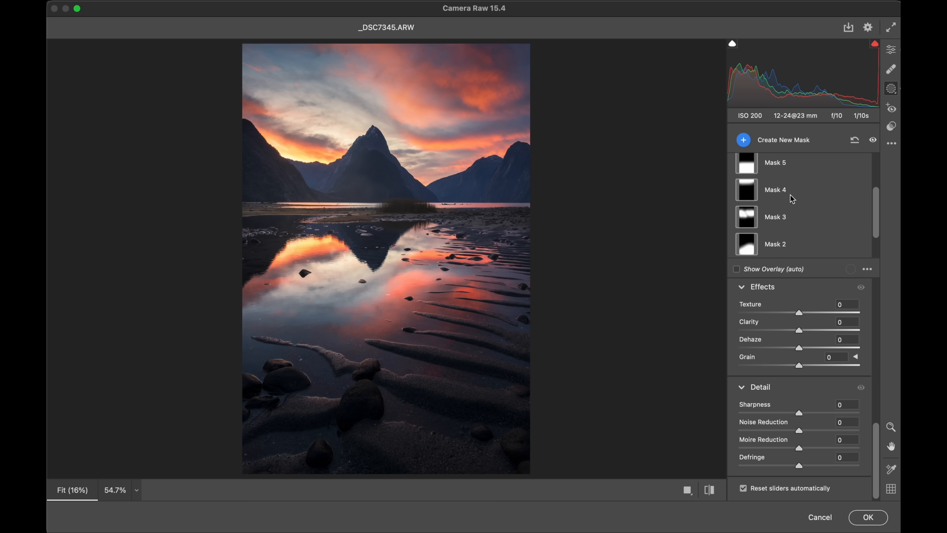
pyautogui.scroll(-3)
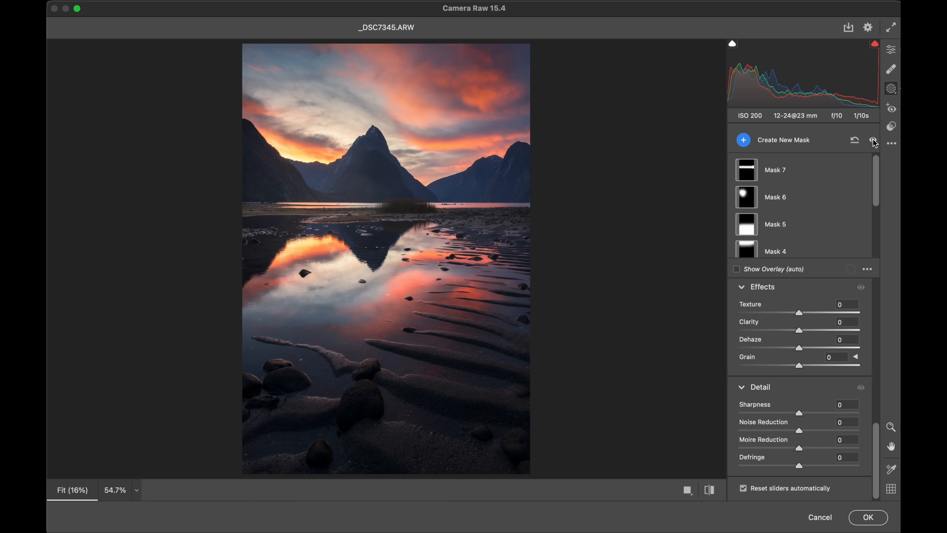
pyautogui.scroll(-3)
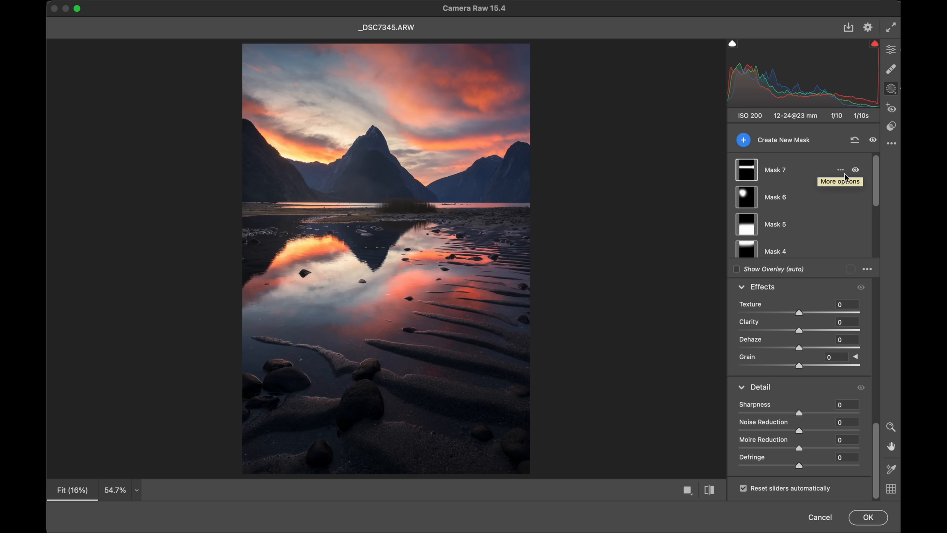
pyautogui.moveTo(841, 189)
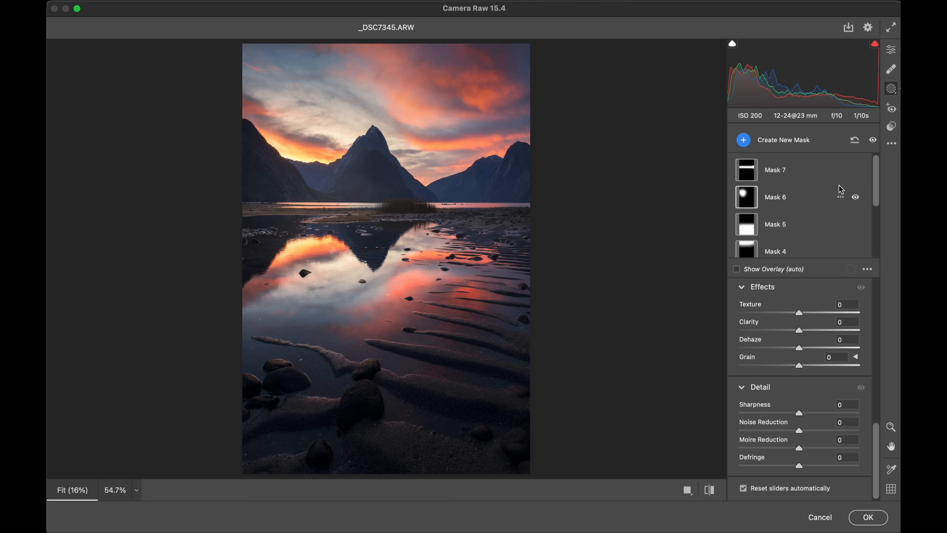
pyautogui.scroll(-3)
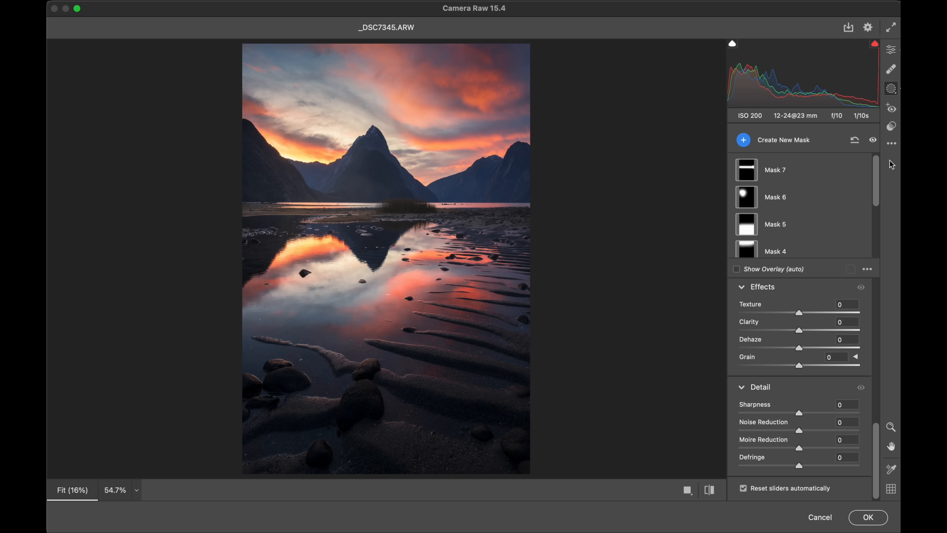
pyautogui.click(891, 49)
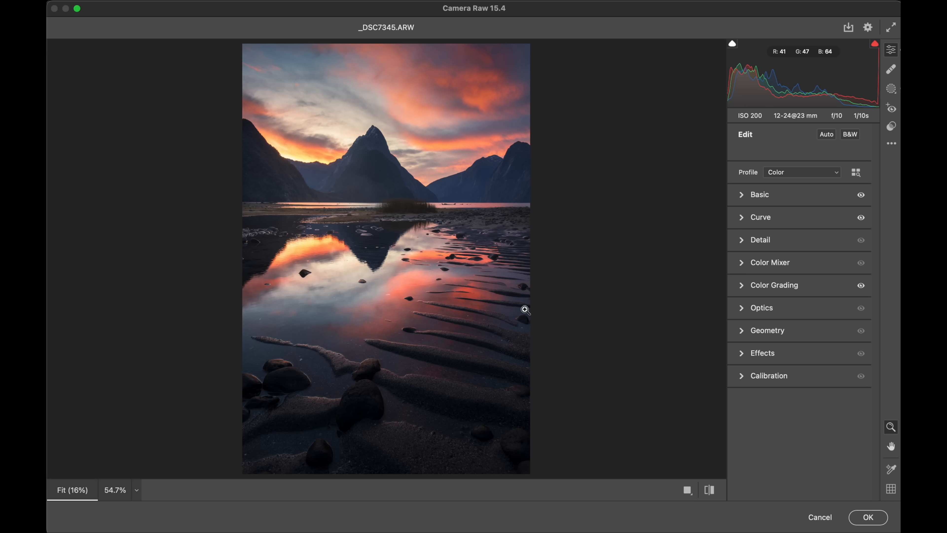
pyautogui.moveTo(731, 231)
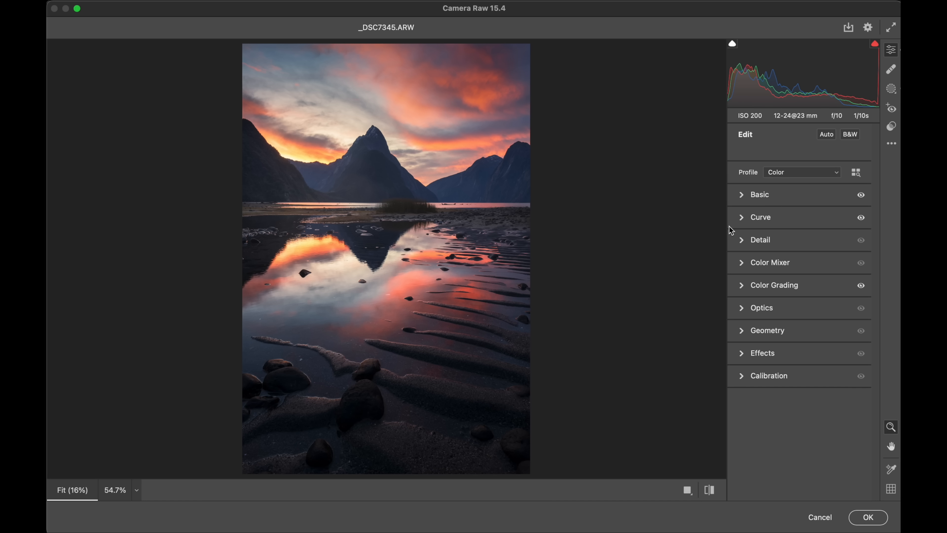
pyautogui.moveTo(760, 217)
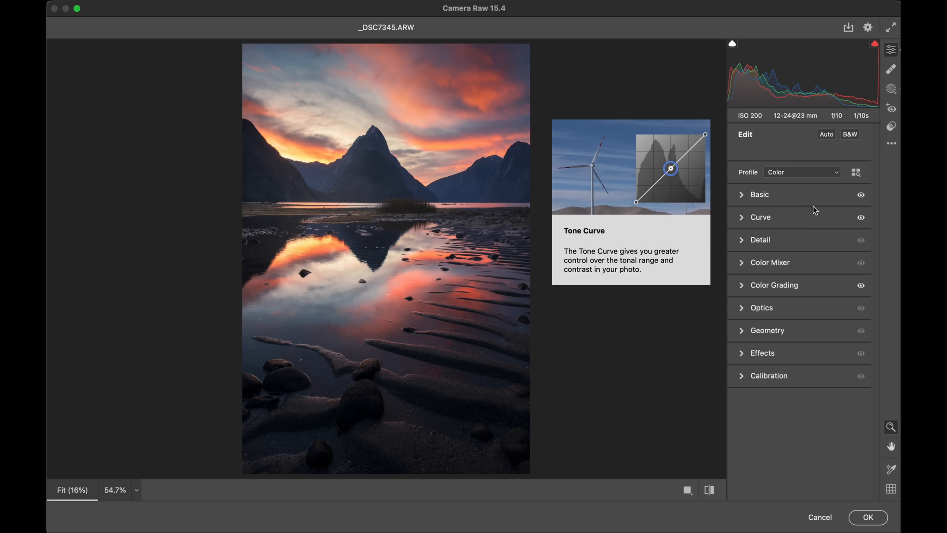
pyautogui.moveTo(817, 207)
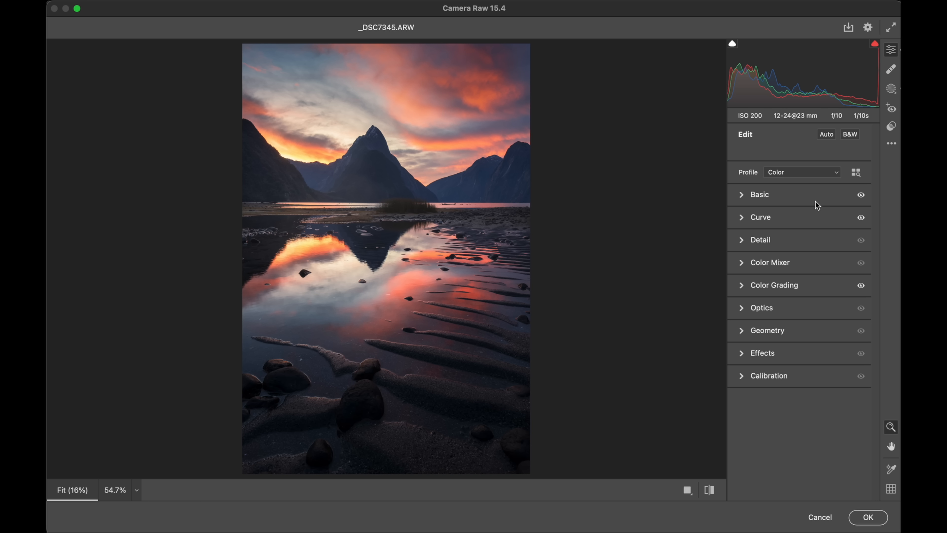
# Step: Back on the Edit panel, confirm with OK so the raw edits land in Photoshop
pyautogui.click(760, 194)
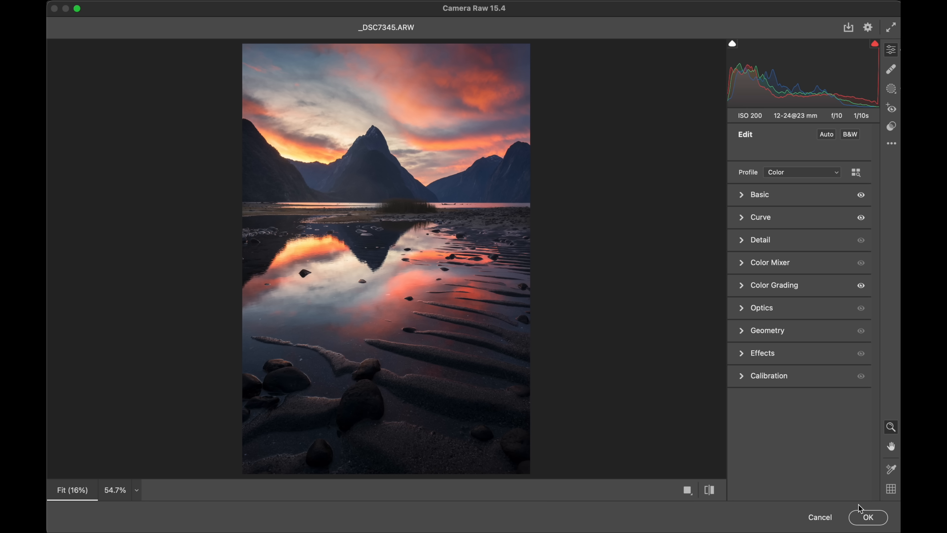
pyautogui.click(867, 517)
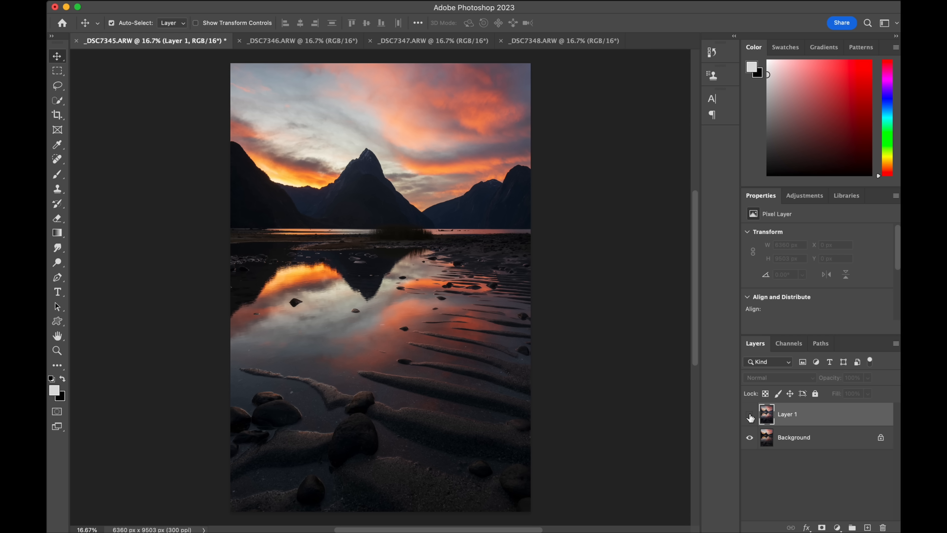
# Step: Toggle Layer 1's visibility to compare the graded image against the original Background
pyautogui.click(750, 414)
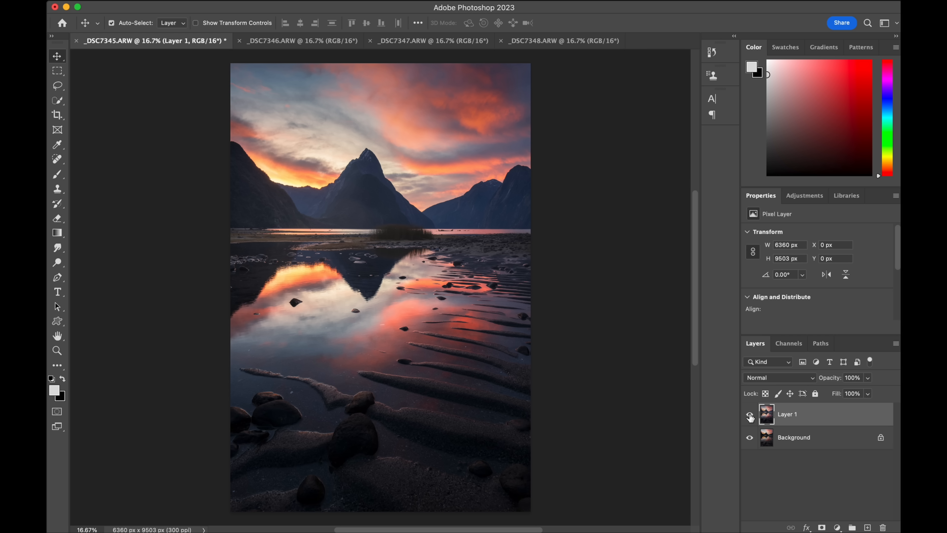
pyautogui.click(750, 417)
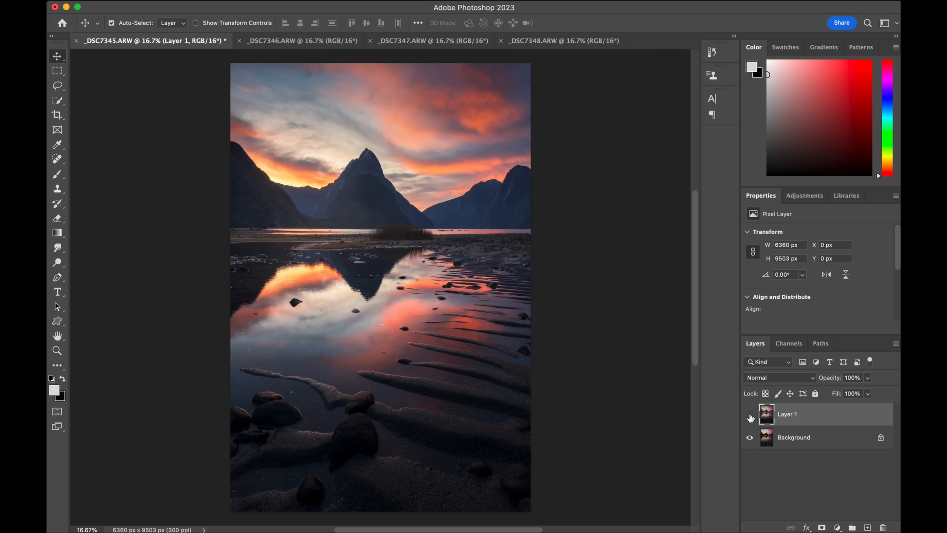